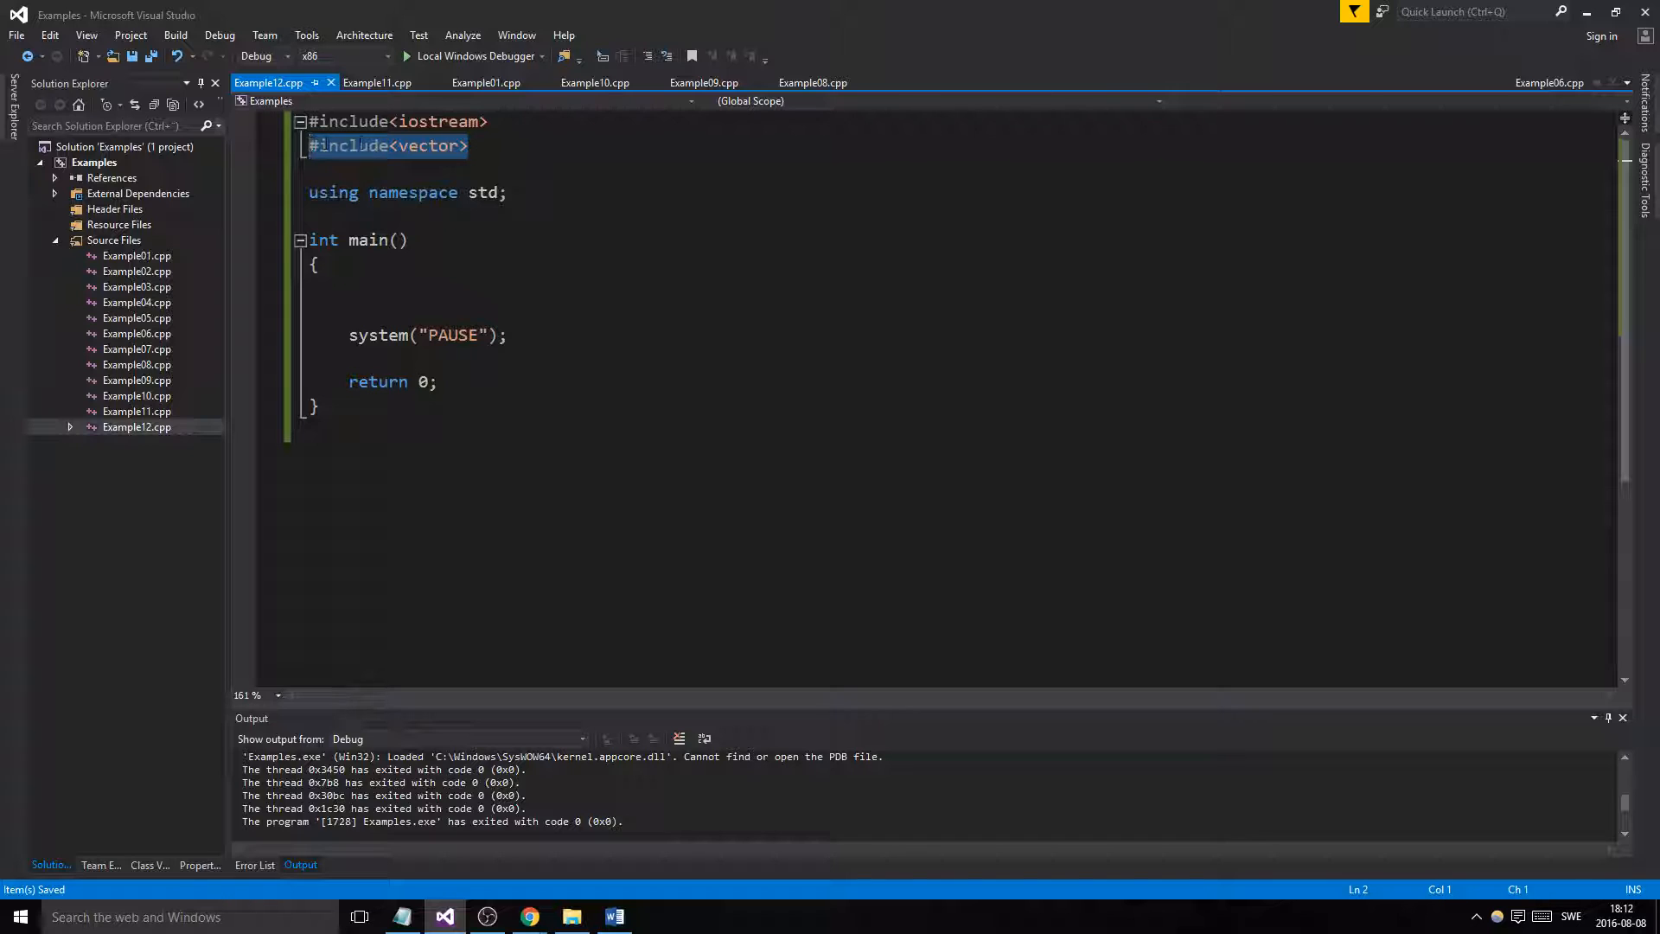
Declare vector<int> myVec; on the first line inside main
{"action": "left_click", "coordinate": [431, 145]}
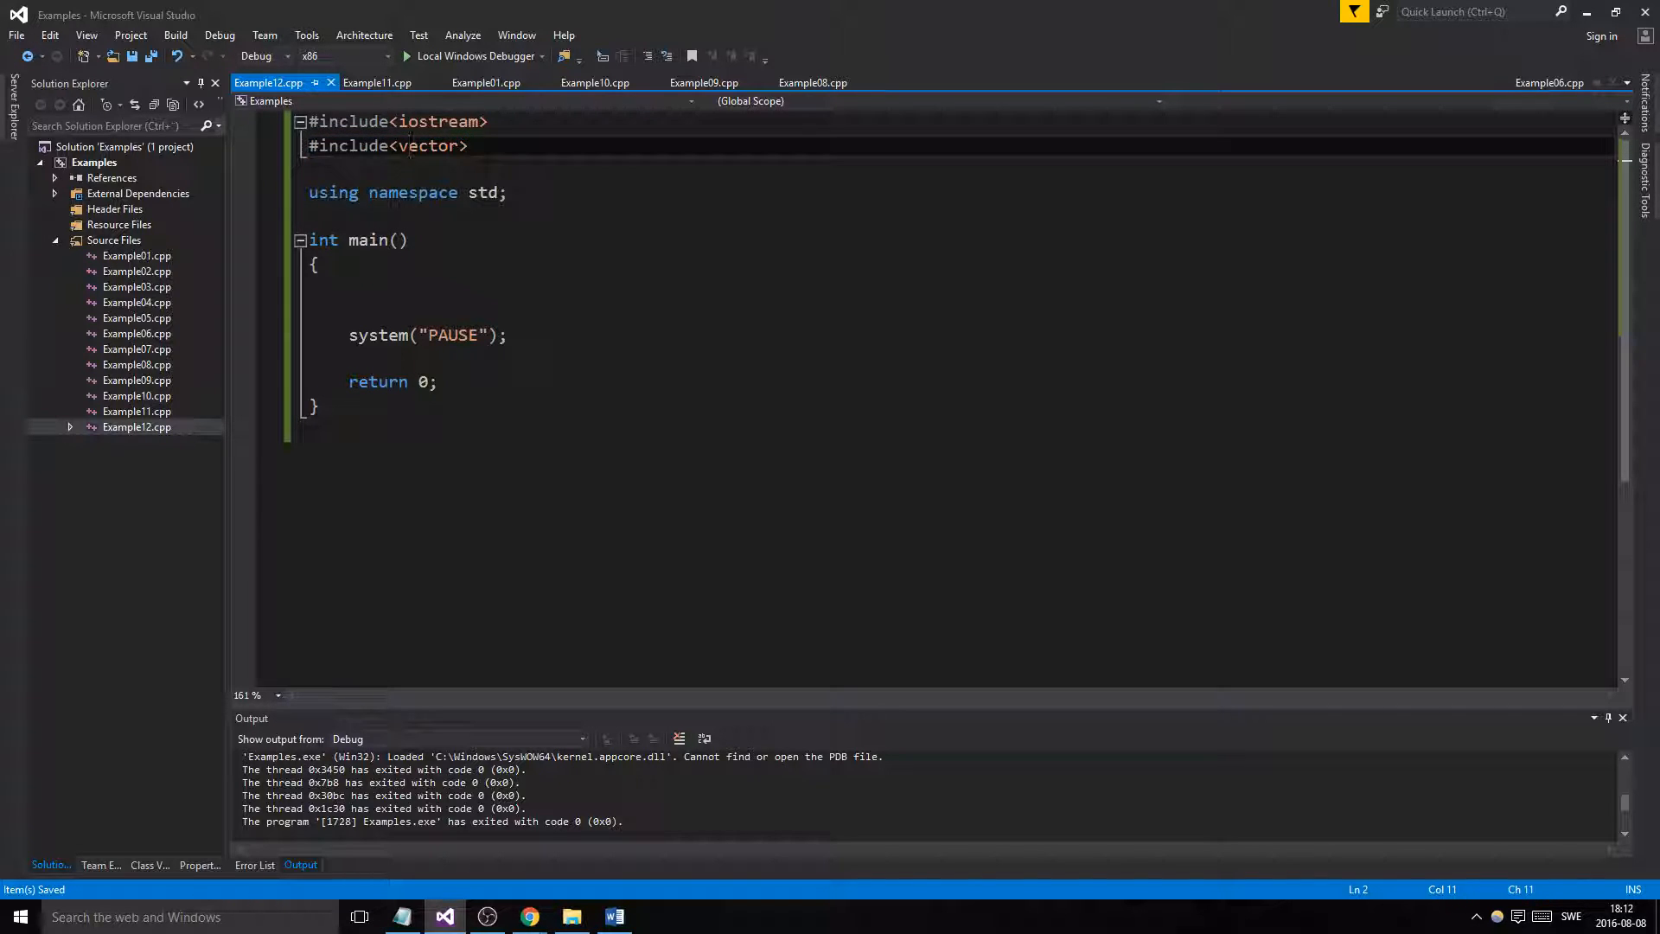
{"action": "left_click", "coordinate": [438, 145]}
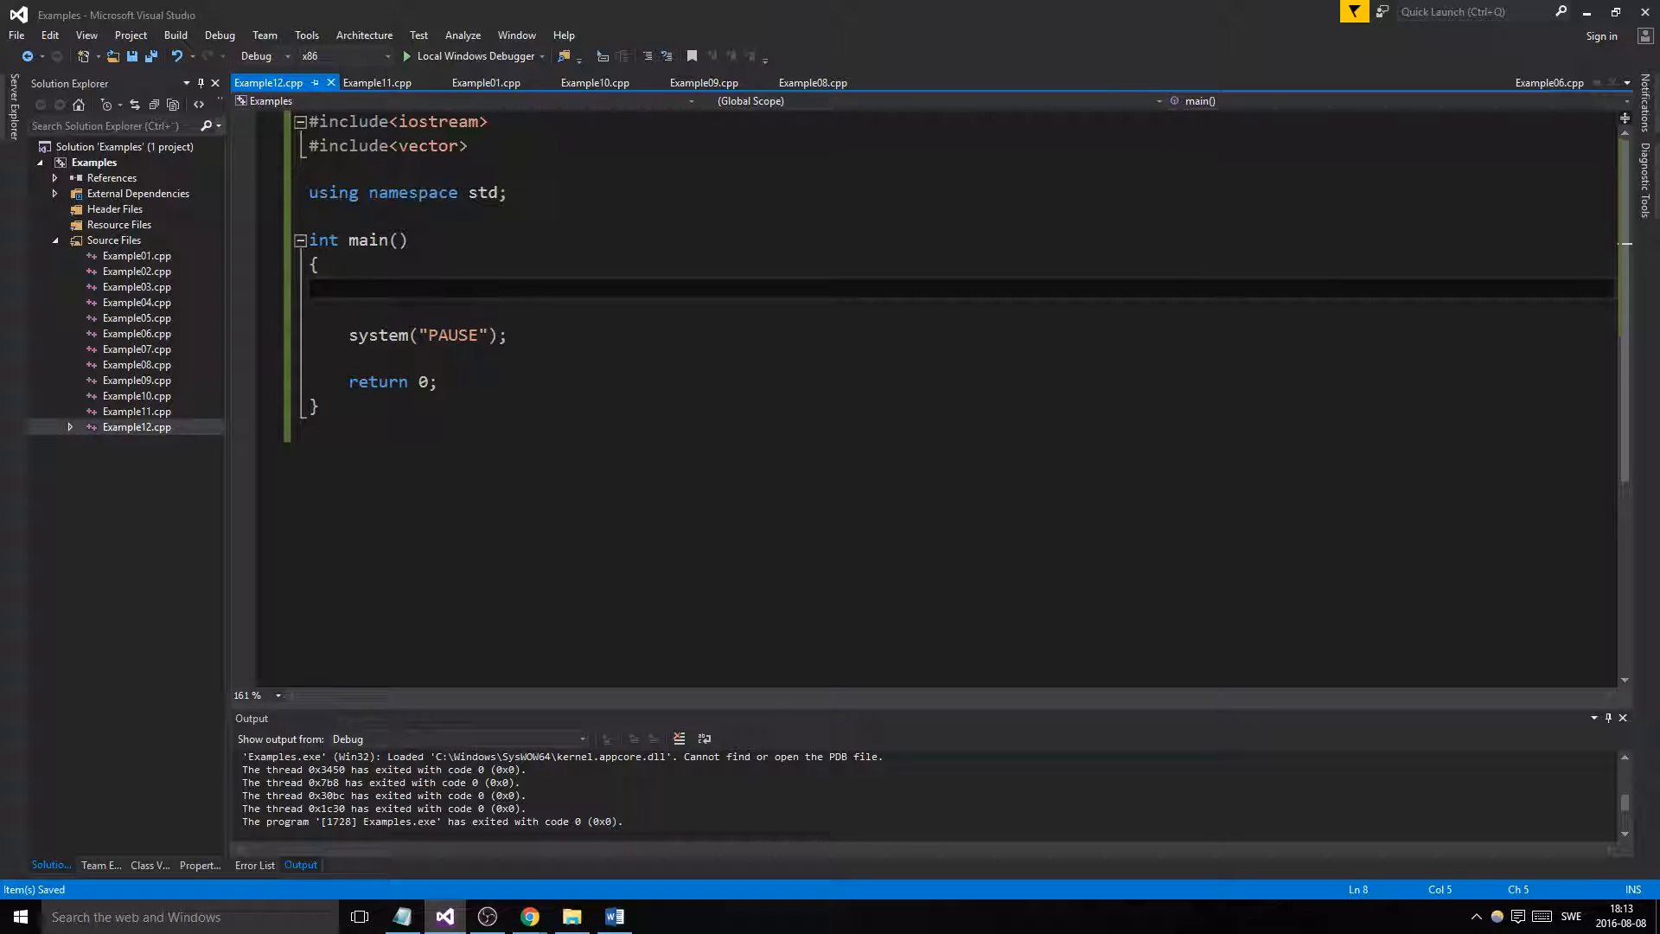
{"action": "type", "text": "v"}
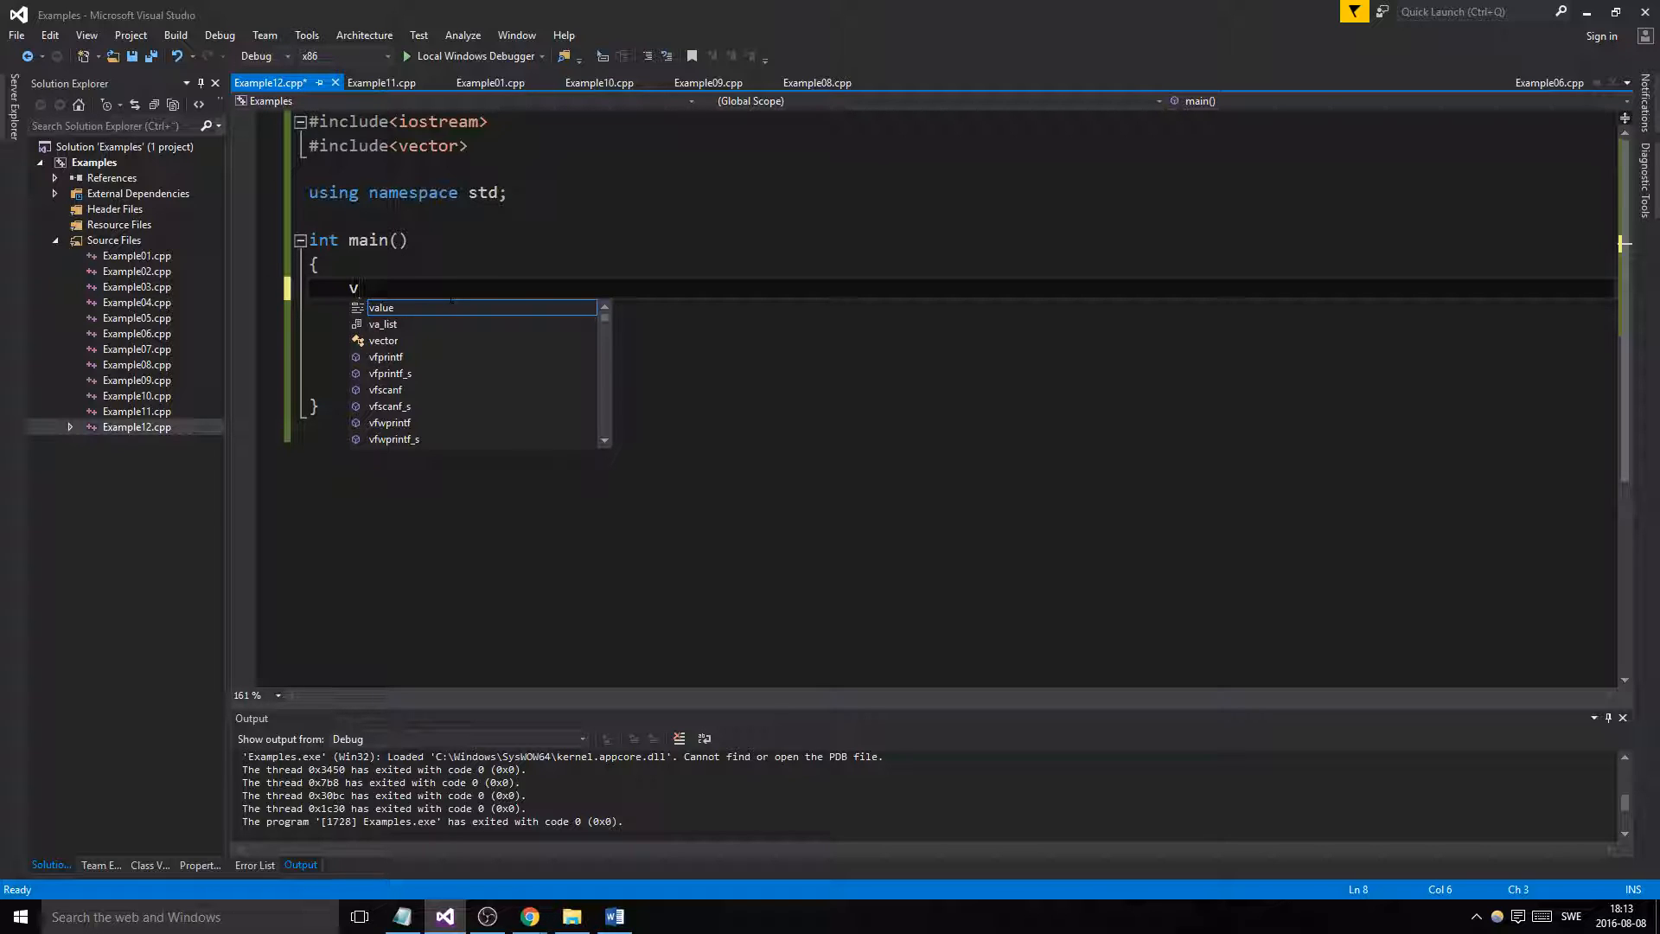
{"action": "type", "text": "ector"}
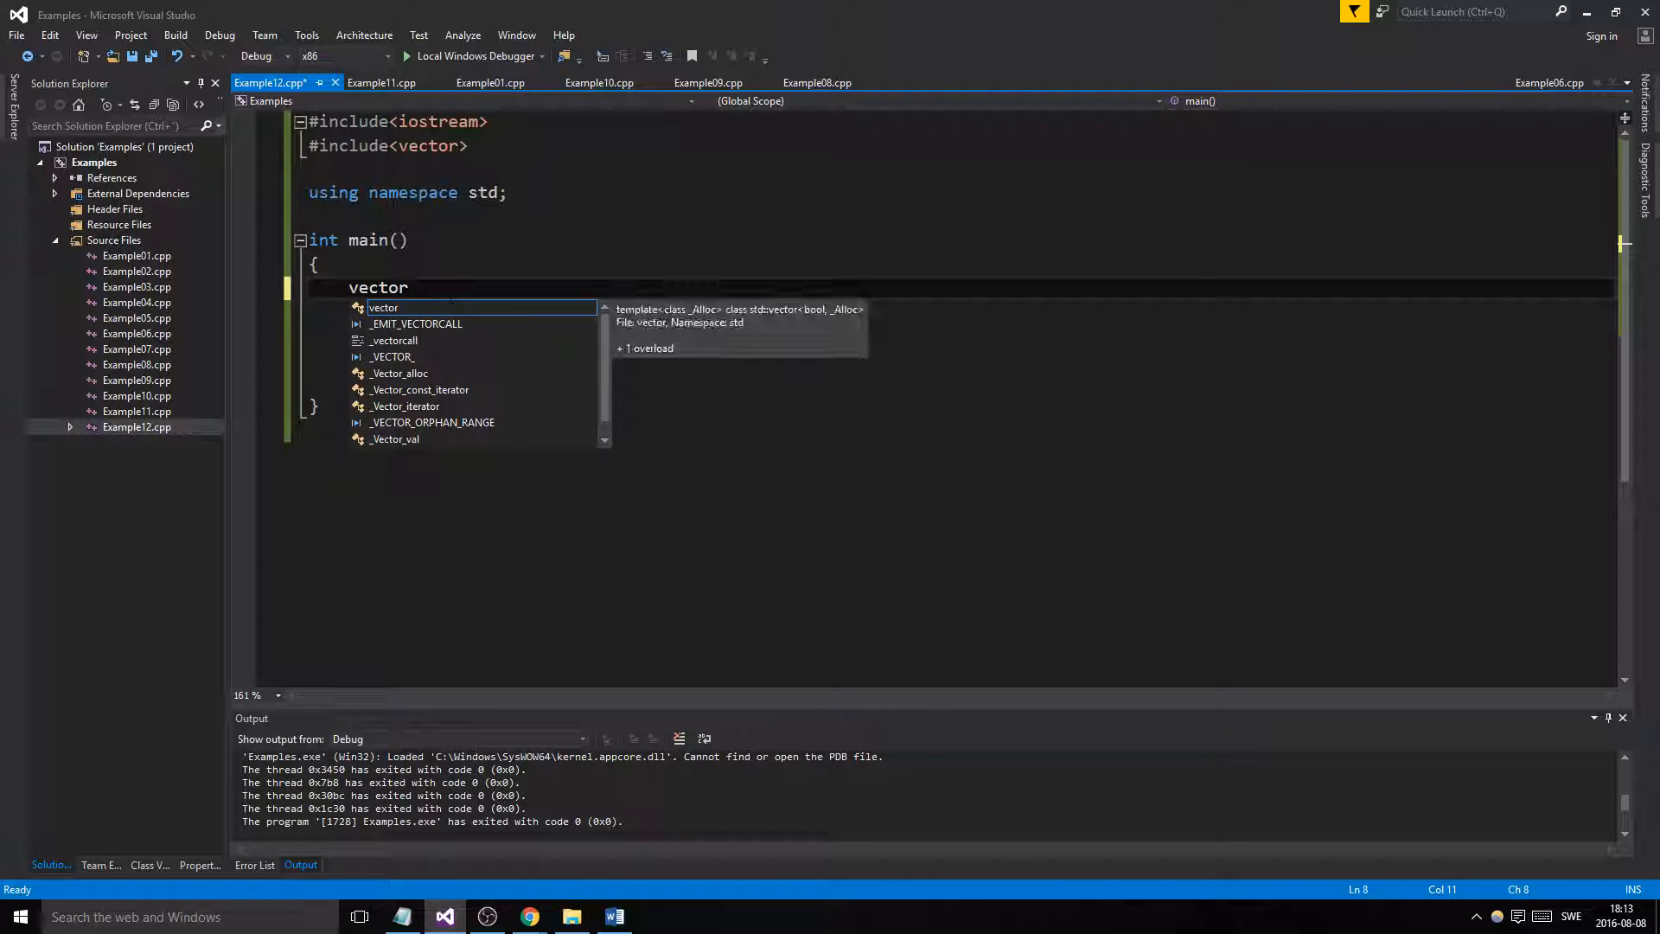
{"action": "type", "text": "<>"}
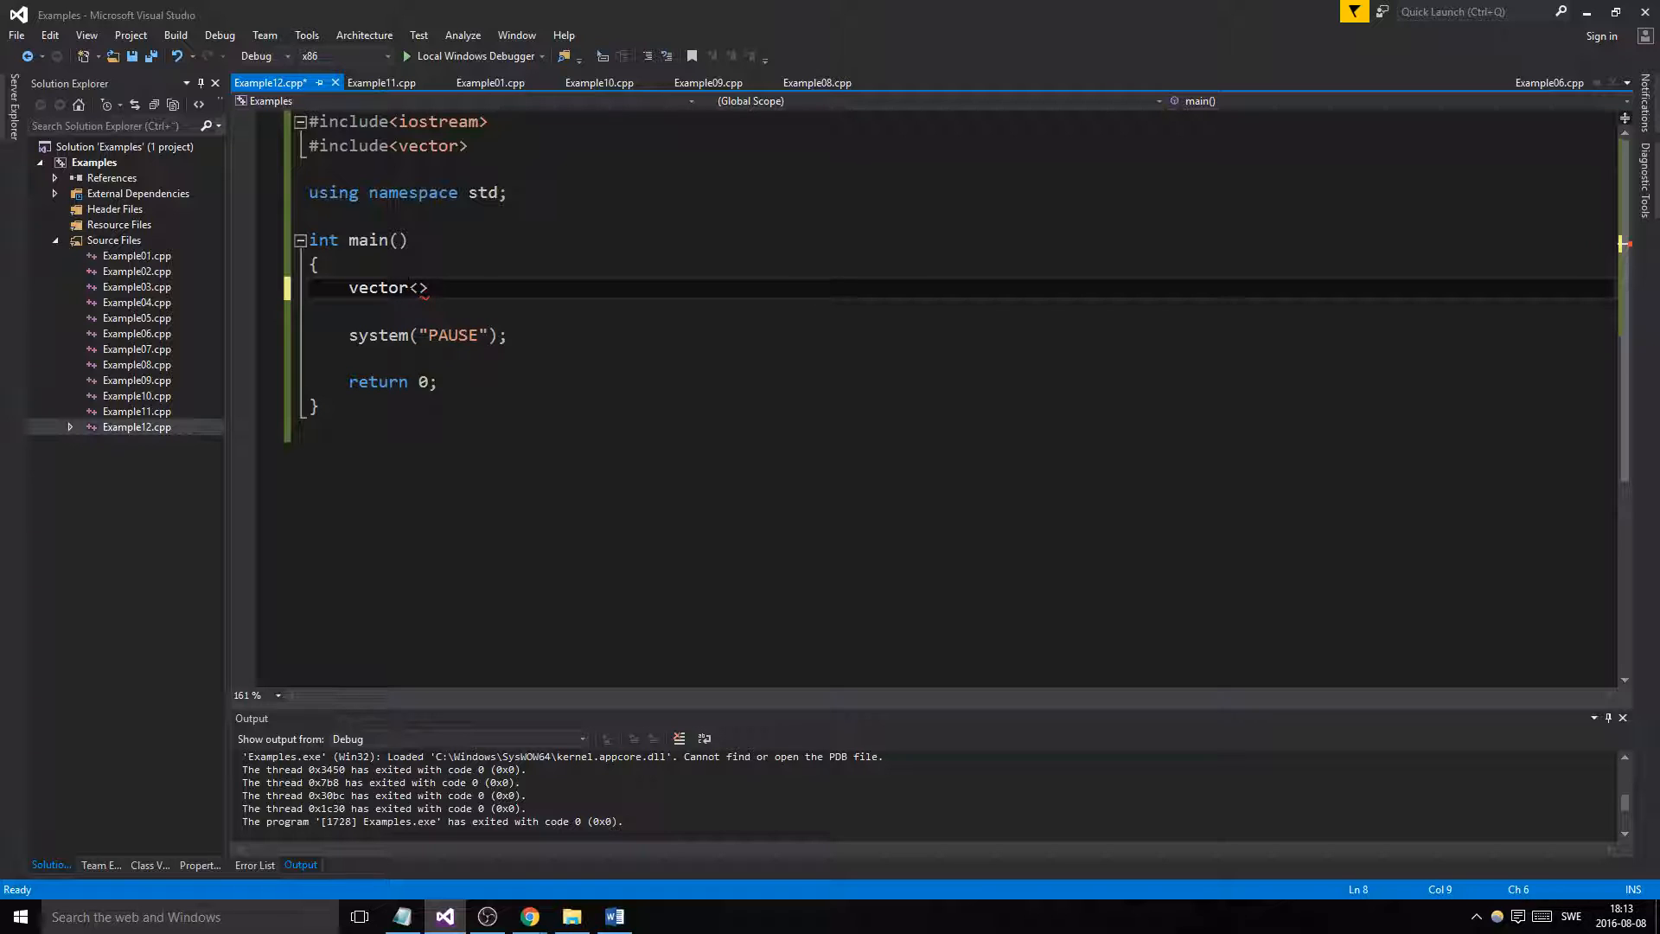
{"action": "type", "text": "int a;"}
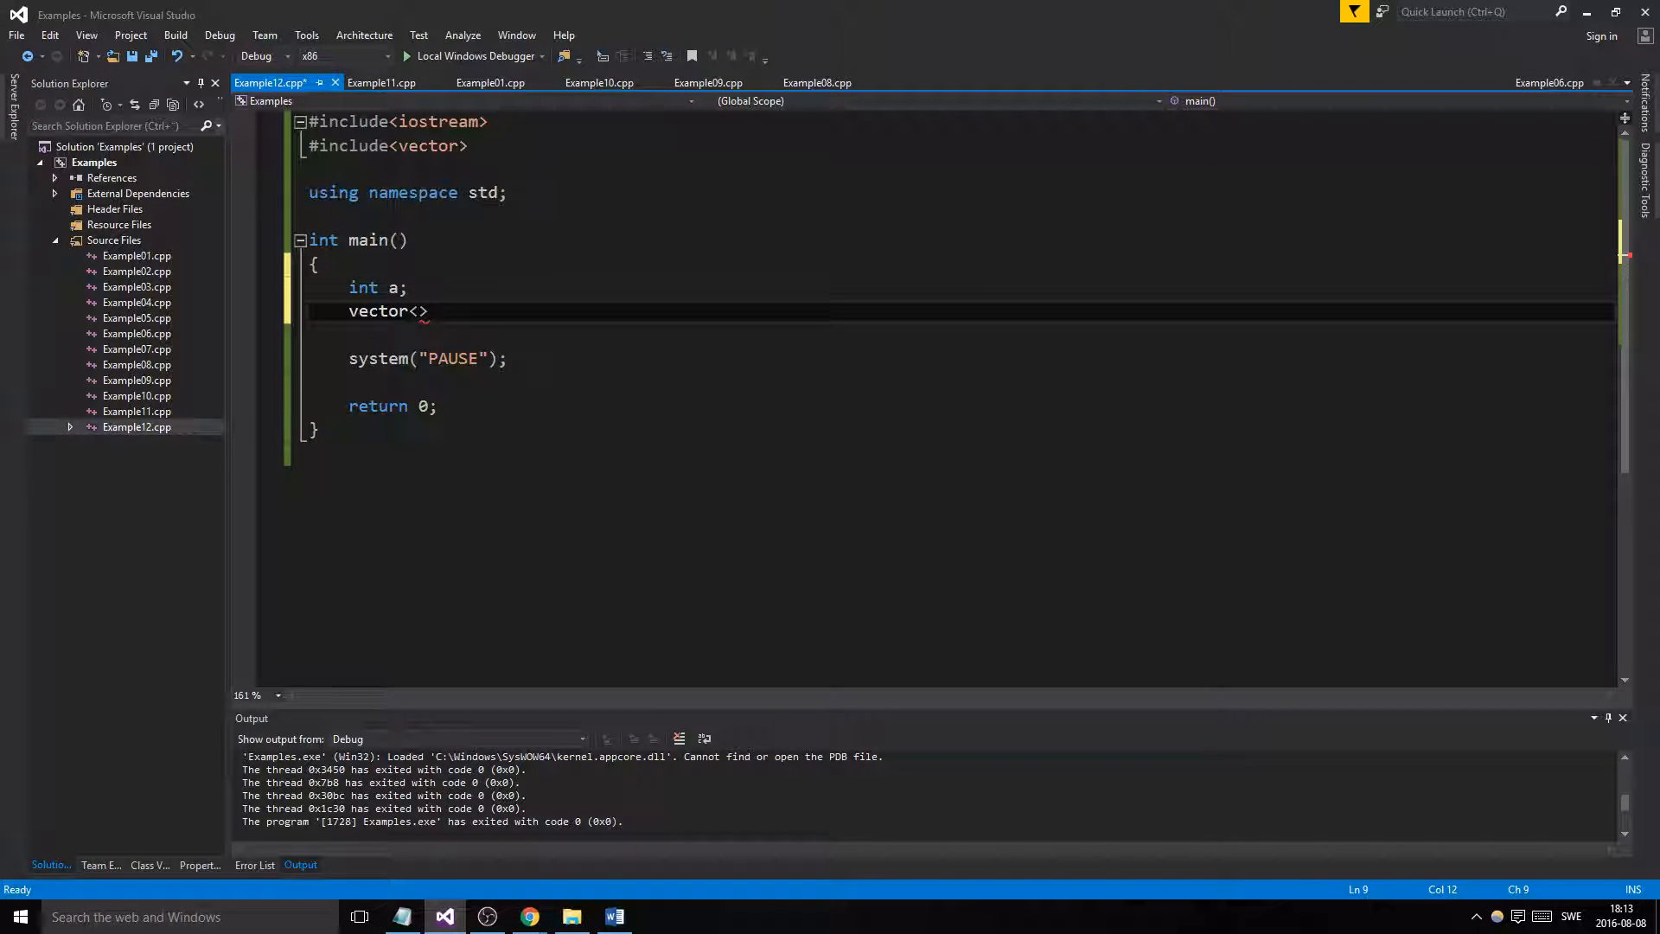
{"action": "type", "text": "int"}
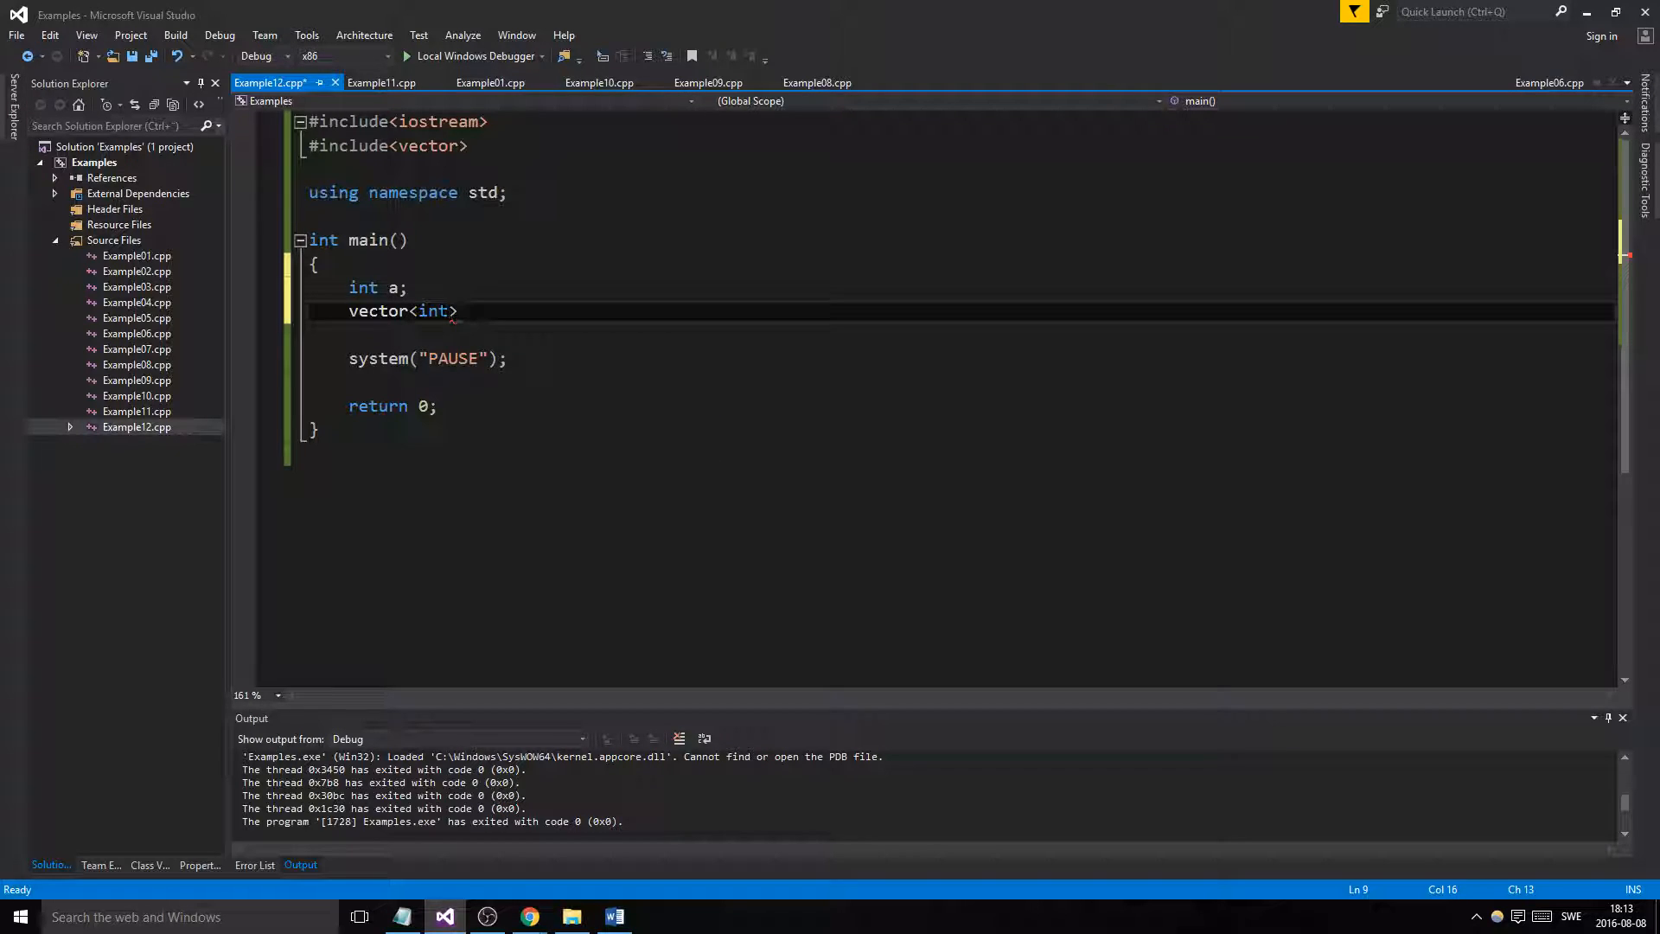
{"action": "double_click", "coordinate": [377, 311]}
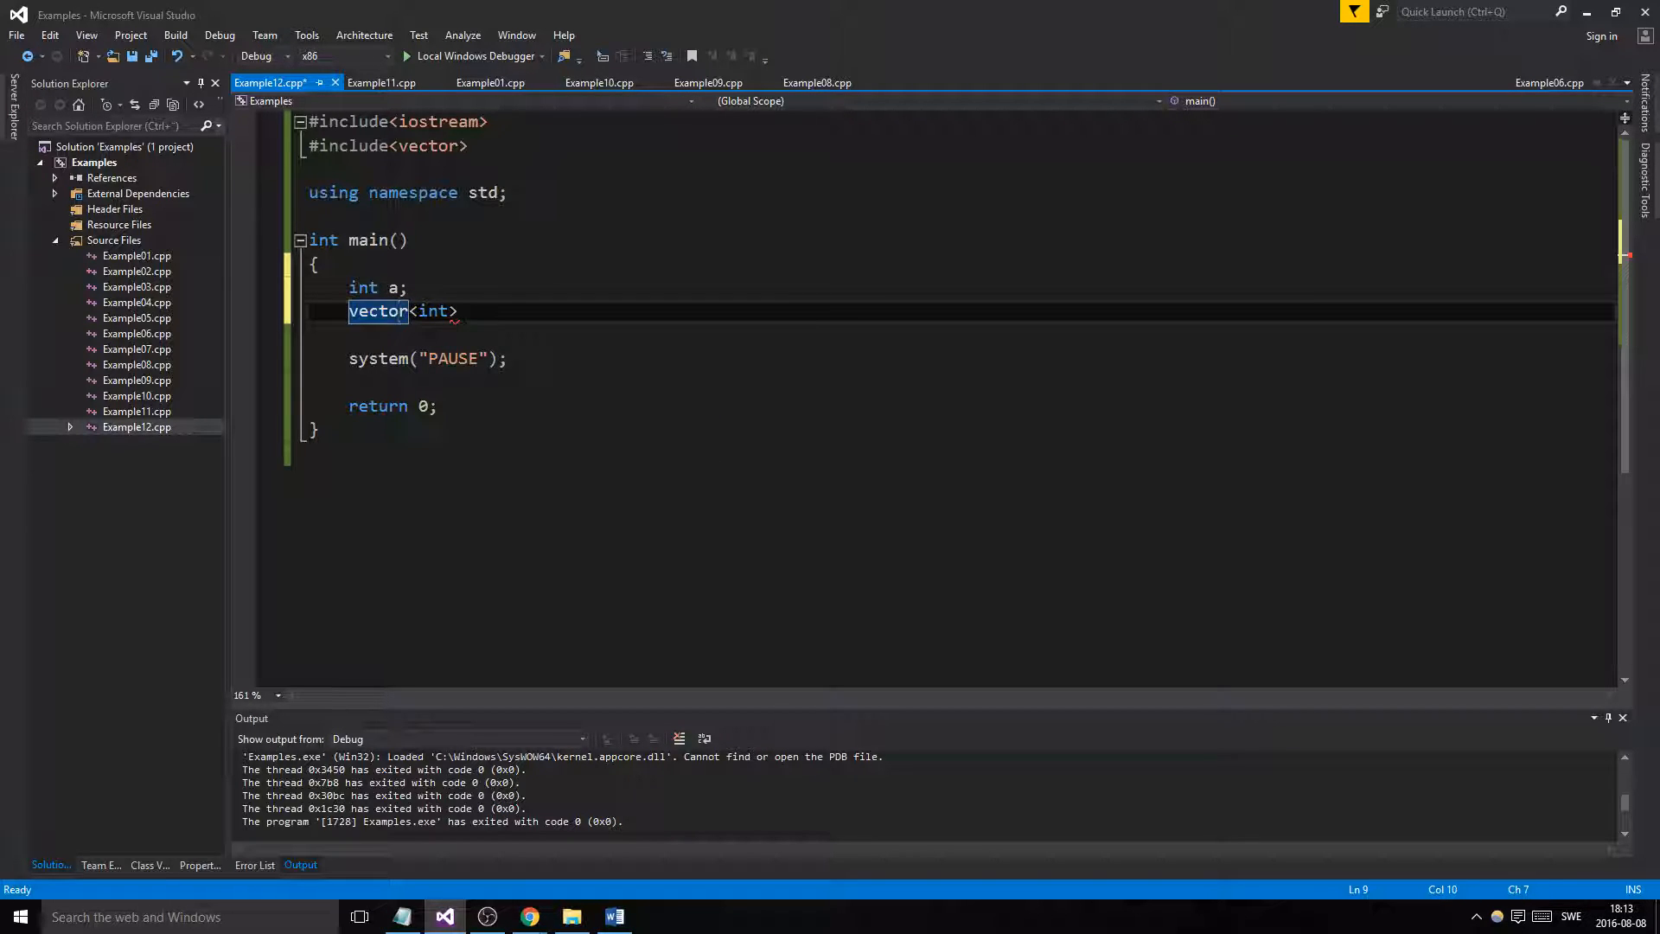
{"action": "left_click", "coordinate": [460, 311]}
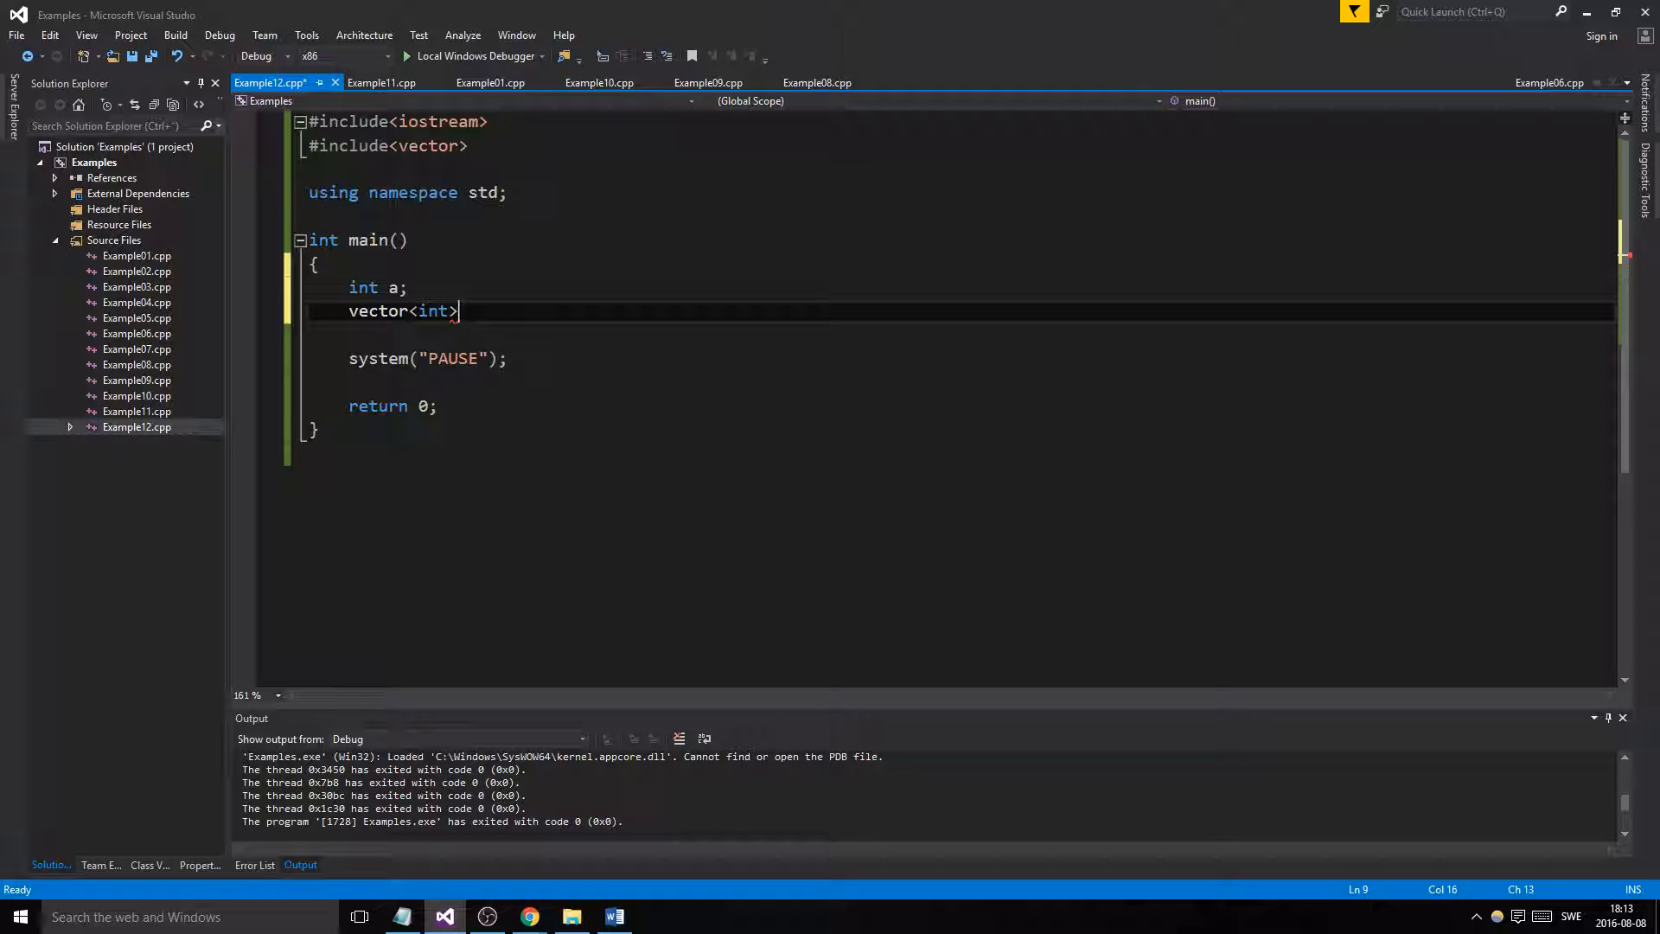
{"action": "type", "text": "m"}
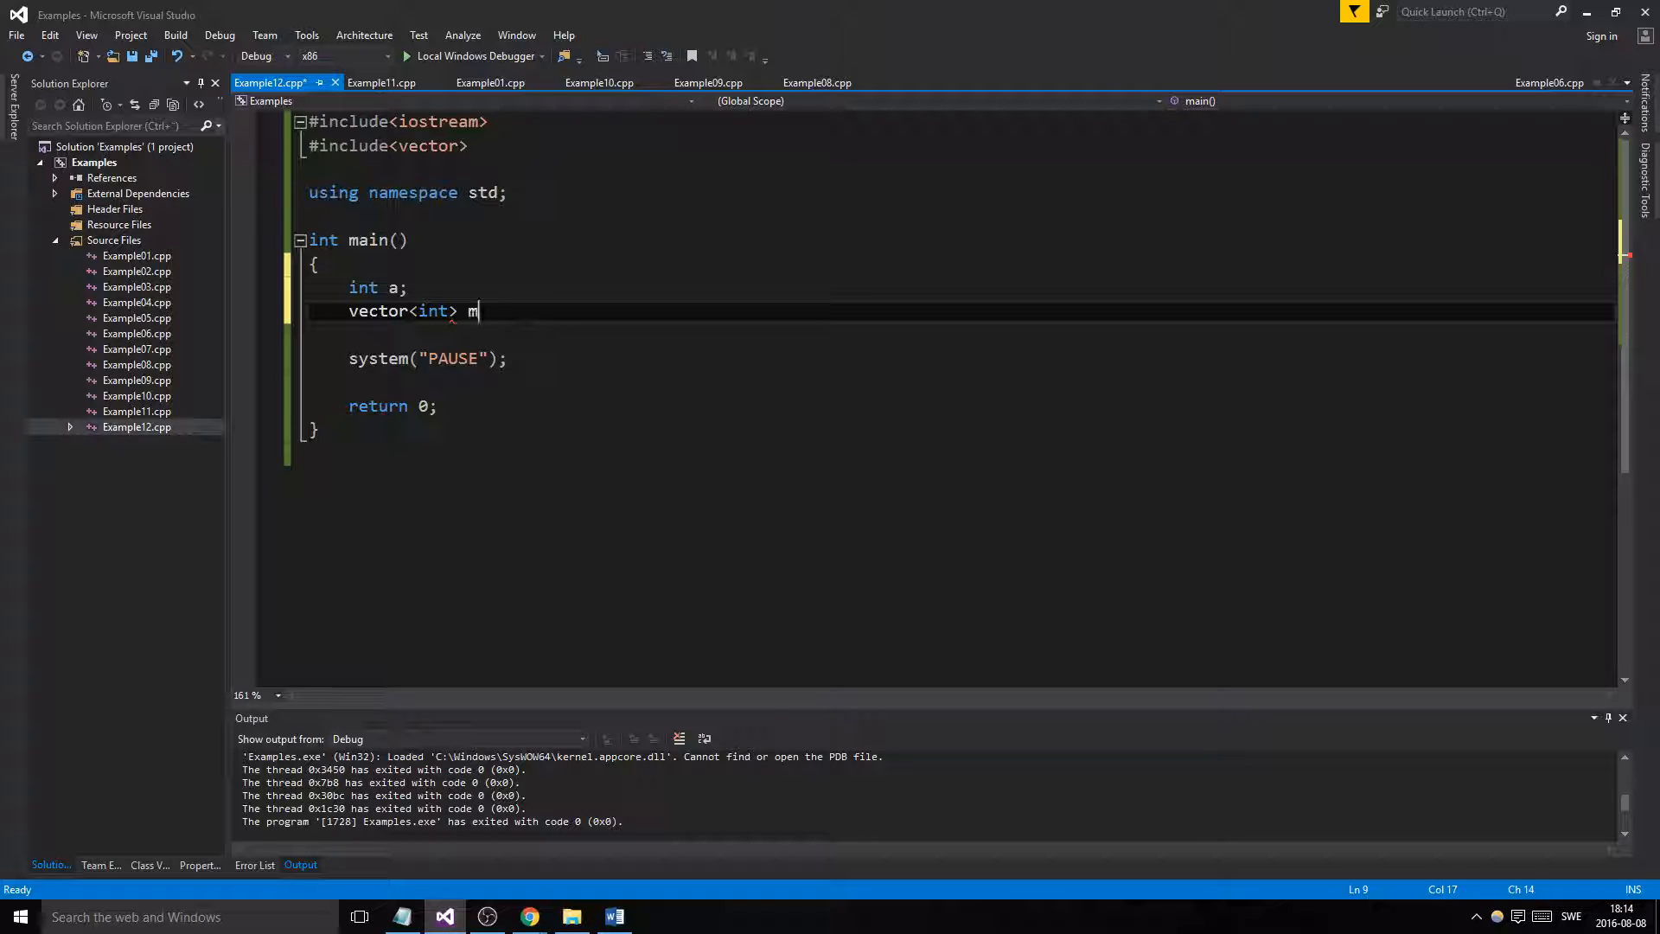
{"action": "type", "text": "yVec;"}
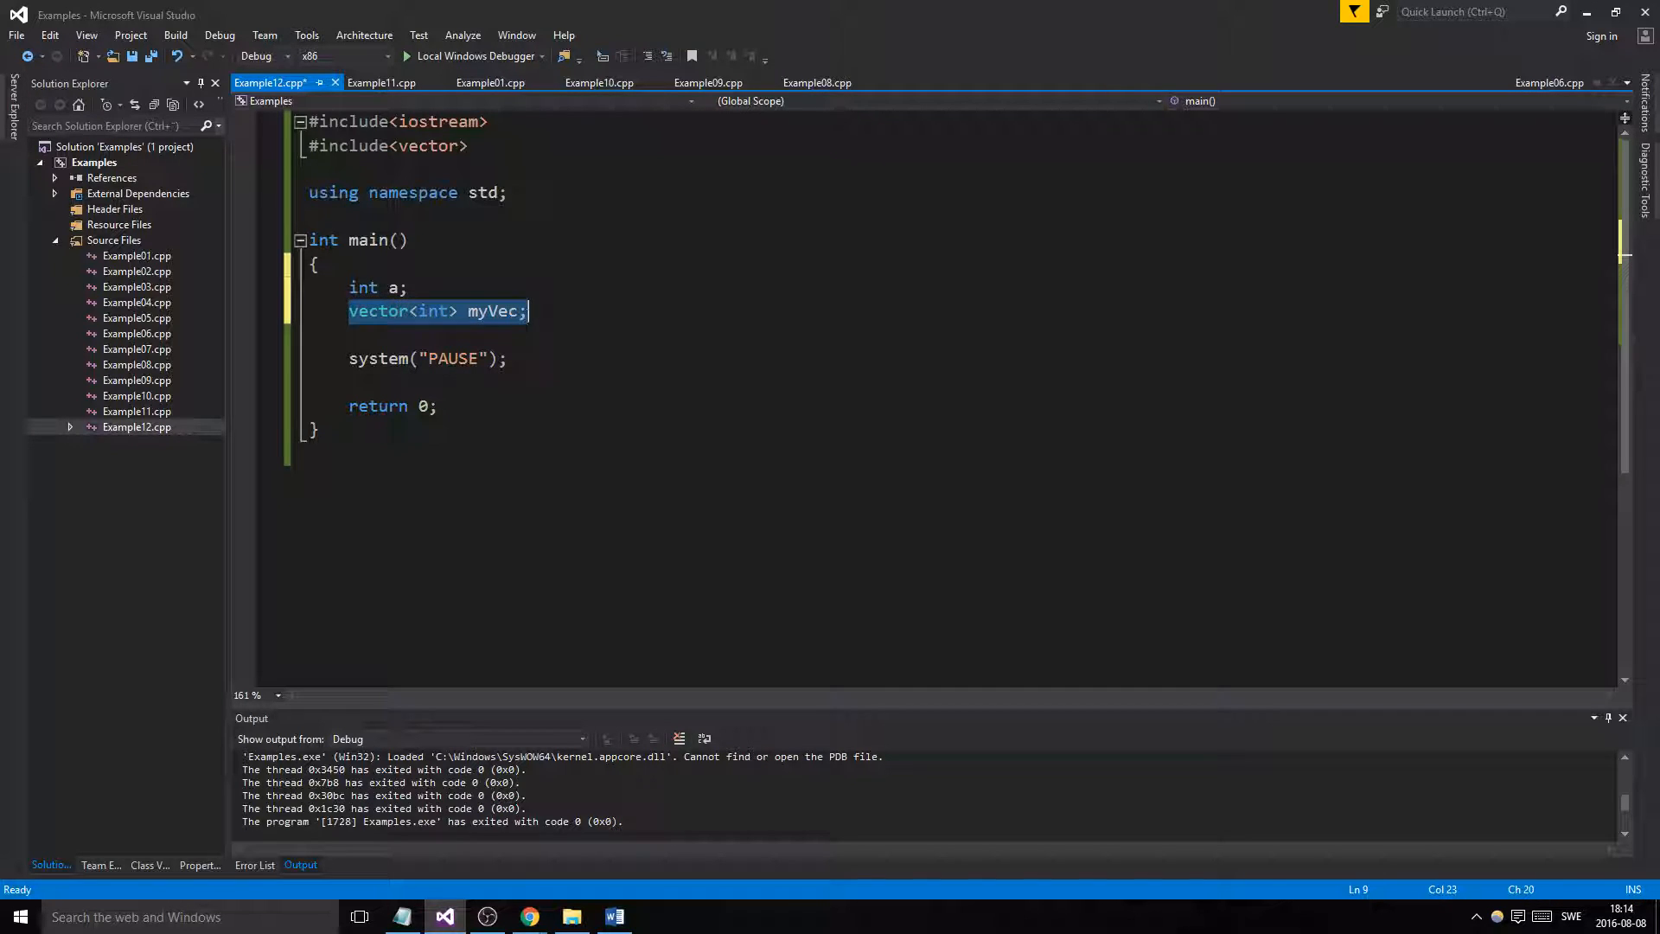
Add a temporary int a[10]; array for comparison, then select it for removal
{"action": "left_click", "coordinate": [426, 311]}
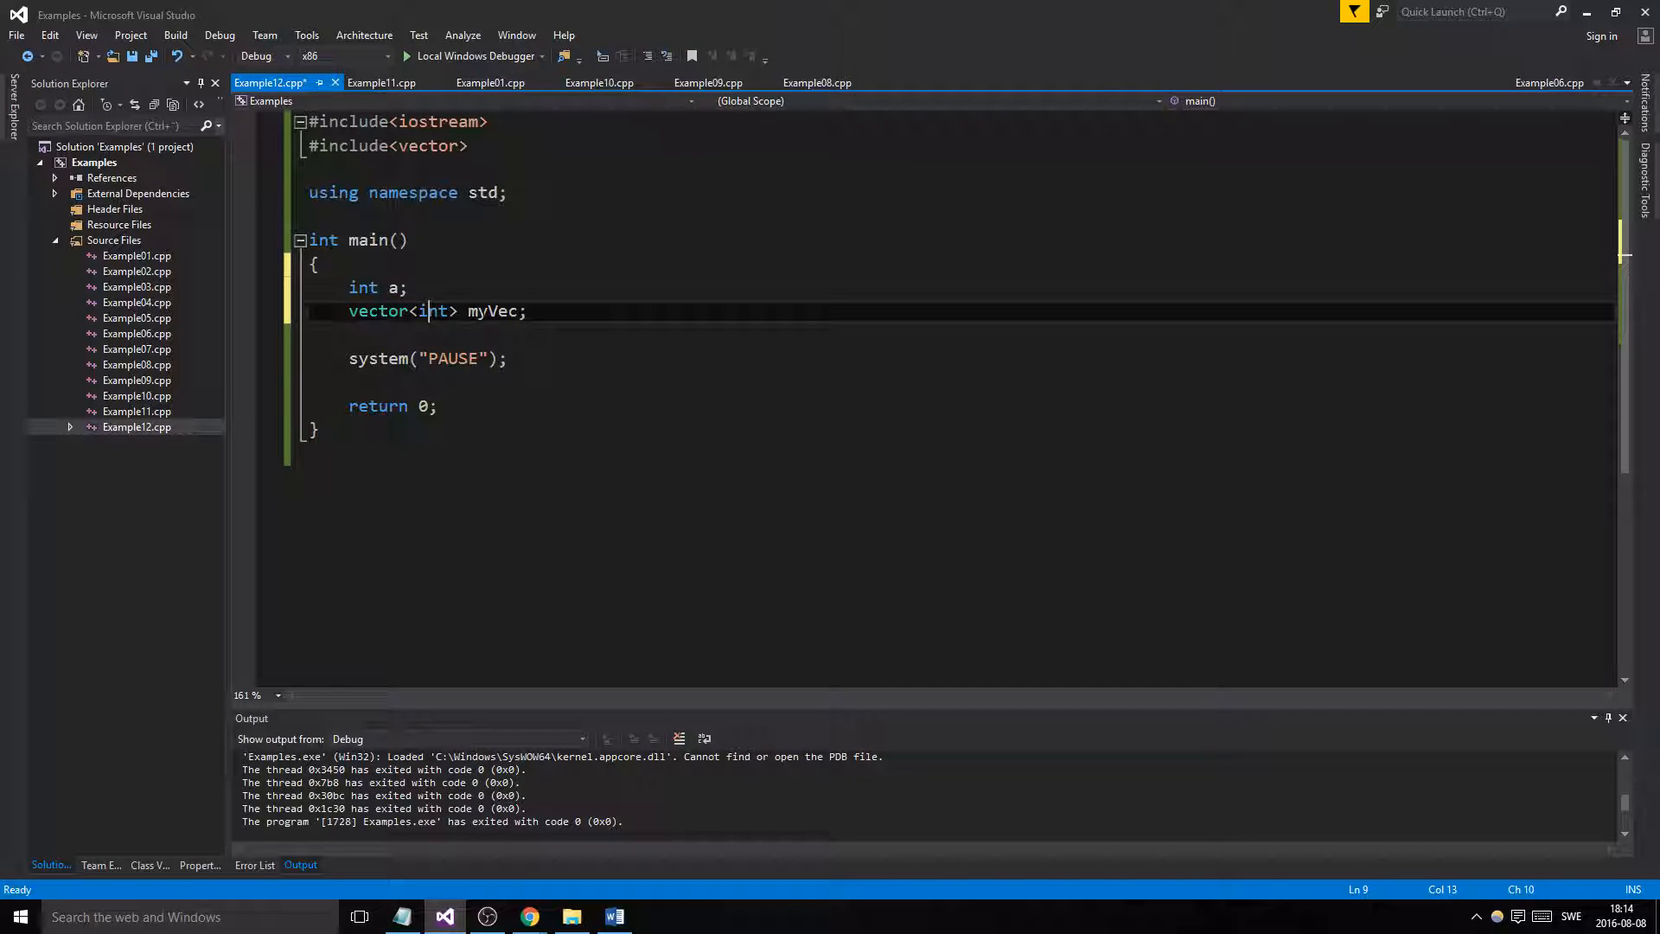
{"action": "double_click", "coordinate": [495, 312]}
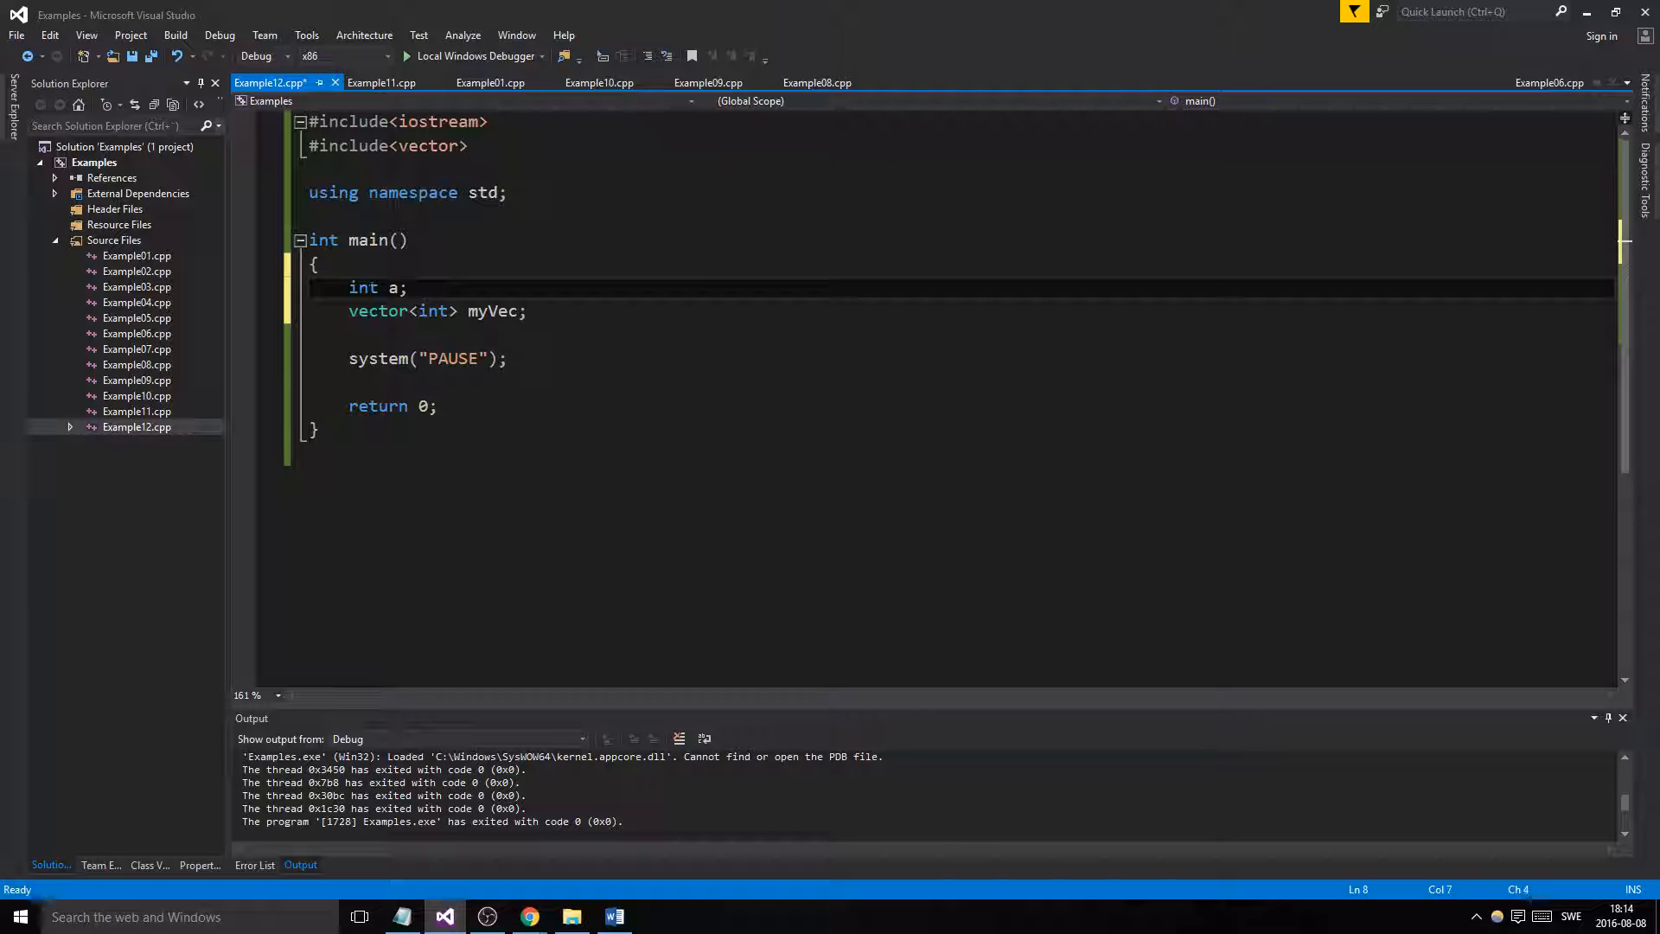
{"action": "type", "text": "["}
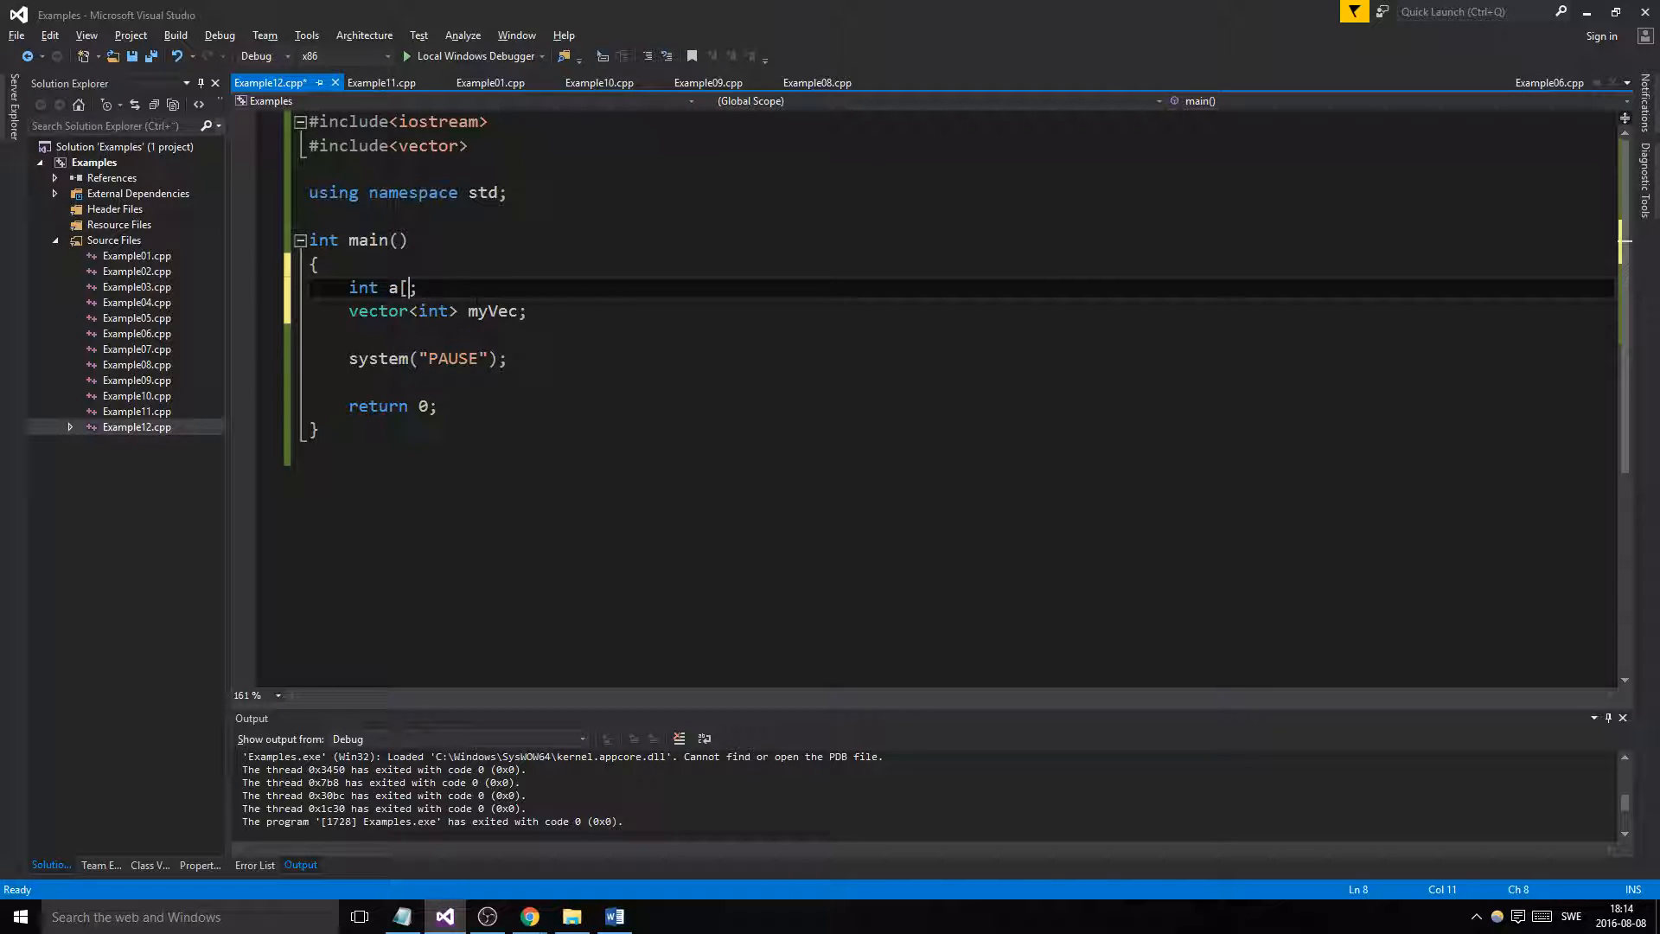
{"action": "type", "text": "10]"}
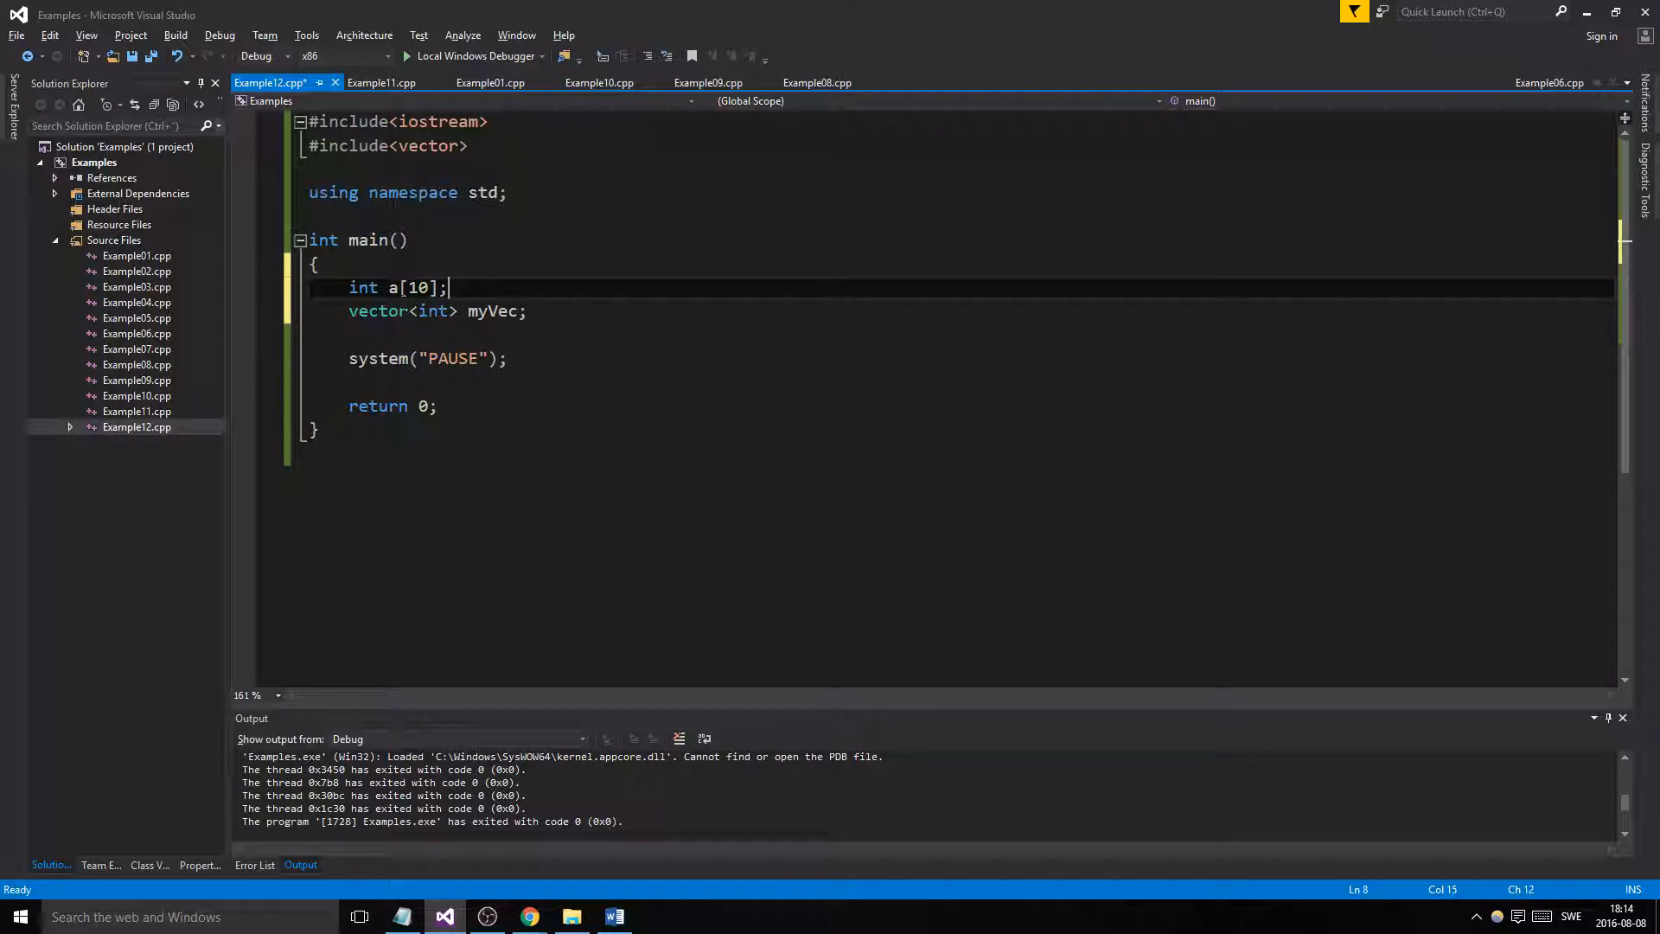
{"action": "double_click", "coordinate": [377, 312]}
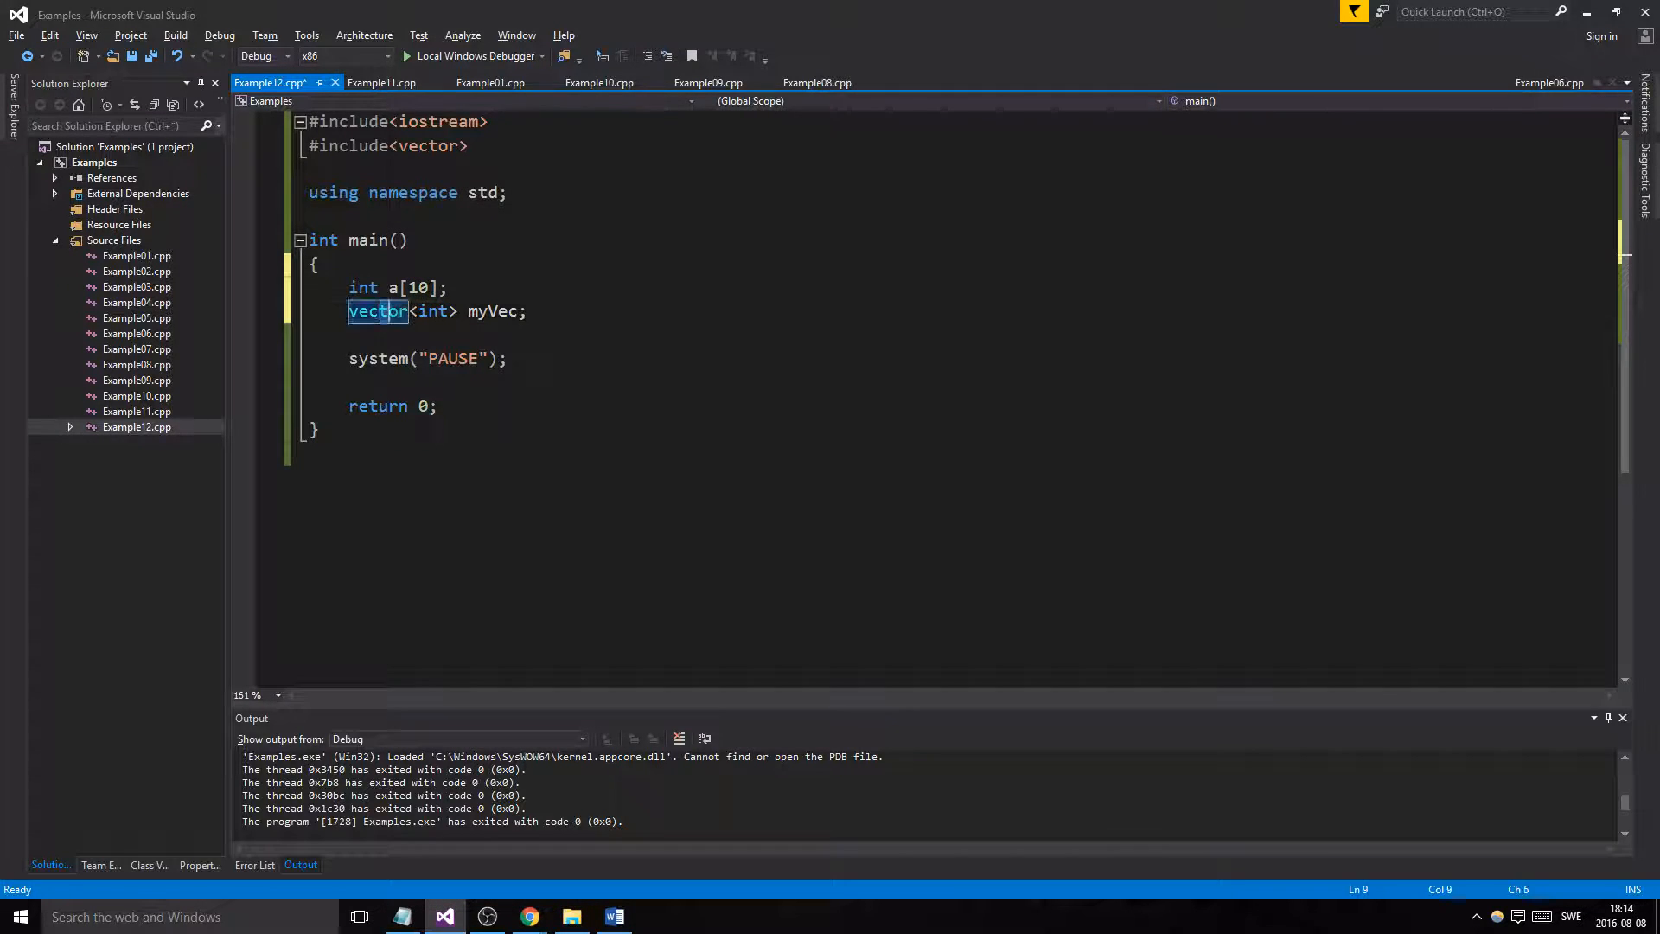
{"action": "left_click", "coordinate": [360, 287]}
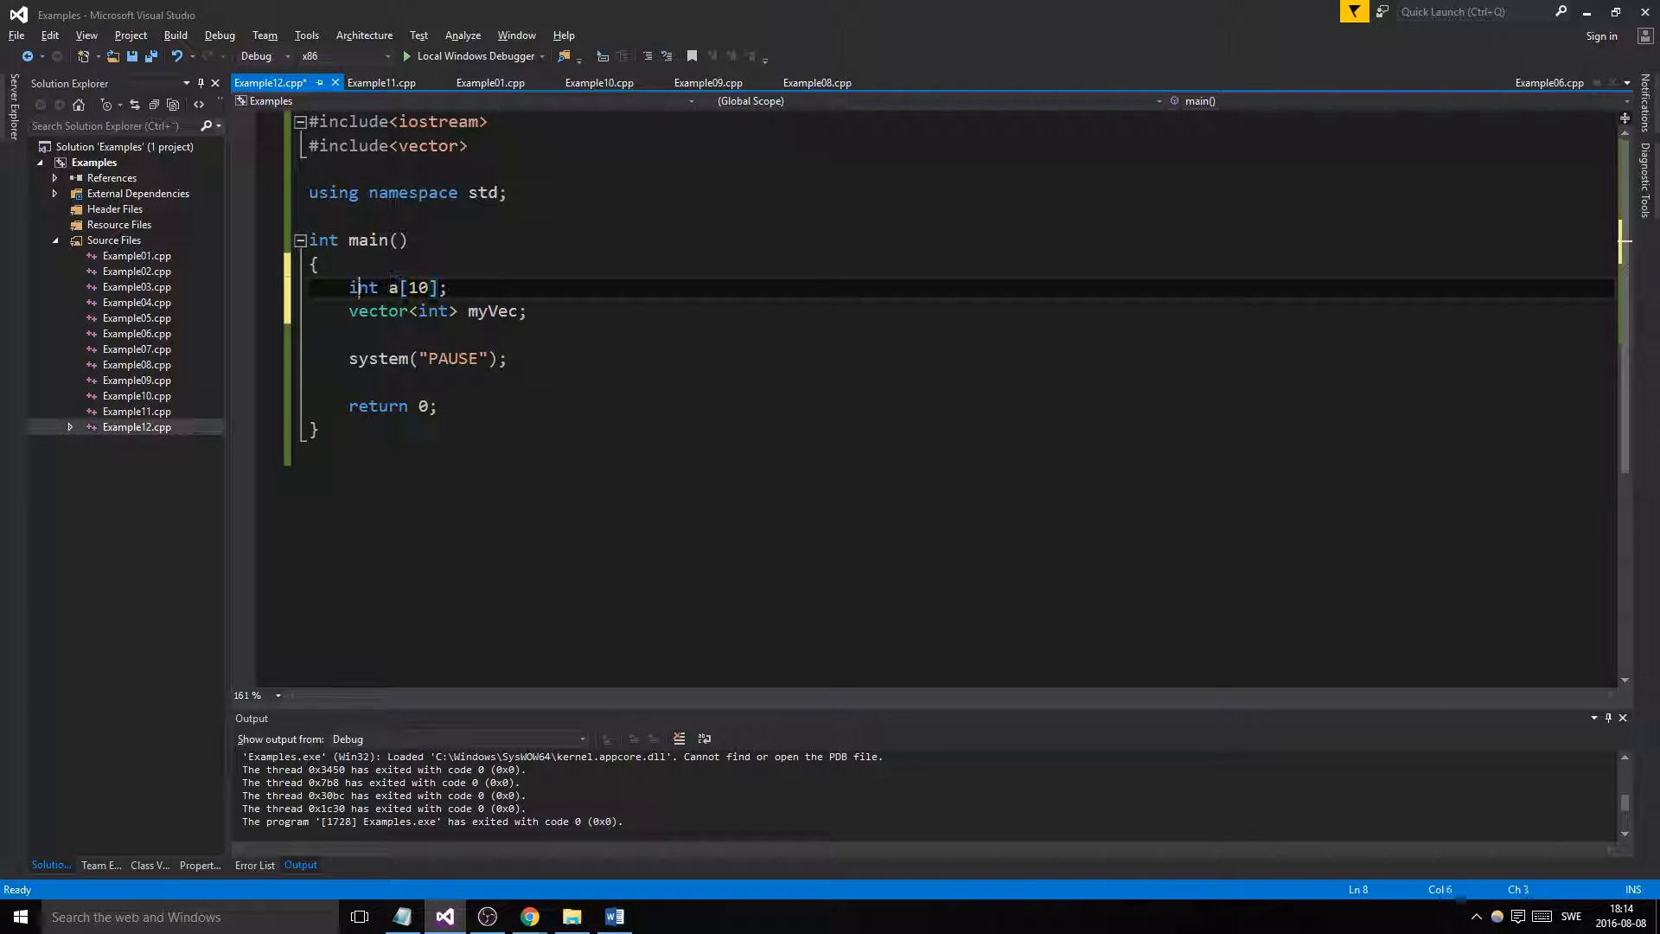
{"action": "double_click", "coordinate": [377, 312]}
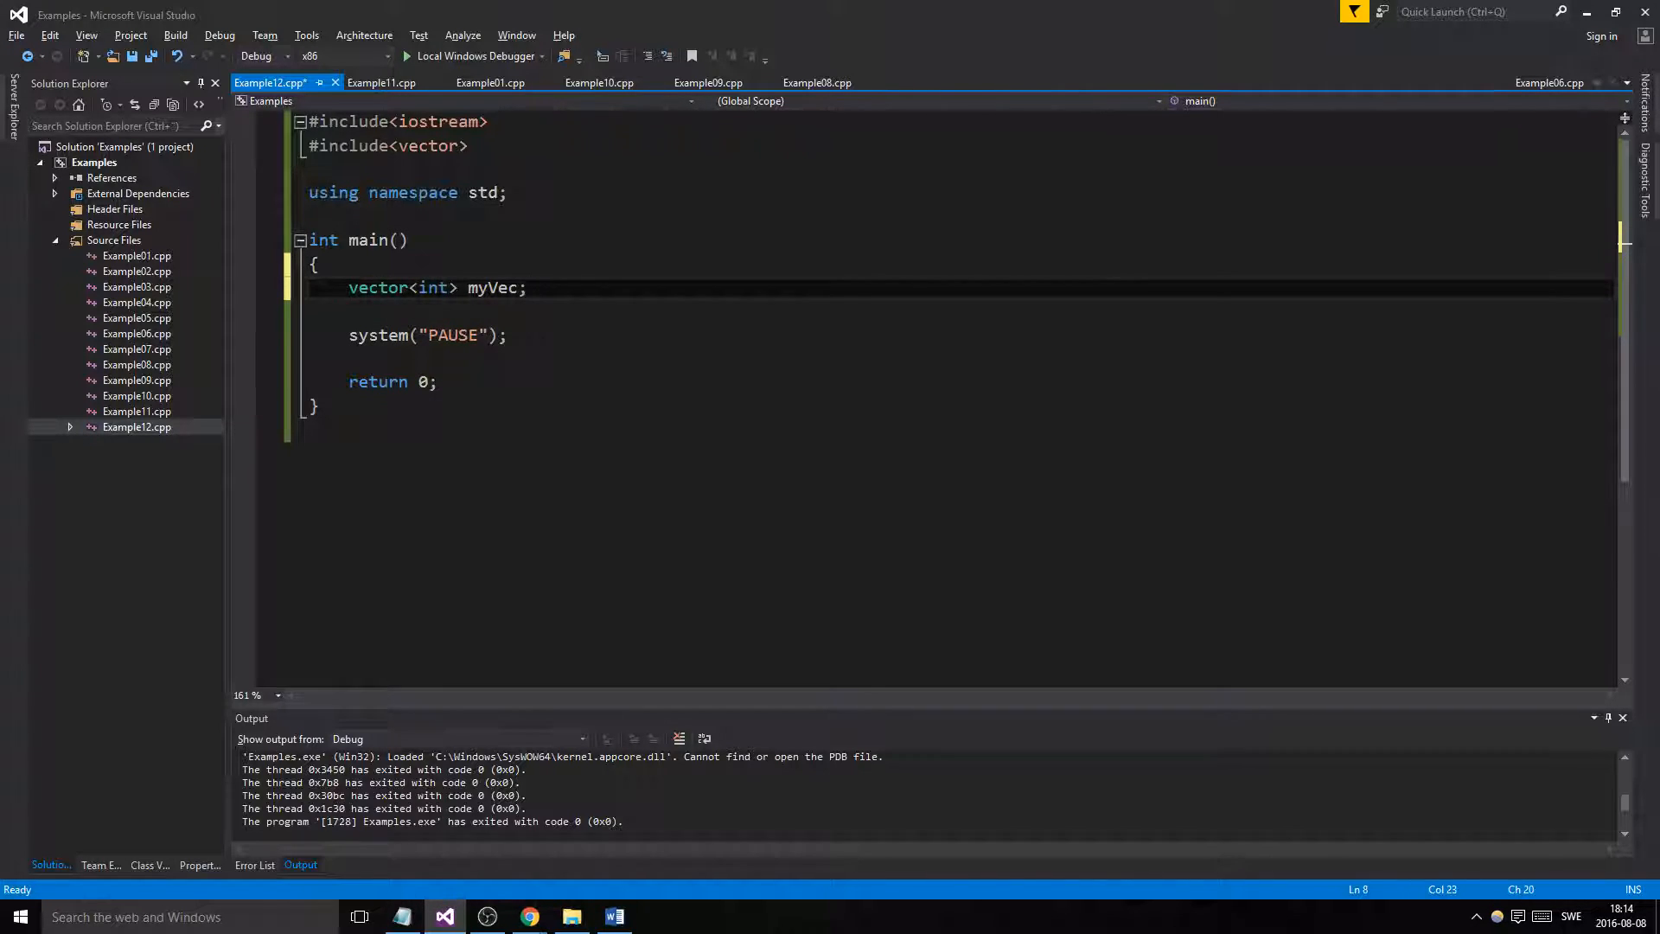
Start a myVec. statement and browse the IntelliSense member list, then dismiss it
{"action": "key", "text": "Enter"}
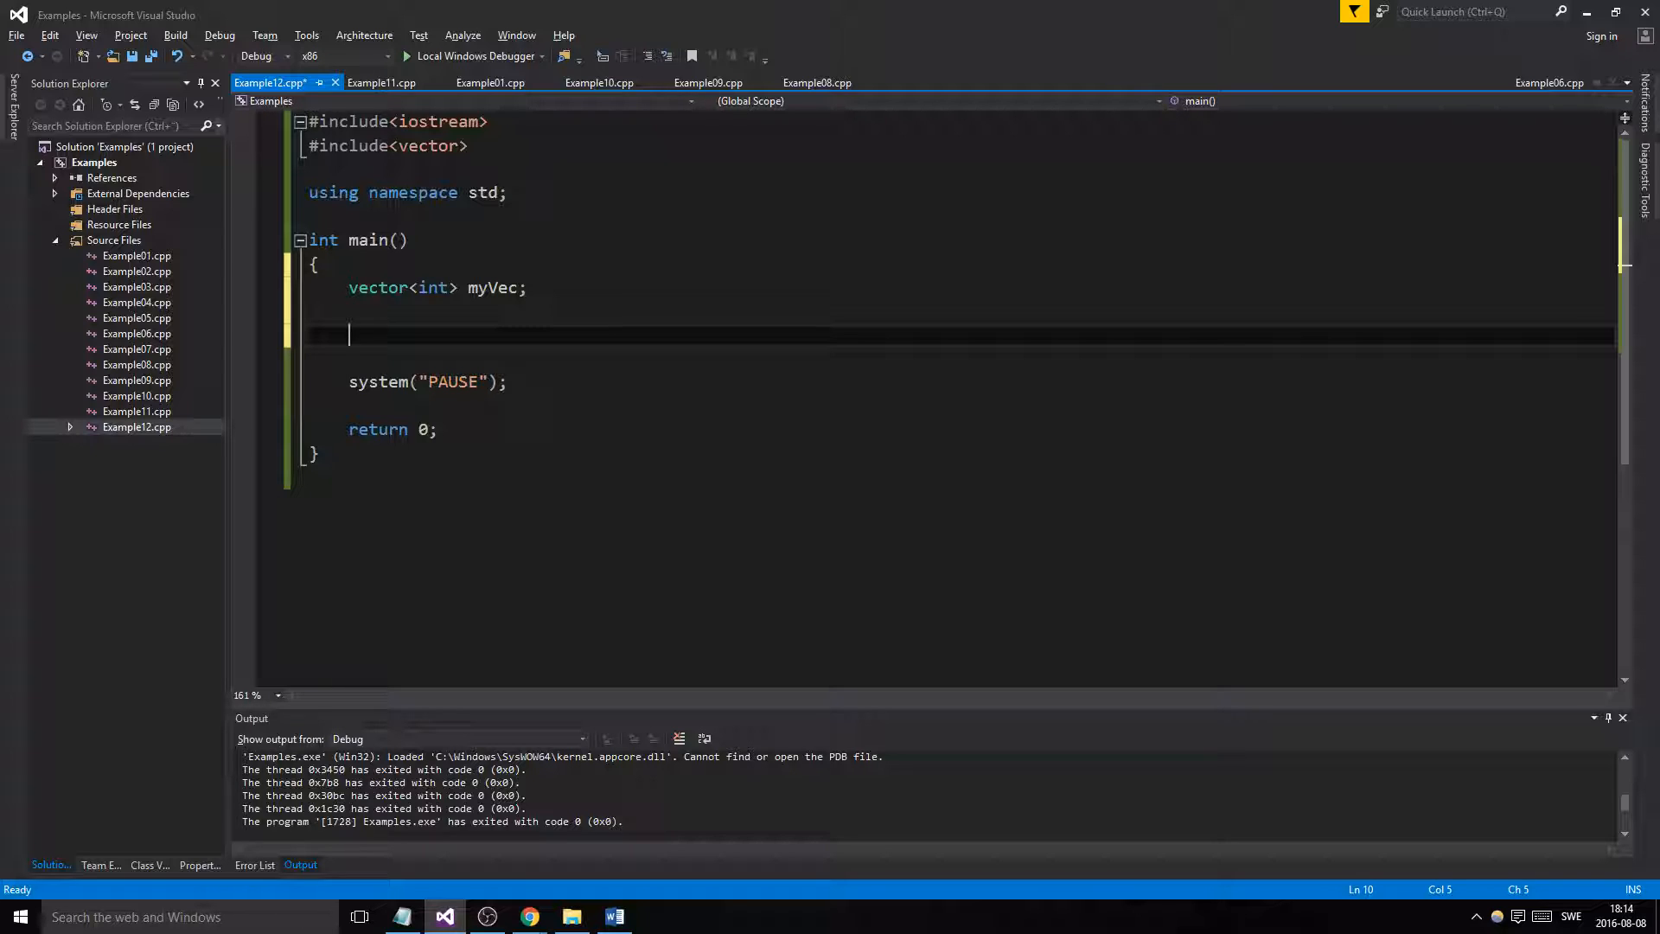
{"action": "type", "text": "myVec."}
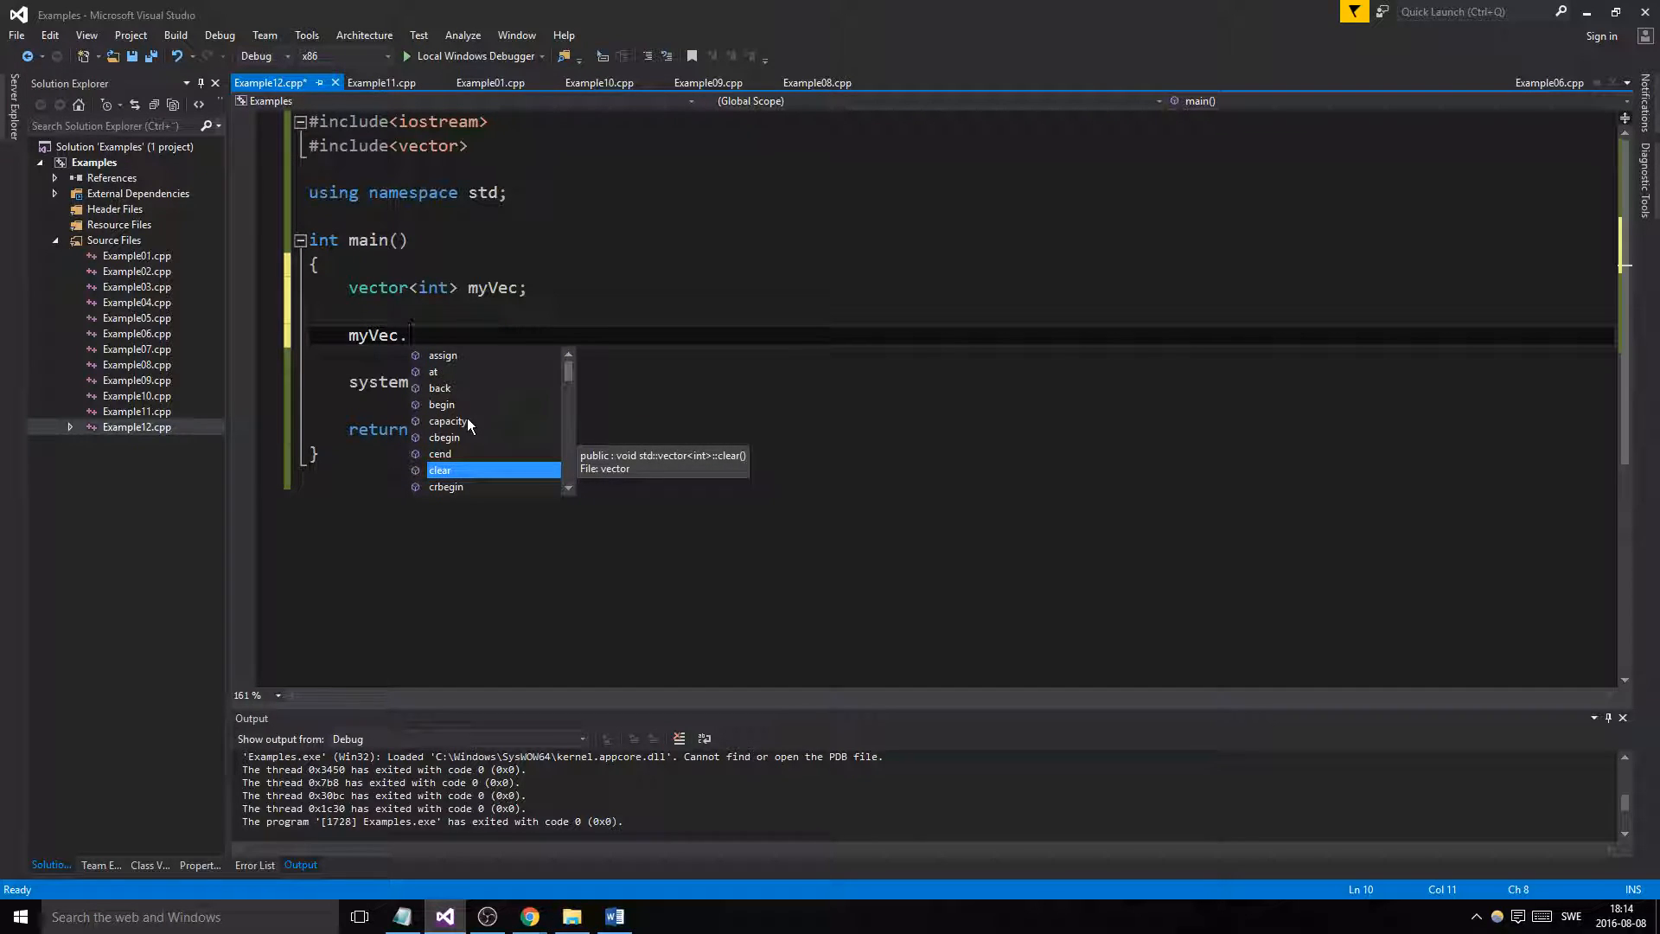
{"action": "mouse_move", "coordinate": [456, 420]}
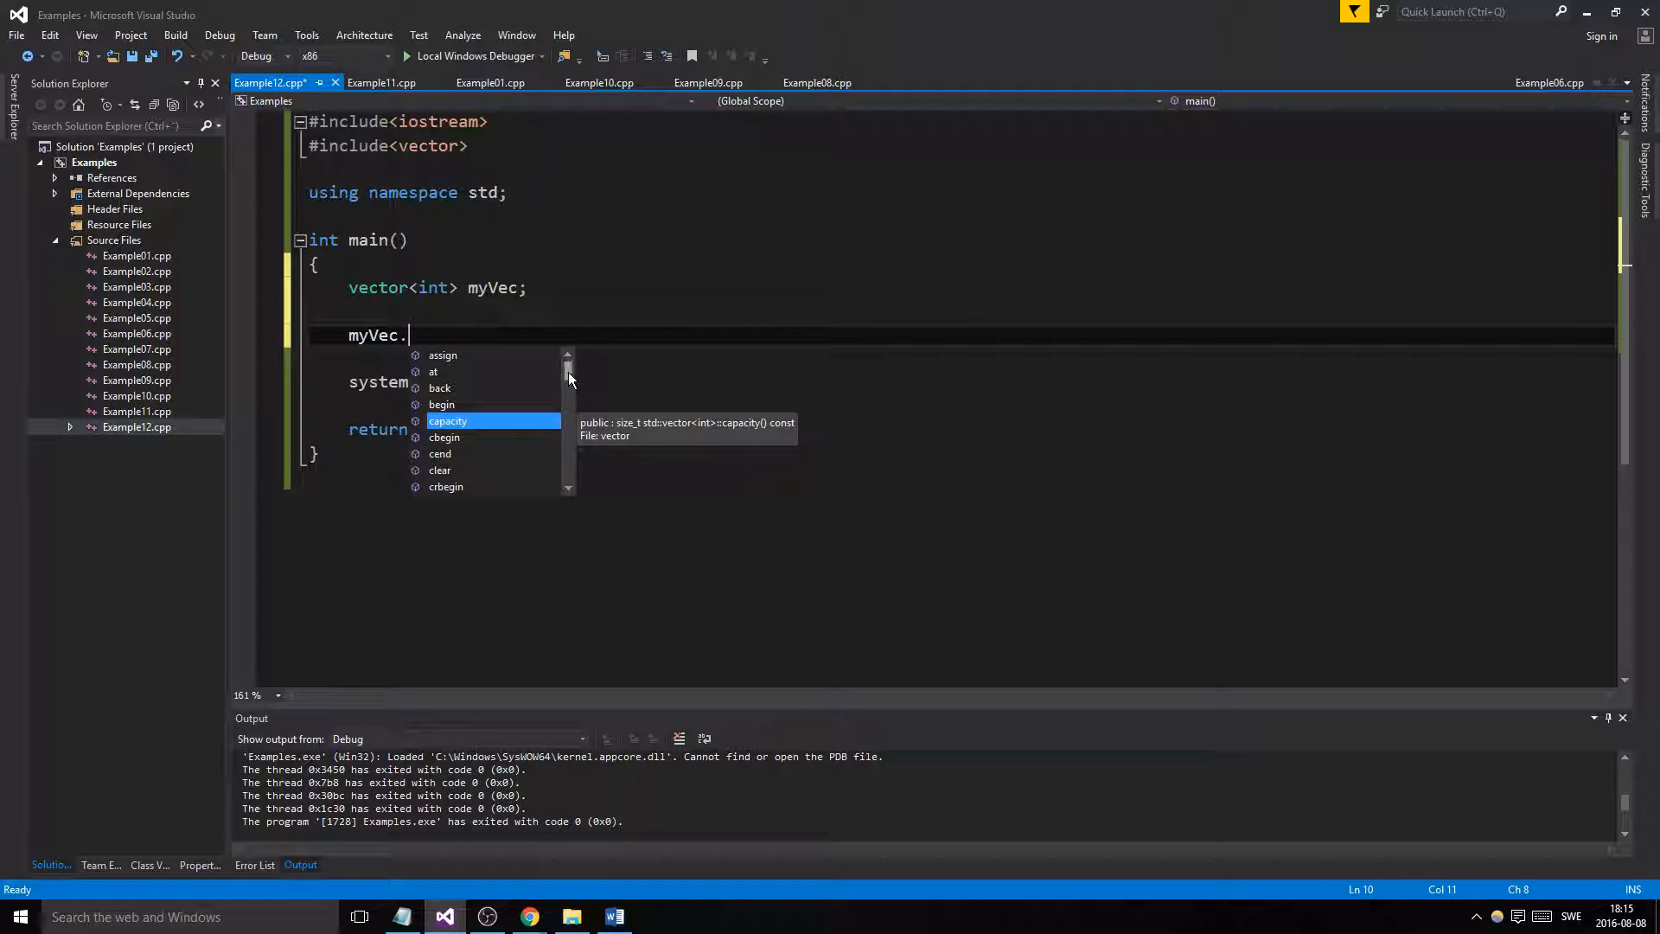
{"action": "scroll", "scroll_direction": "down", "scroll_amount": 3}
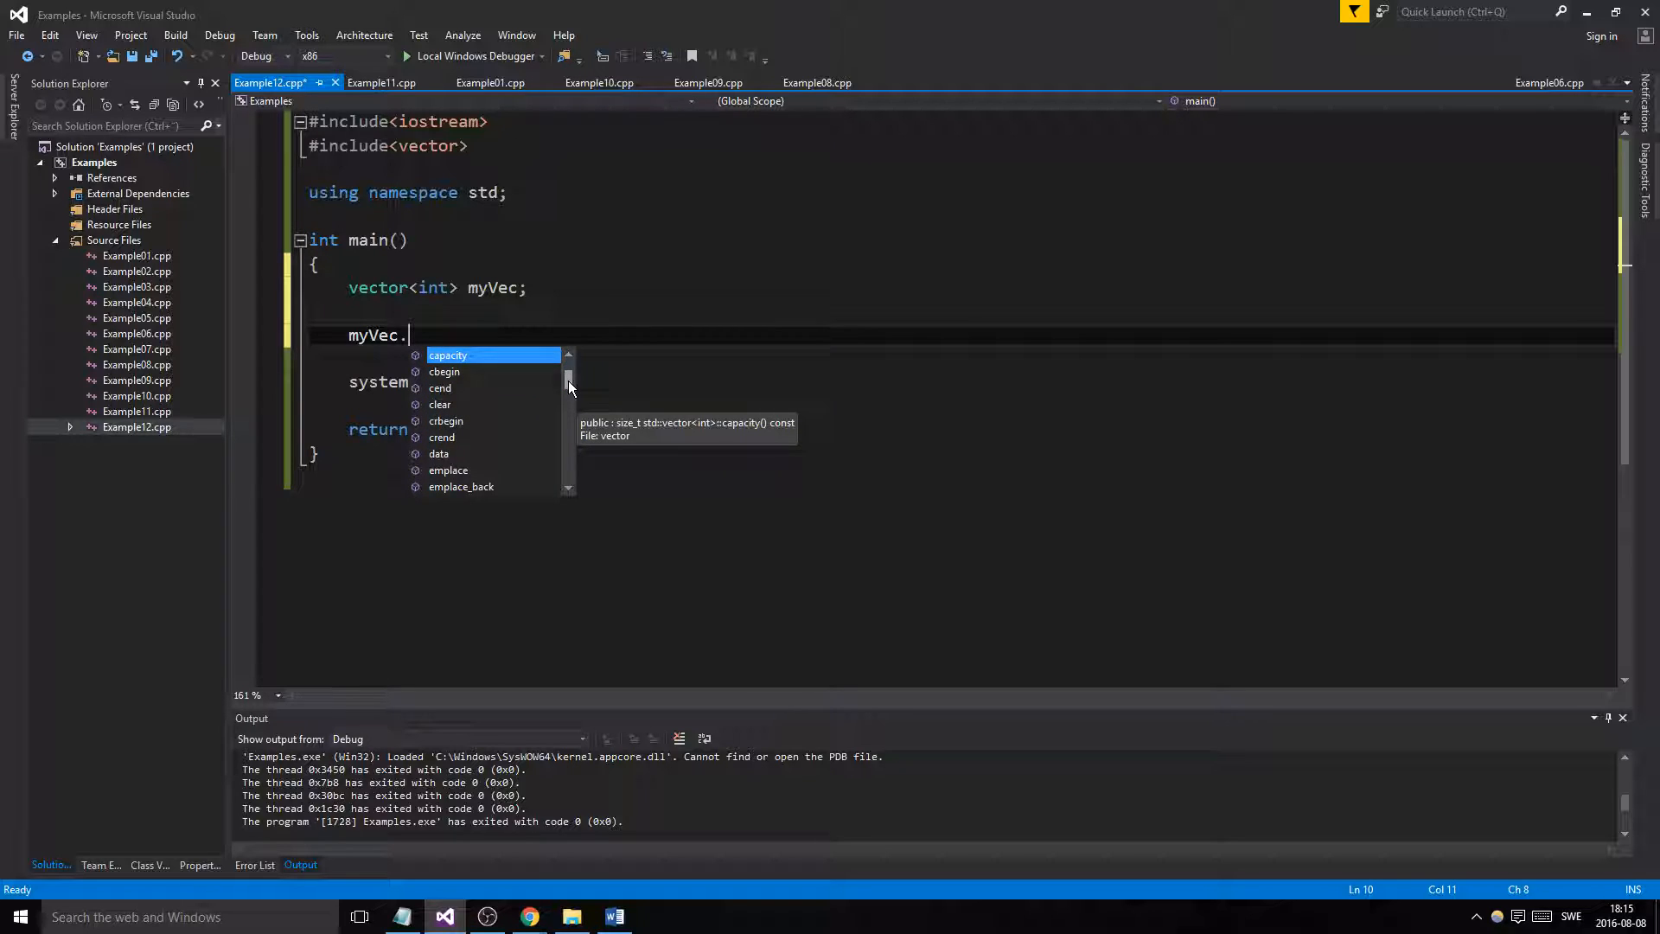
{"action": "scroll", "scroll_direction": "down", "scroll_amount": 3}
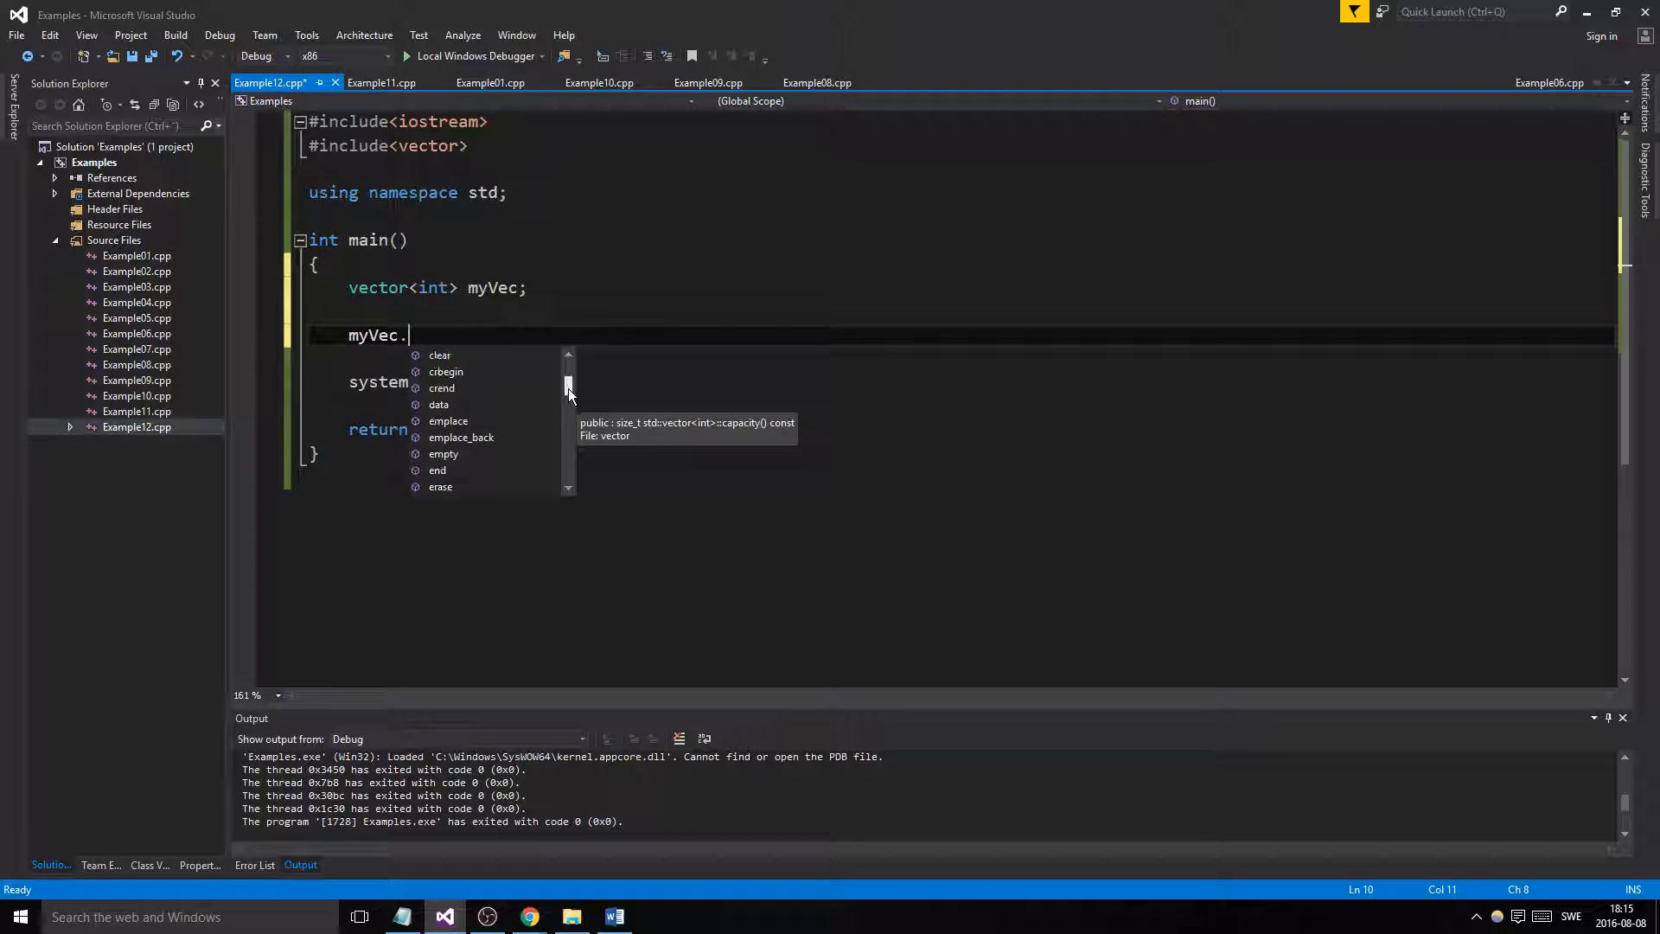
{"action": "mouse_move", "coordinate": [453, 453]}
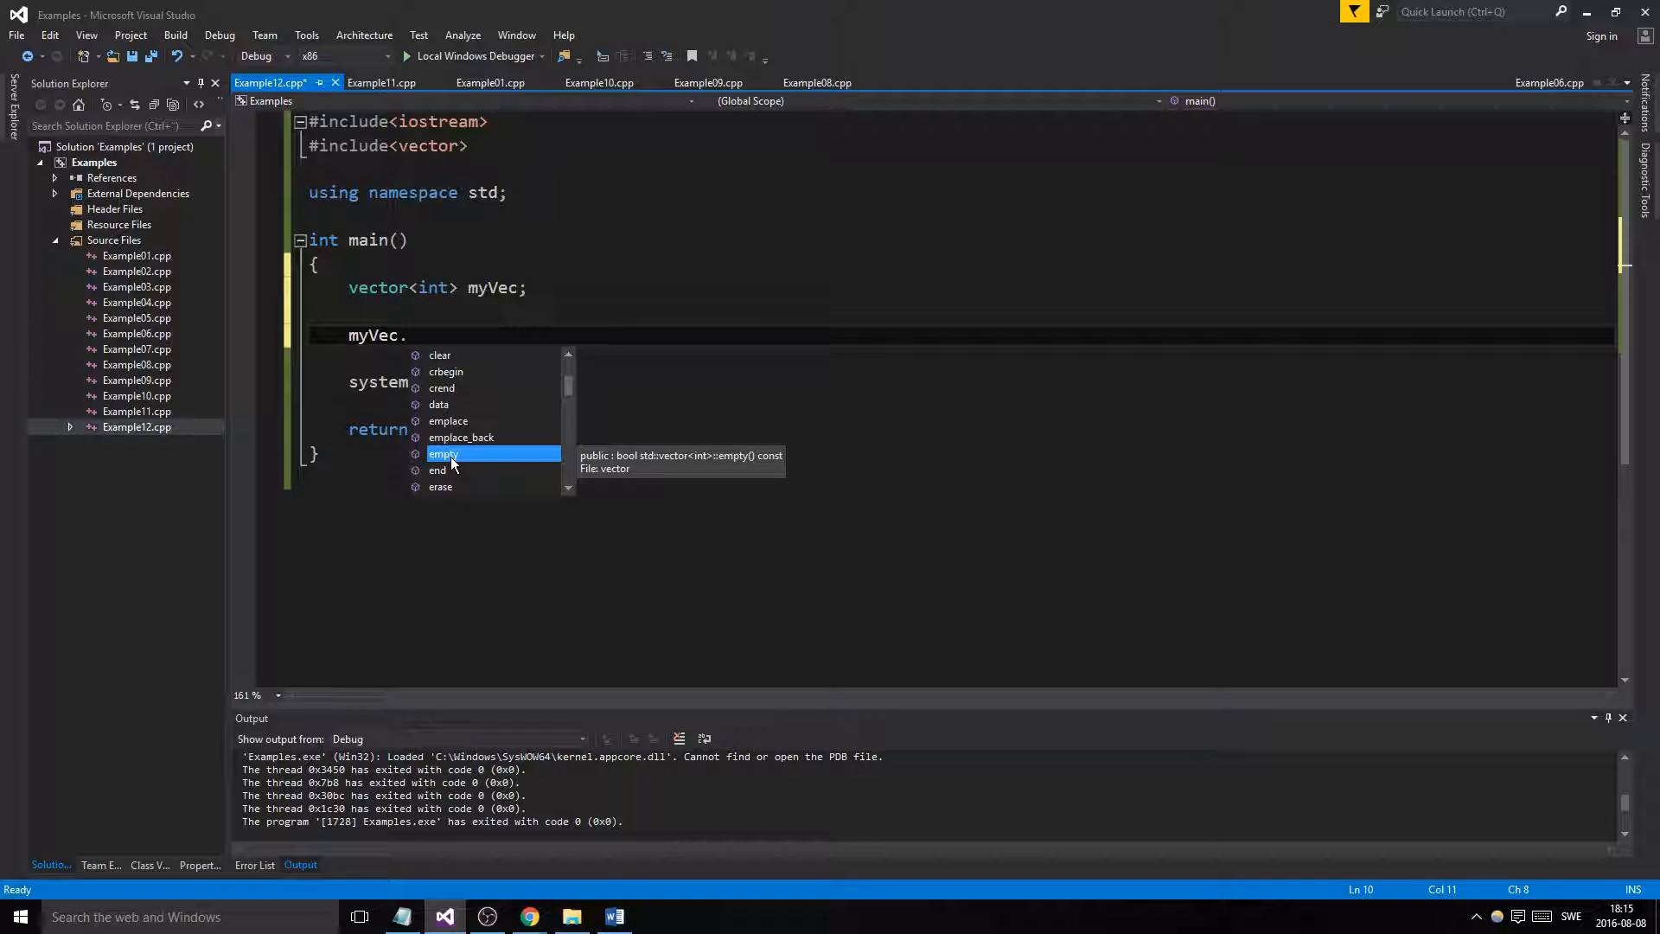
{"action": "scroll", "scroll_direction": "down", "scroll_amount": 3}
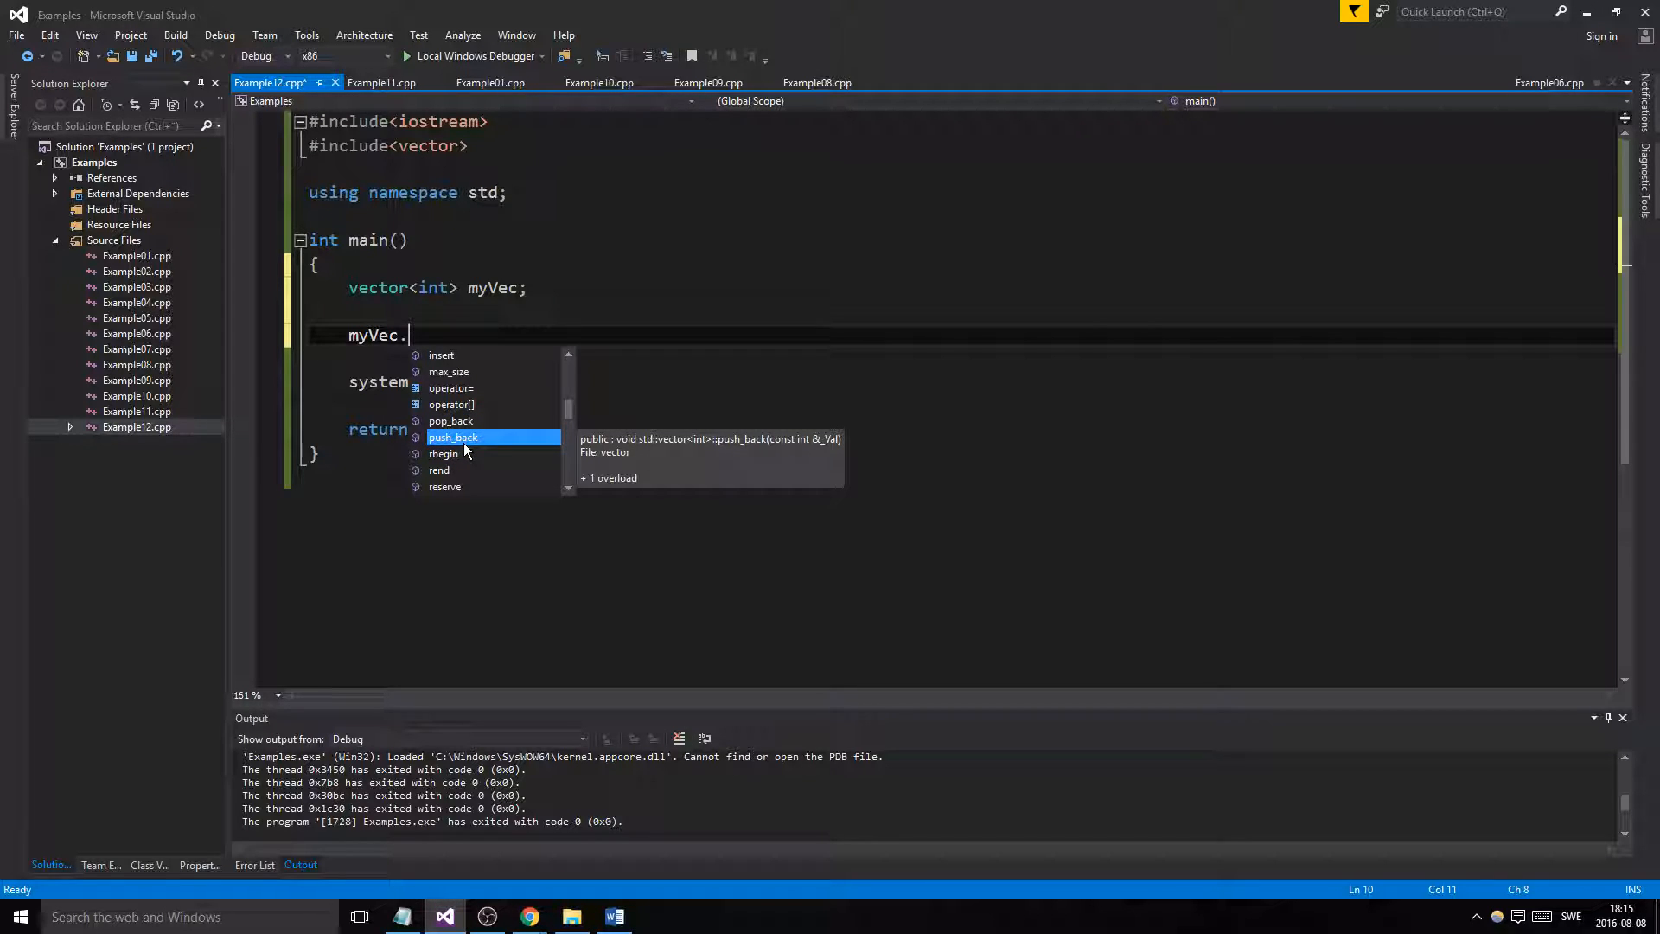
{"action": "mouse_move", "coordinate": [554, 424]}
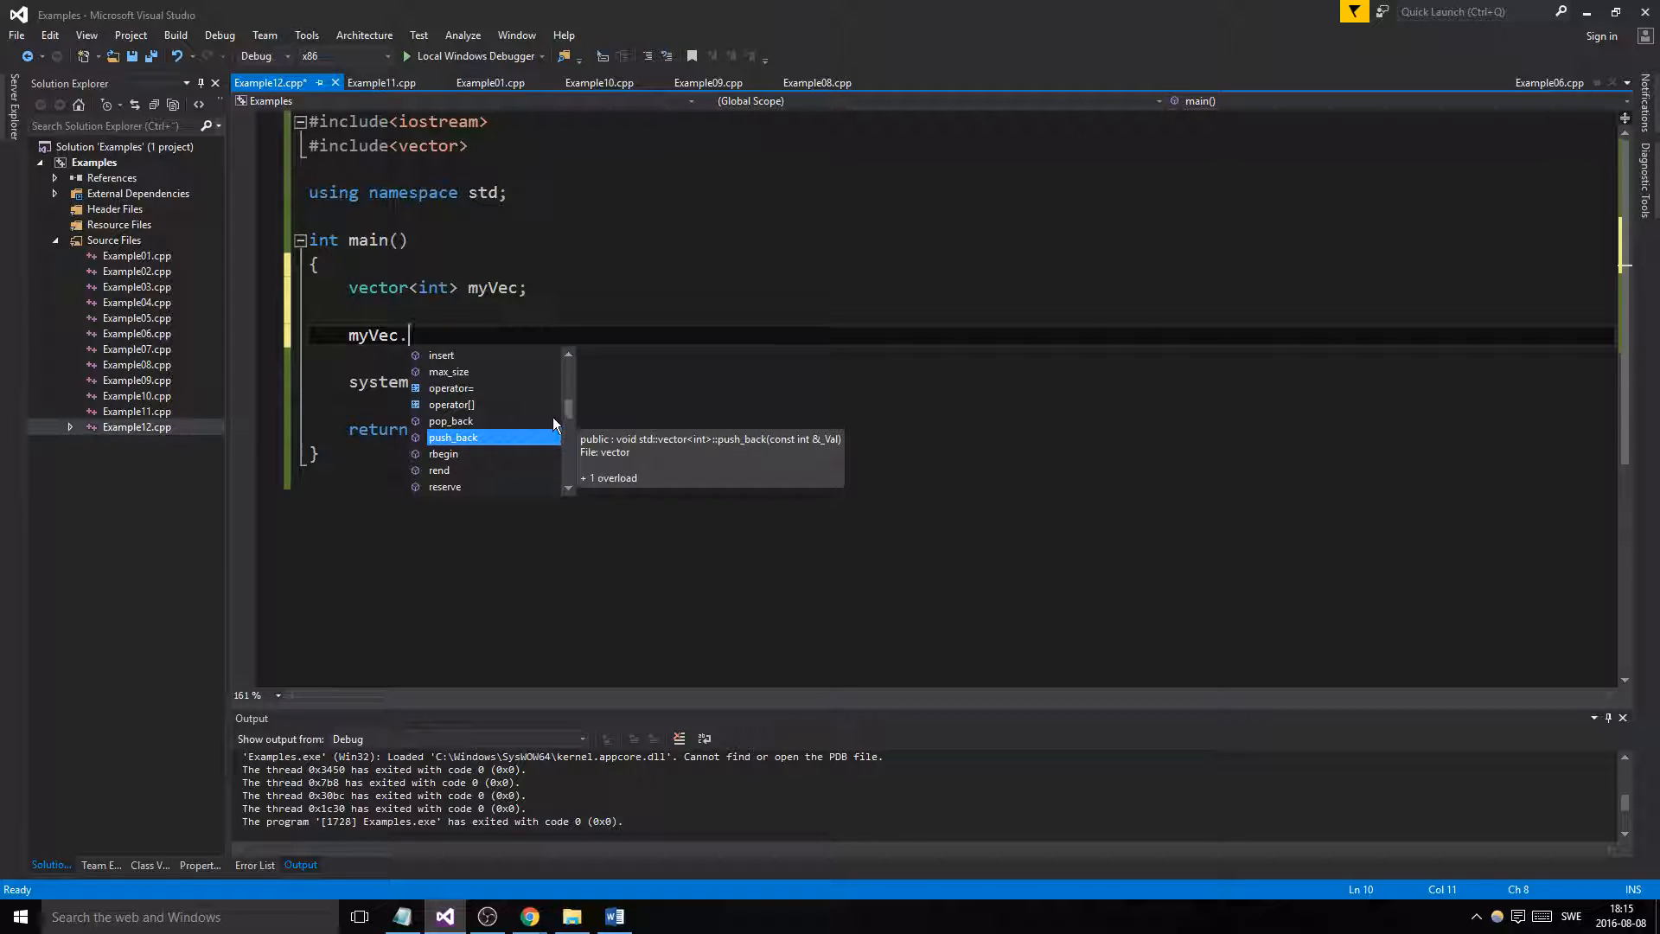
{"action": "scroll", "scroll_direction": "down", "scroll_amount": 3}
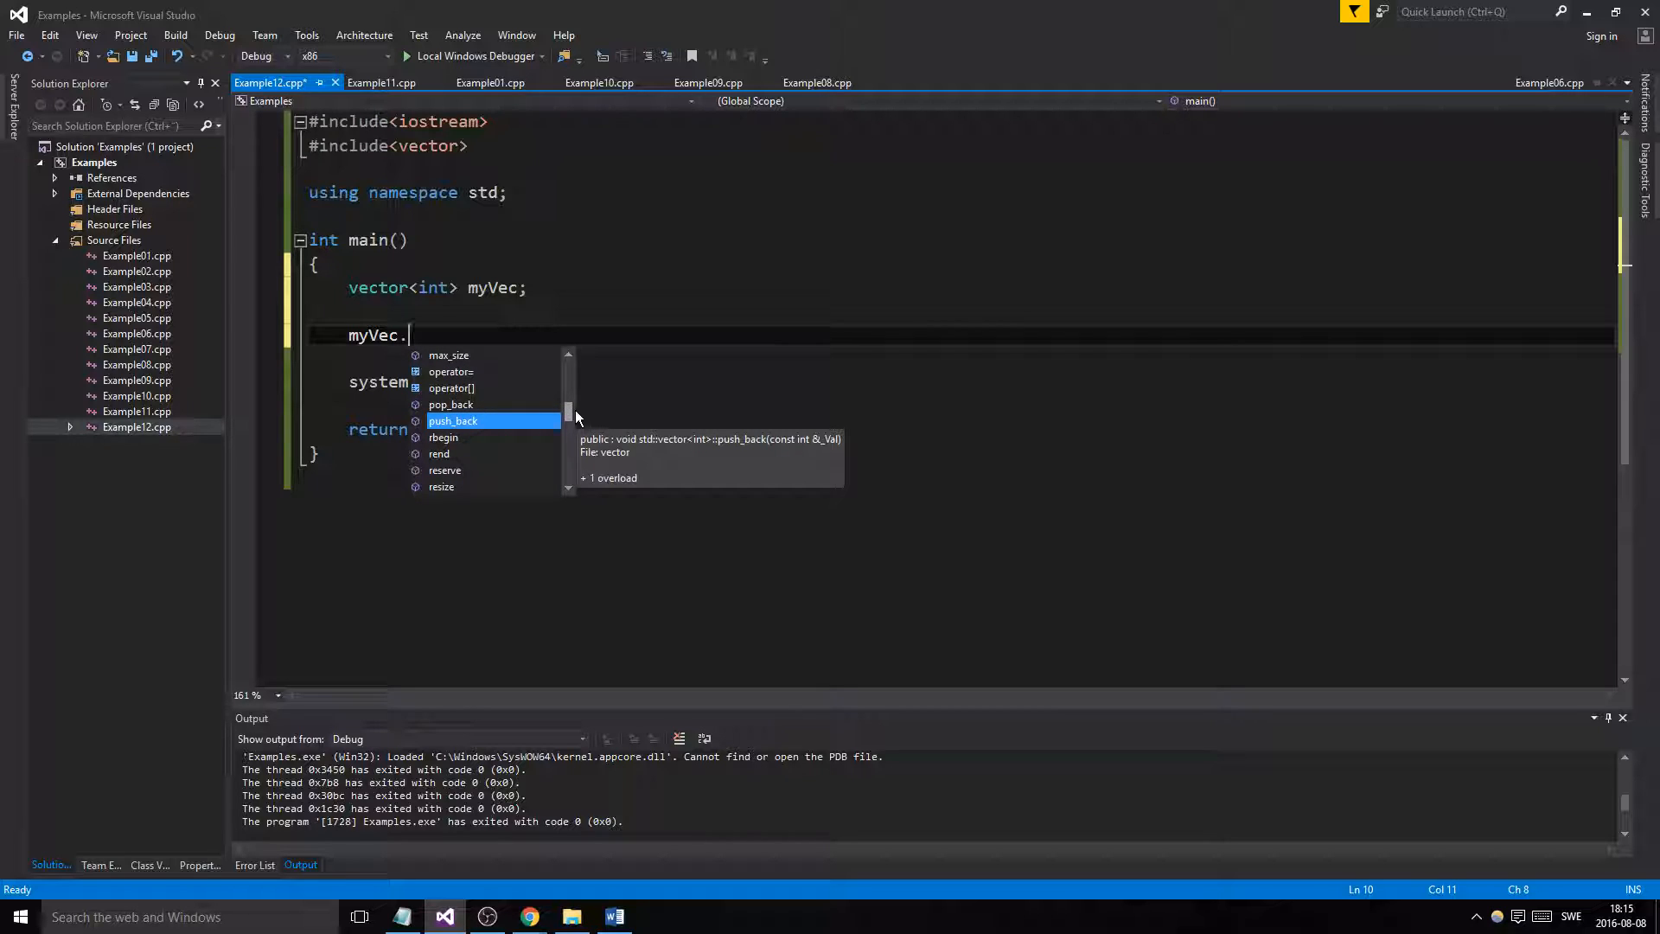
{"action": "mouse_move", "coordinate": [570, 416]}
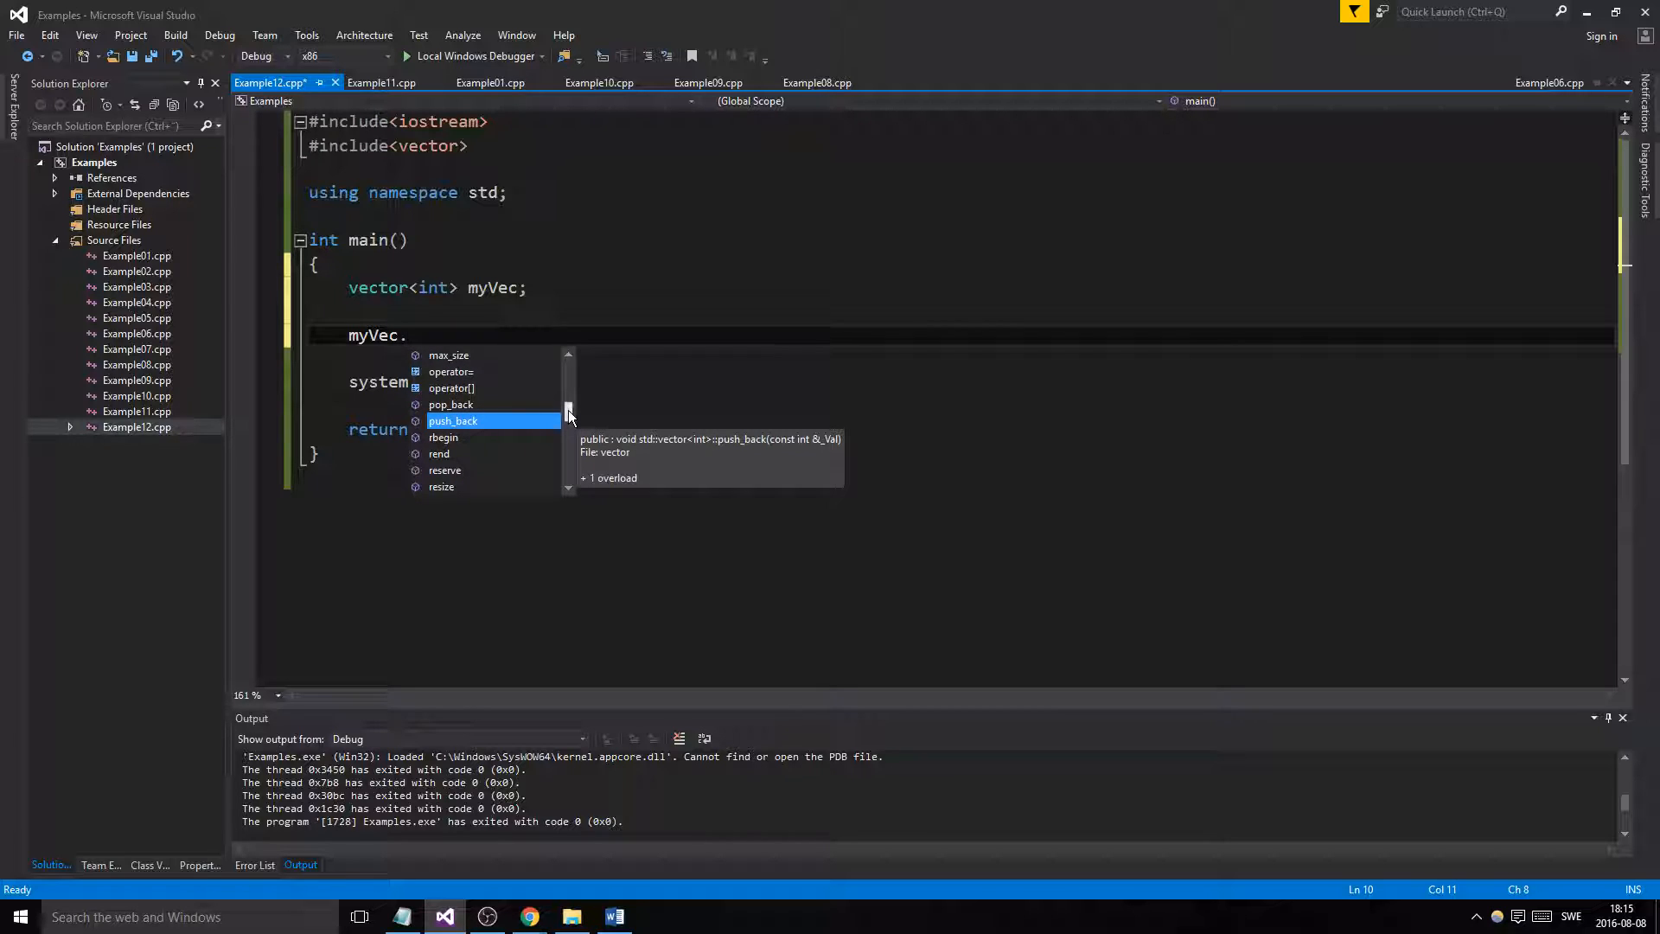
{"action": "scroll", "scroll_direction": "down", "scroll_amount": 3}
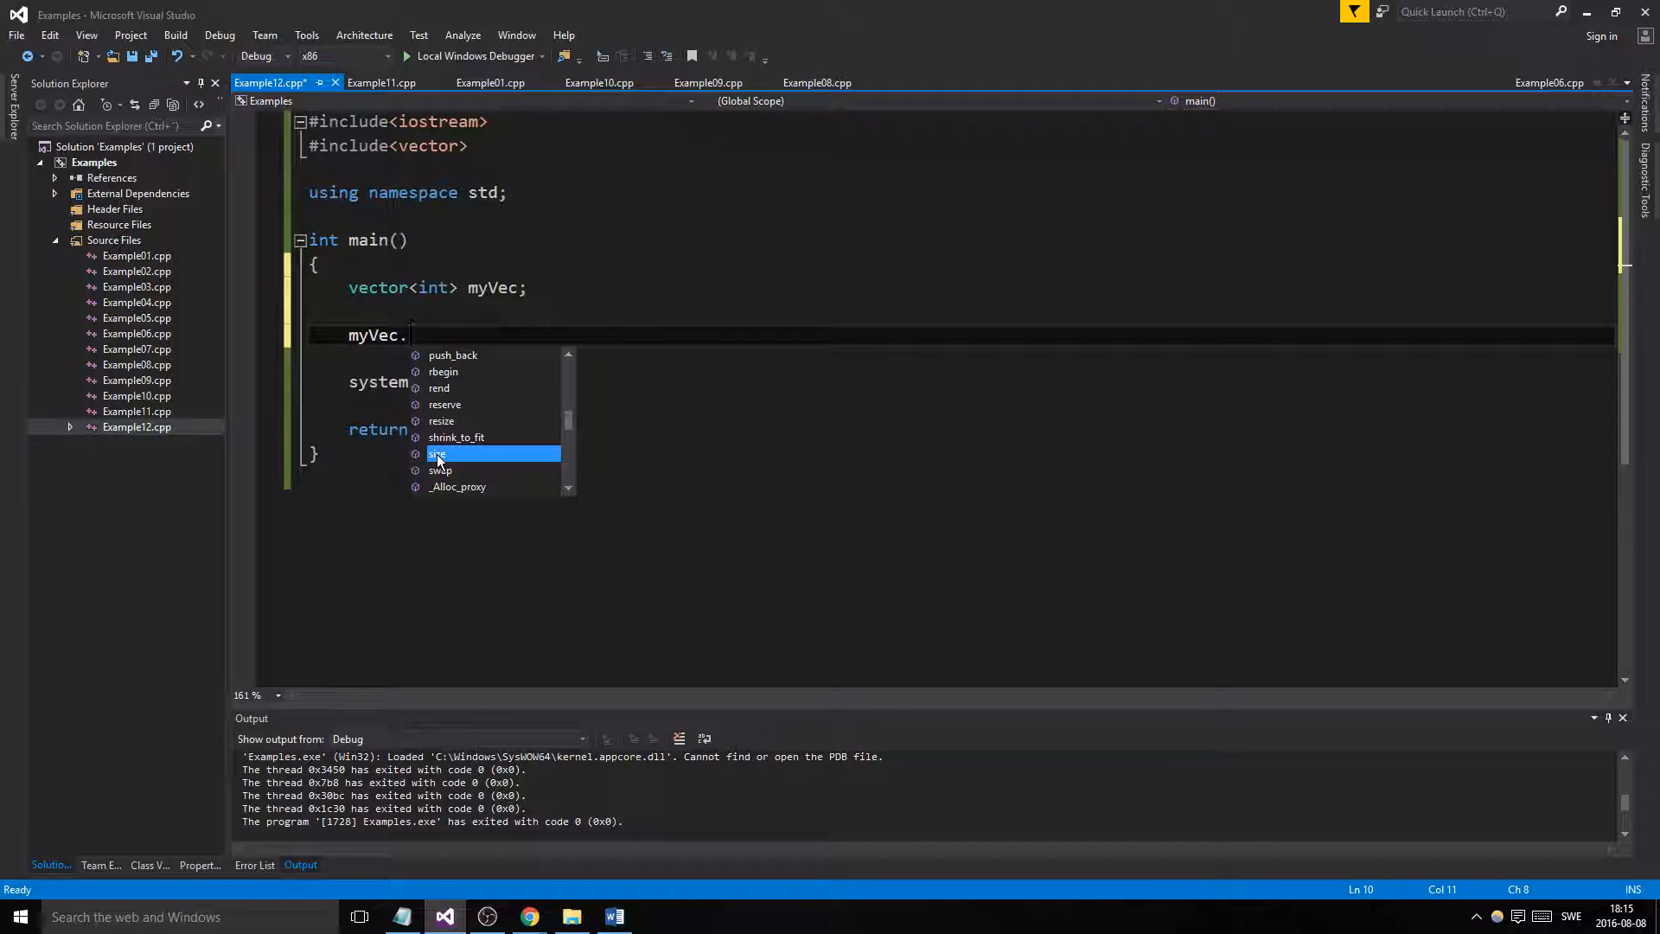
{"action": "mouse_move", "coordinate": [437, 453]}
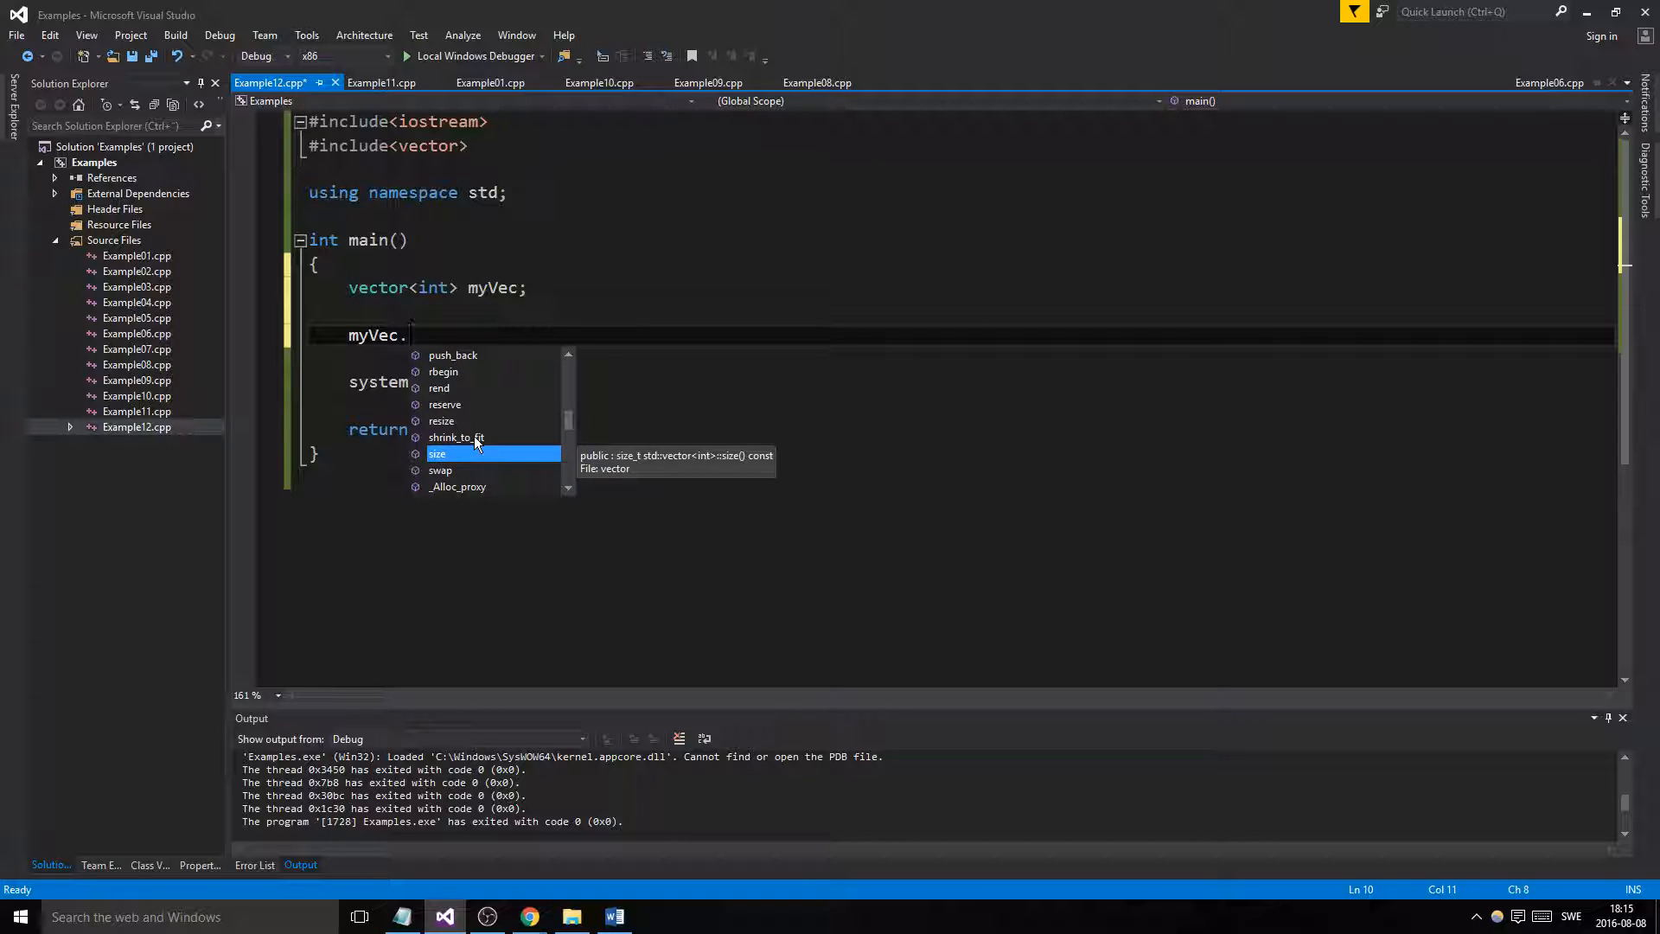
{"action": "mouse_move", "coordinate": [441, 420]}
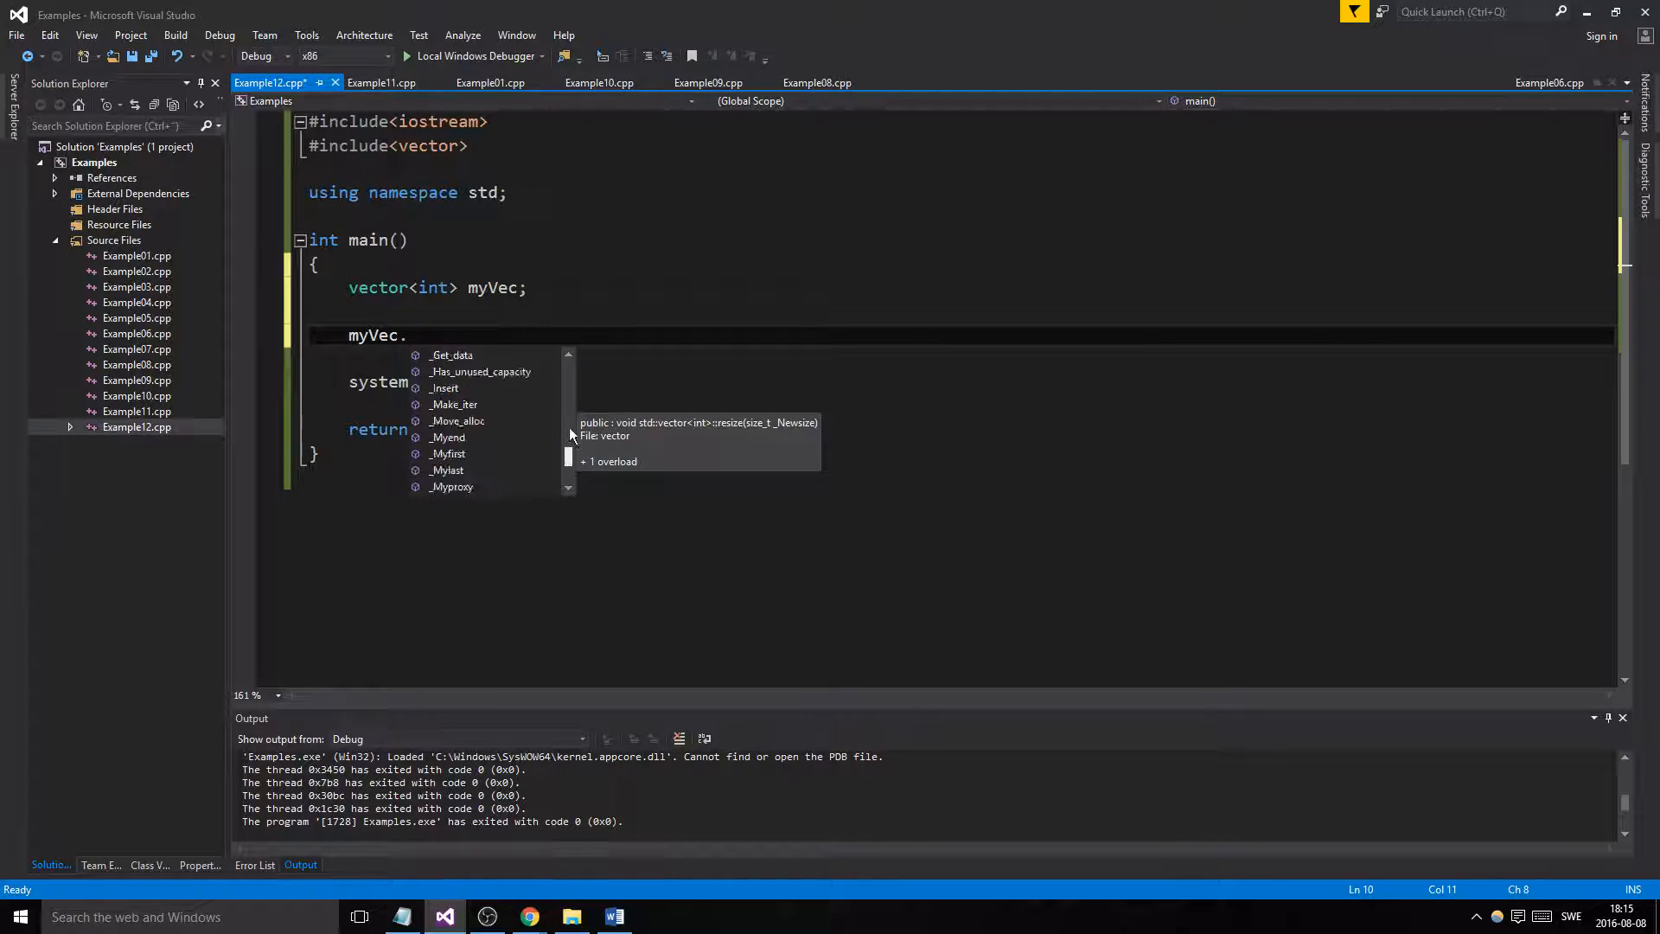
{"action": "key", "text": "Escape"}
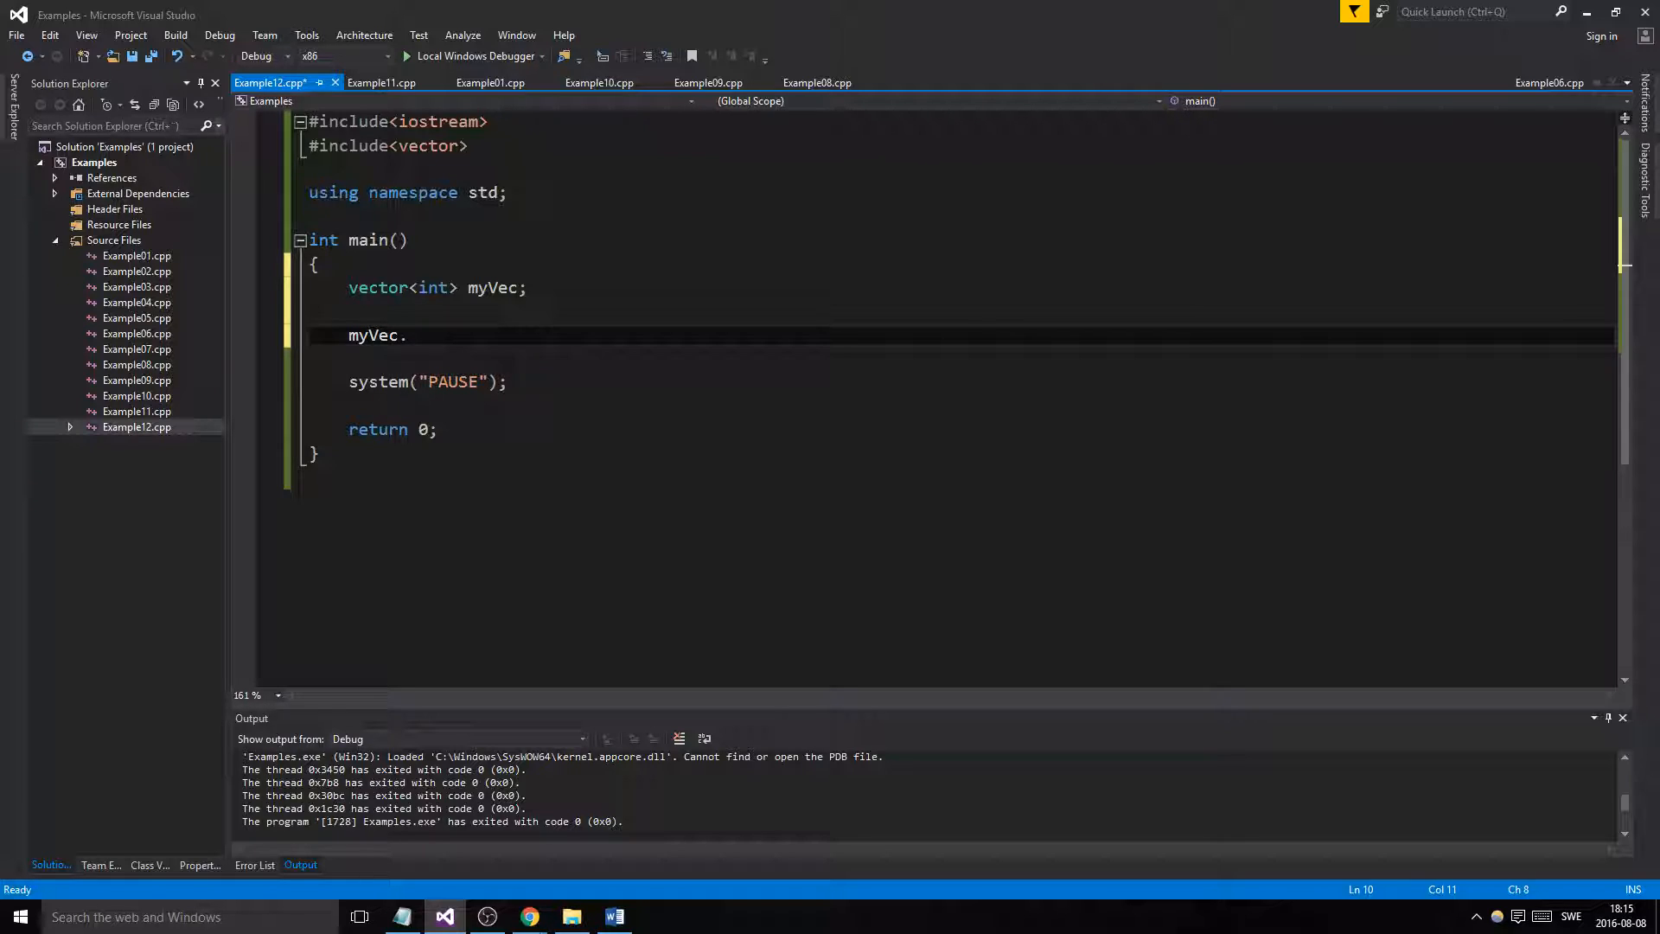
Insert a for loop over int i, start myVec.push and srand, and include <ctime>
{"action": "key", "text": "Backspace"}
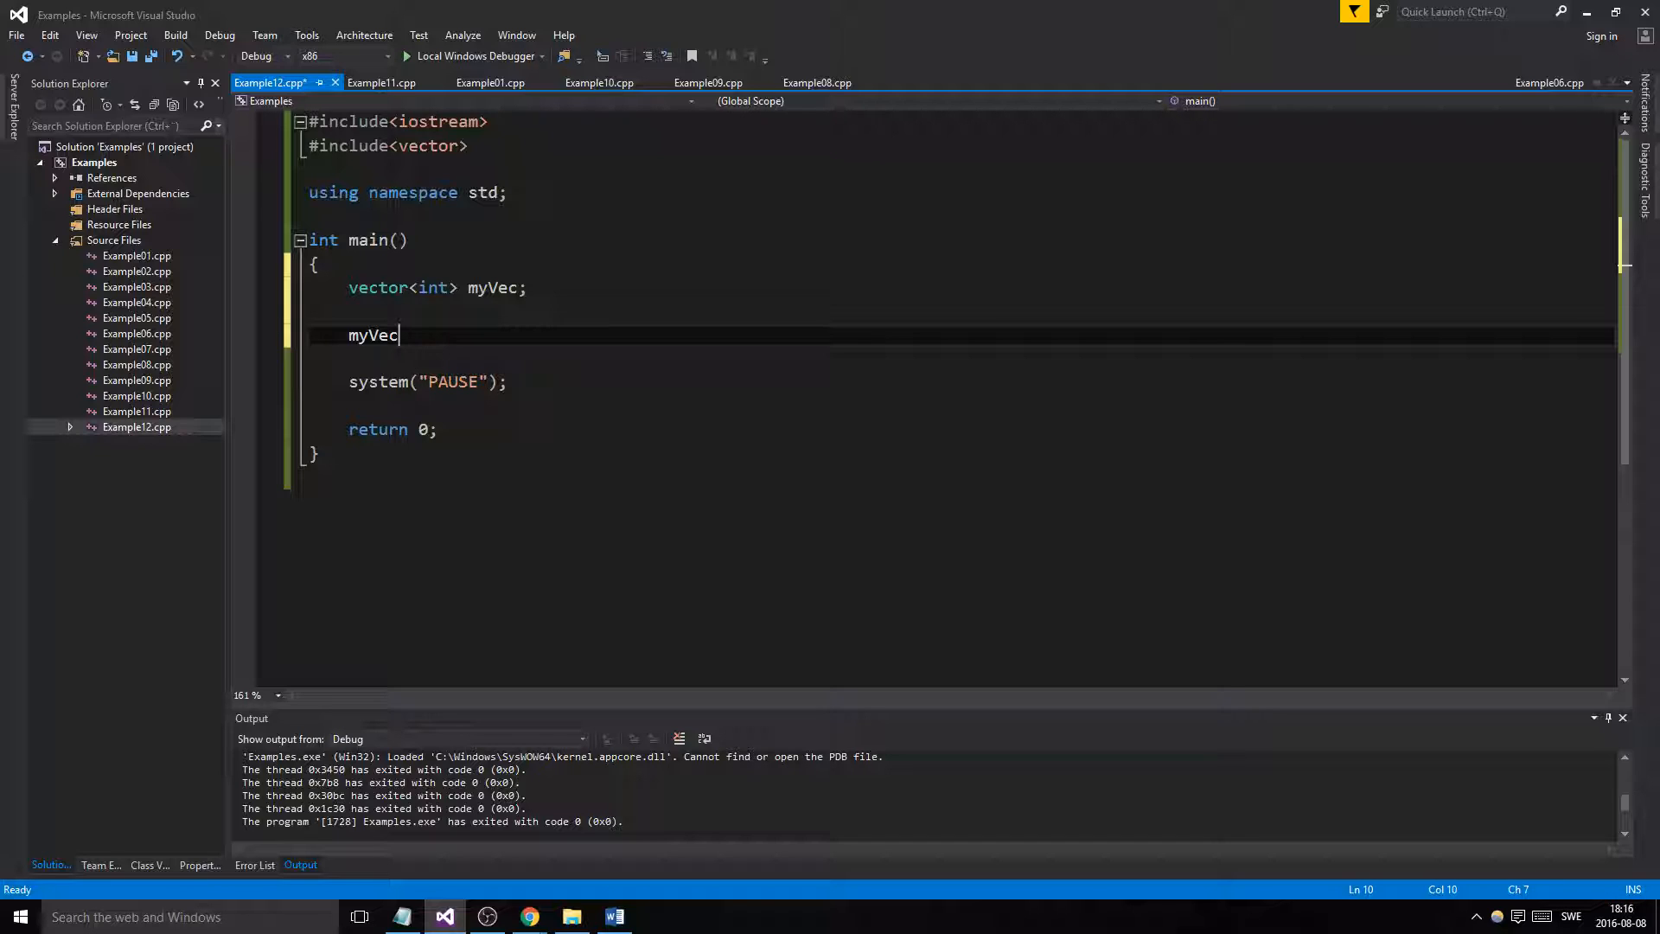
{"action": "double_click", "coordinate": [373, 335]}
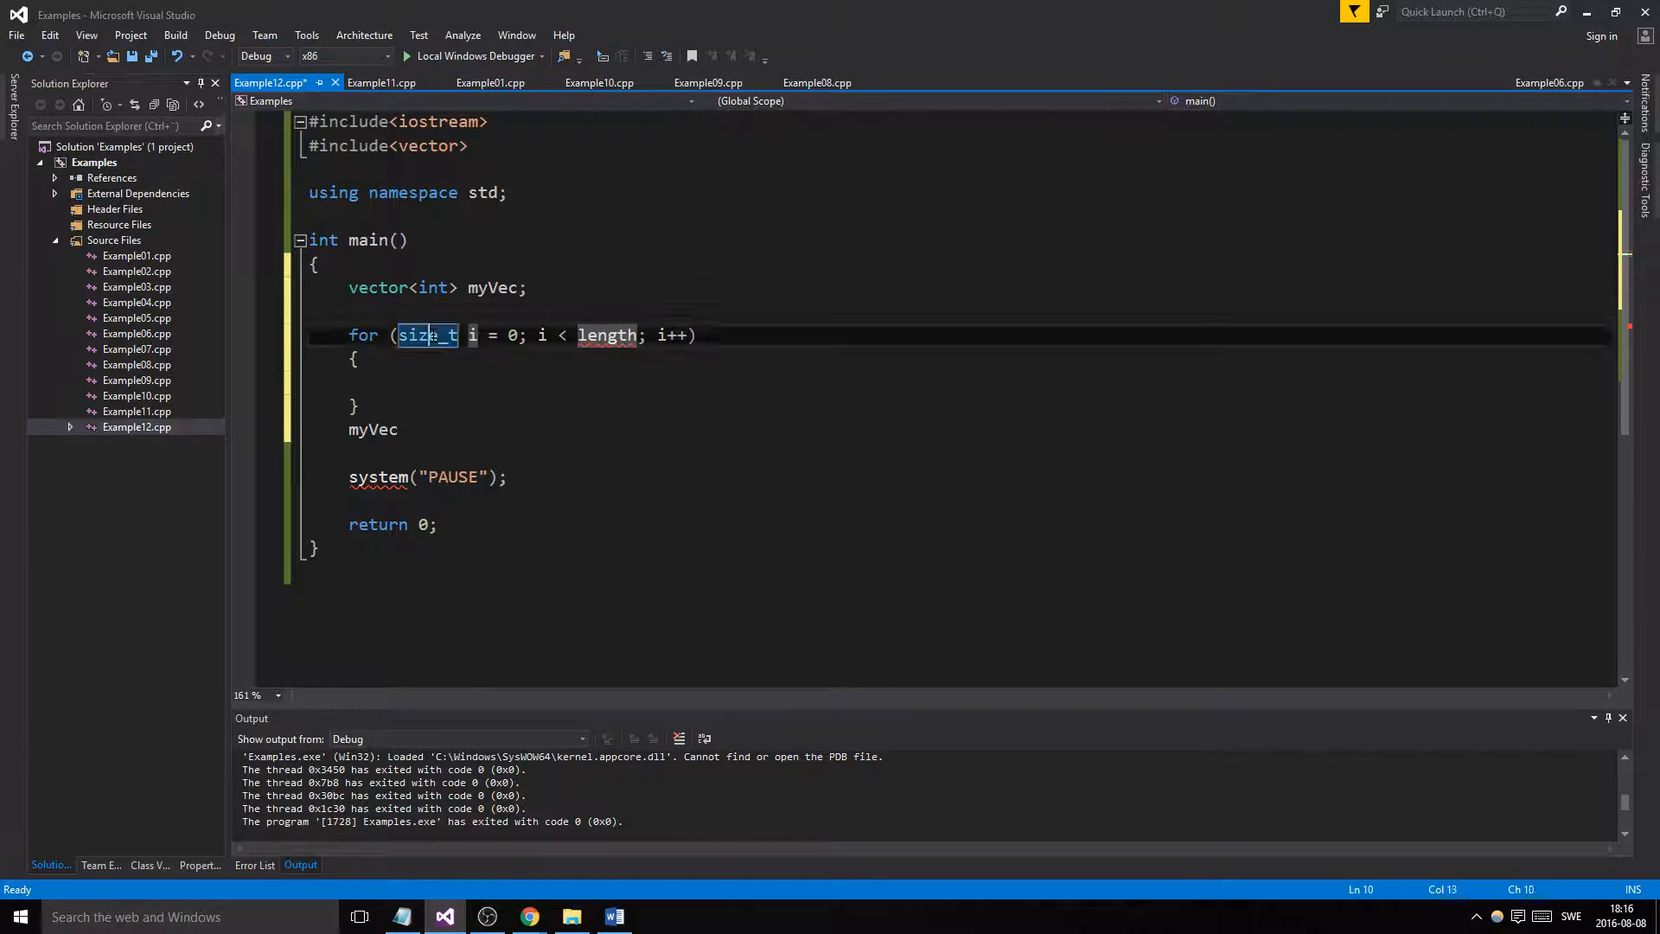
{"action": "type", "text": "int"}
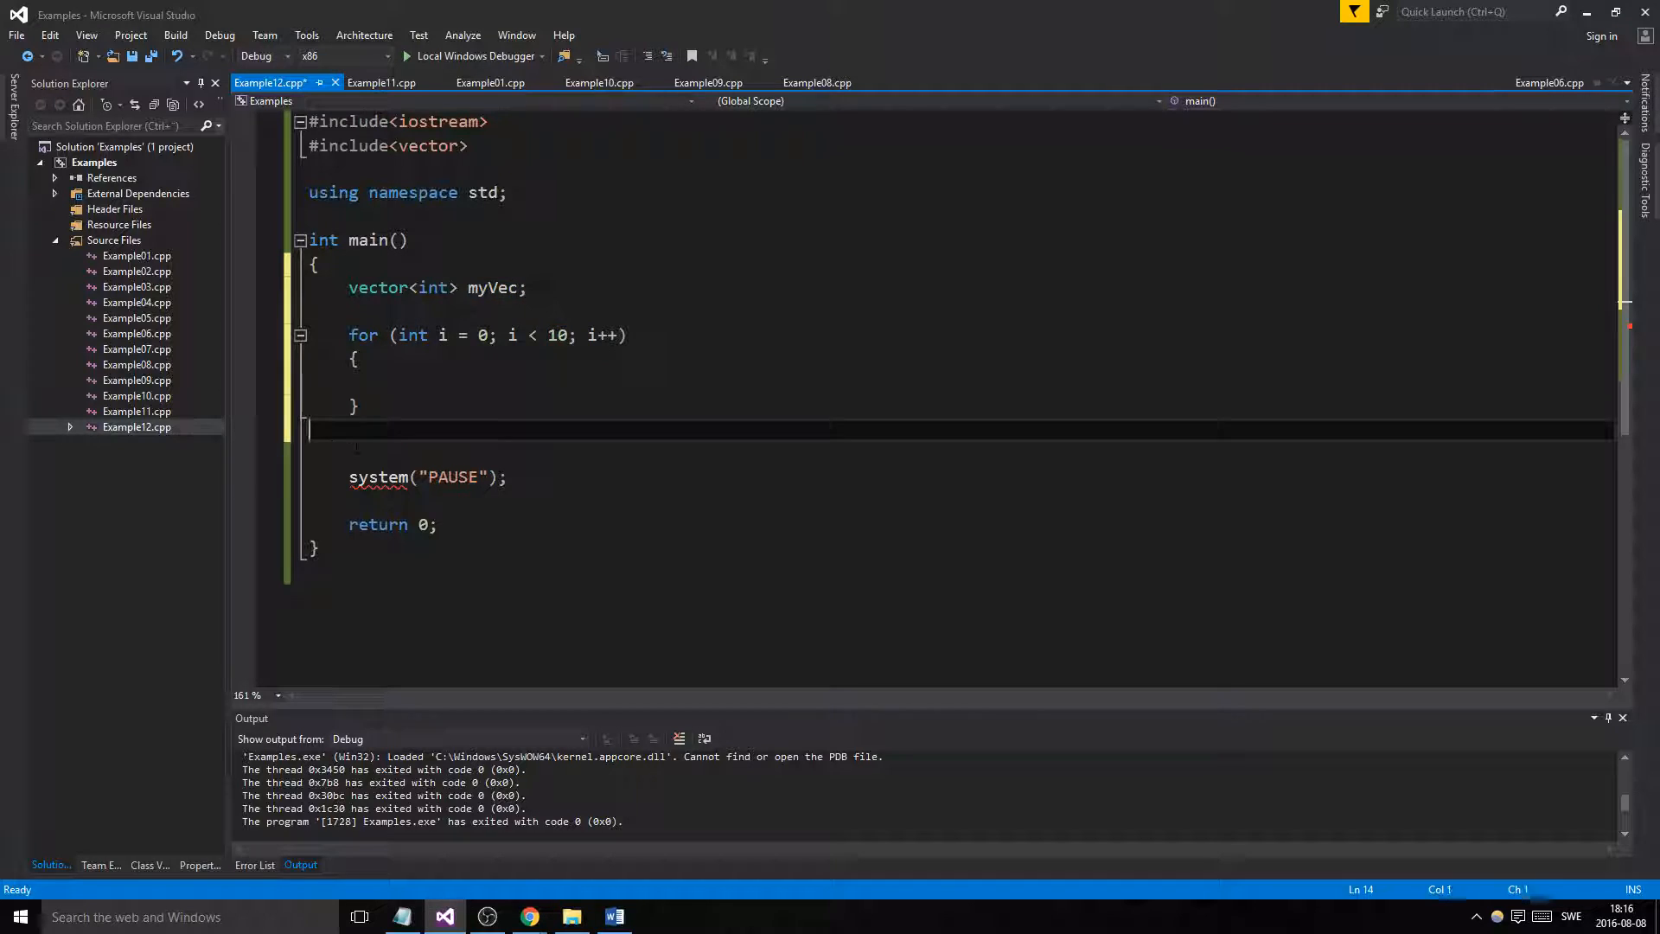
{"action": "type", "text": "myVec"}
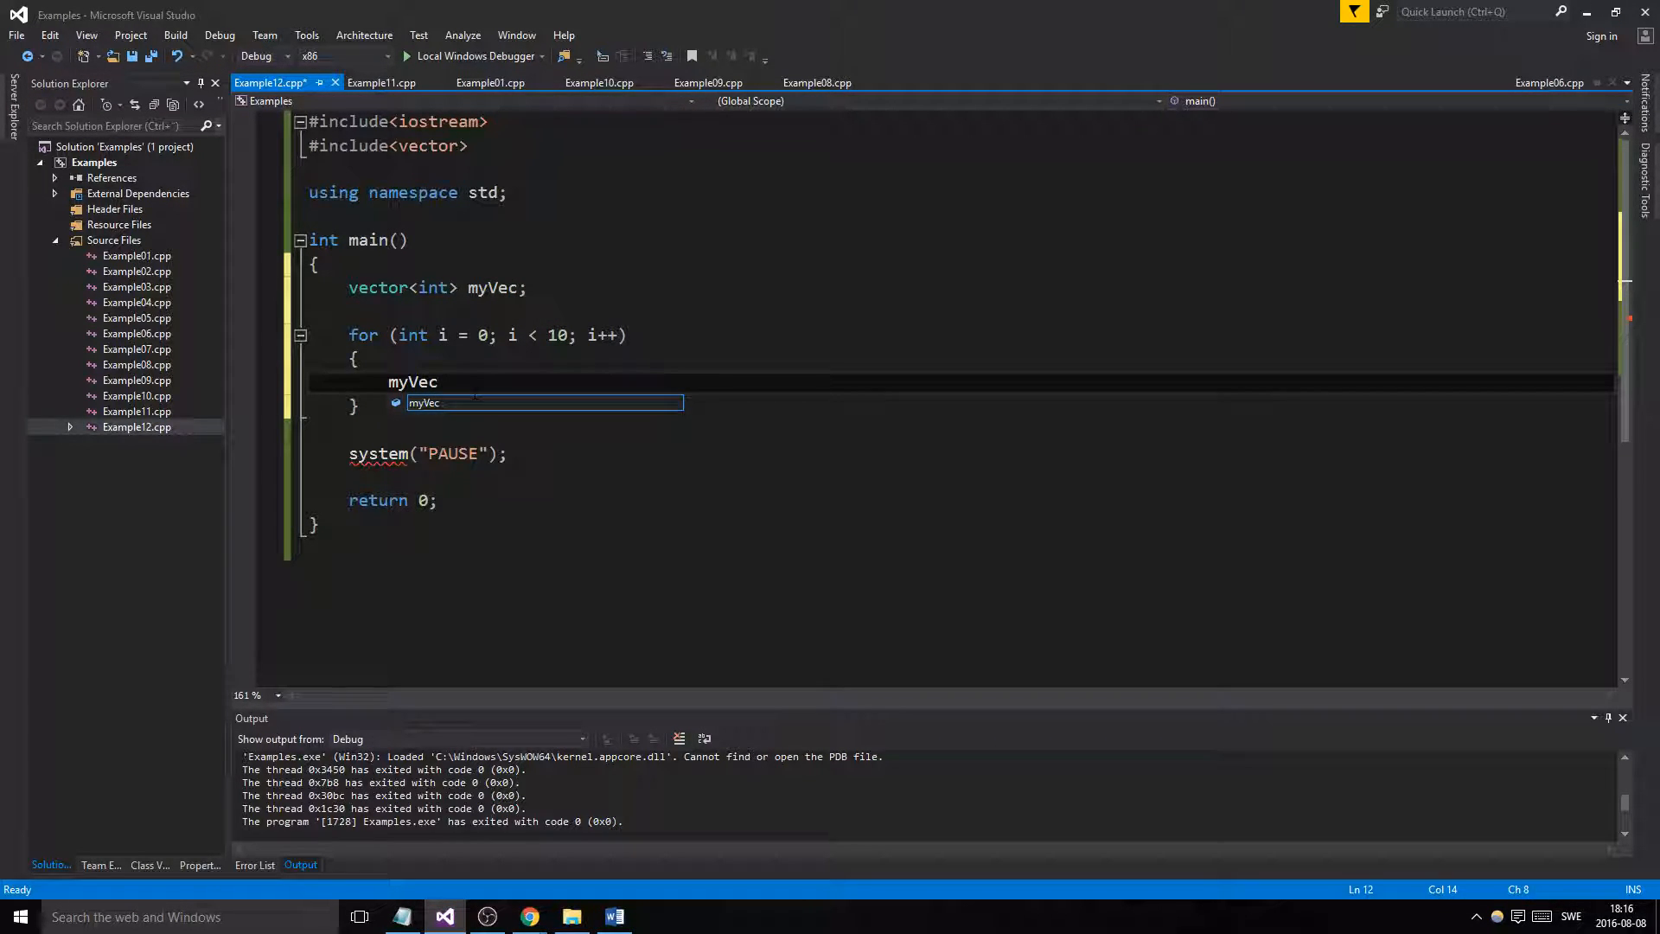
{"action": "type", "text": ".push_back("}
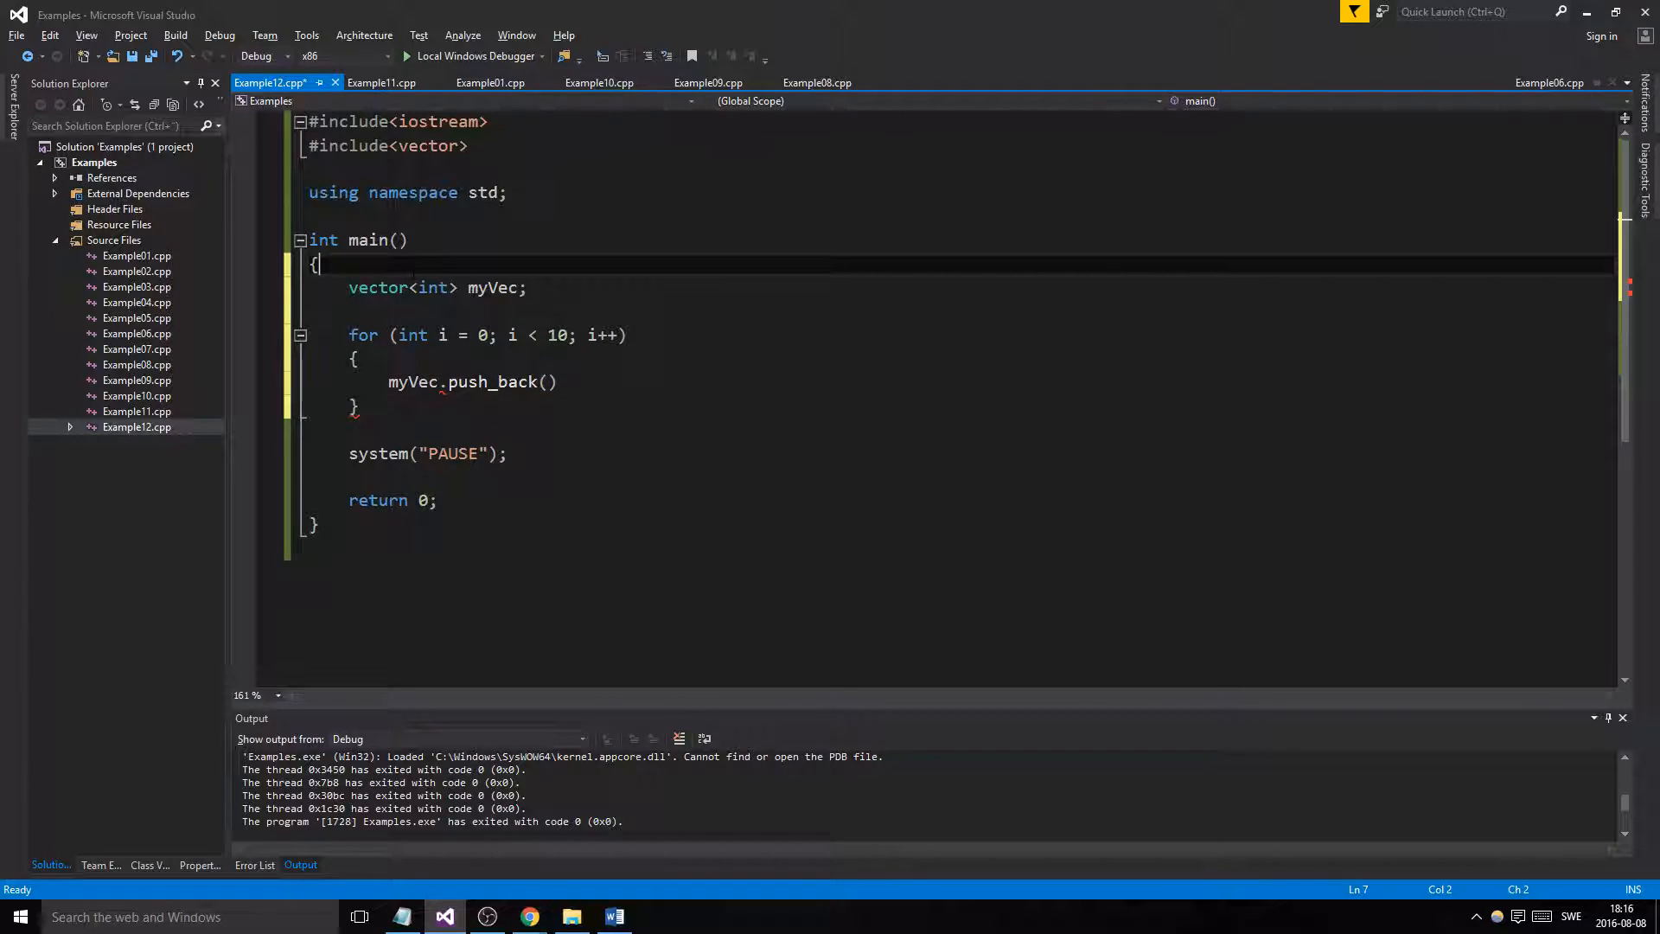
{"action": "type", "text": "sraf"}
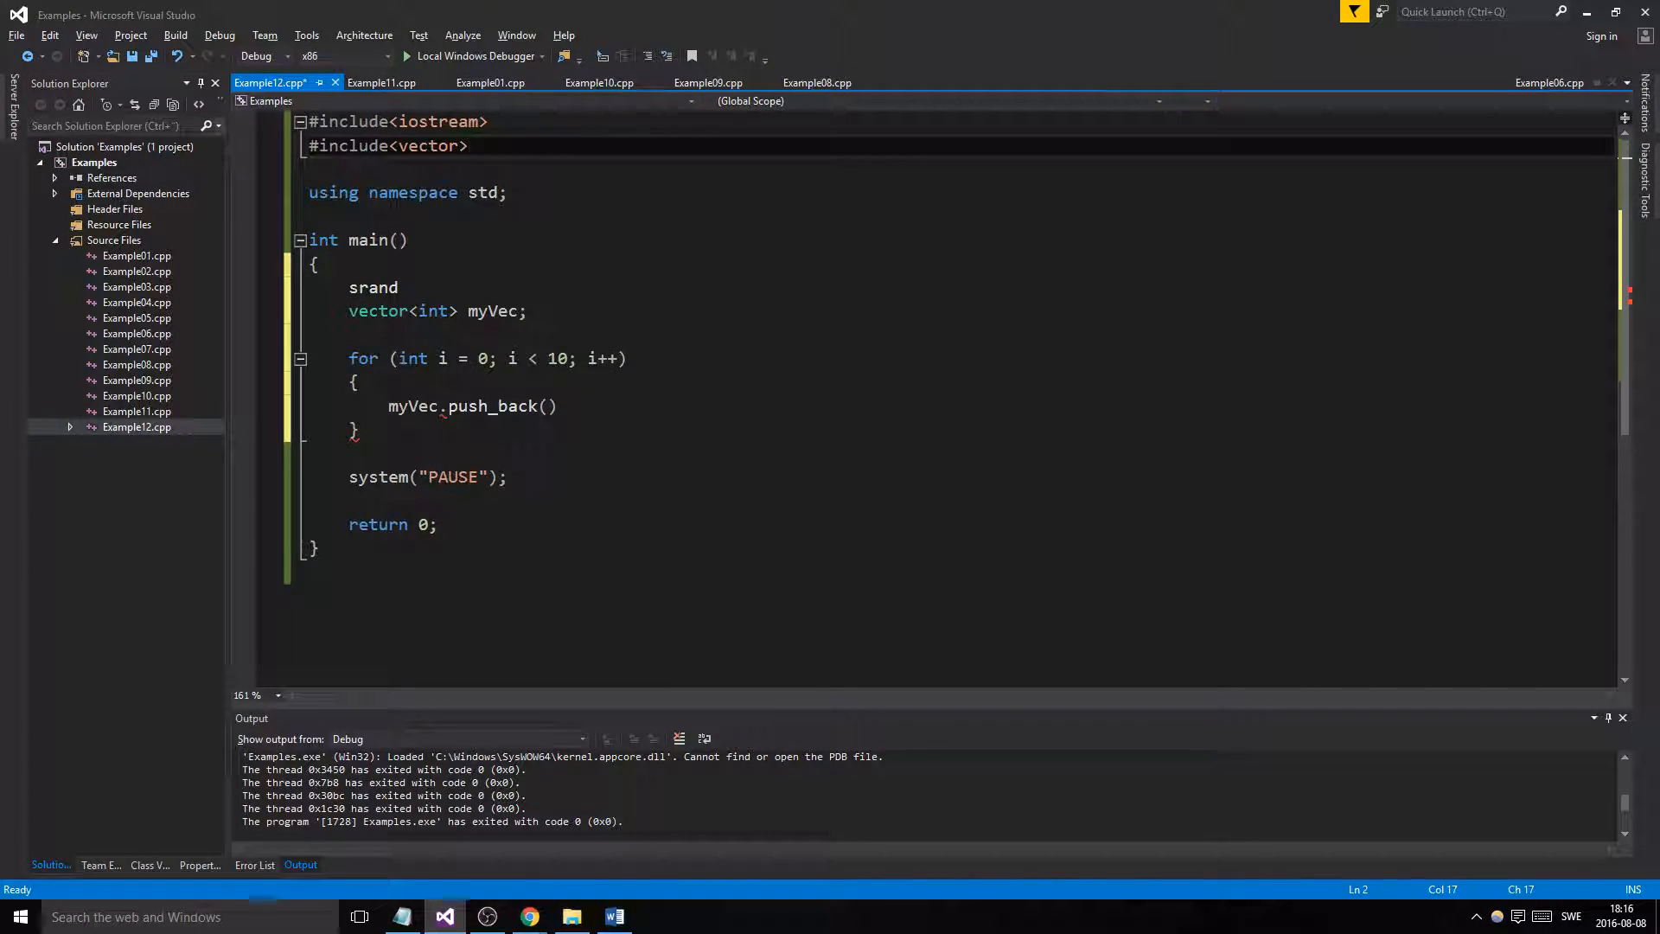
{"action": "type", "text": "#includez"}
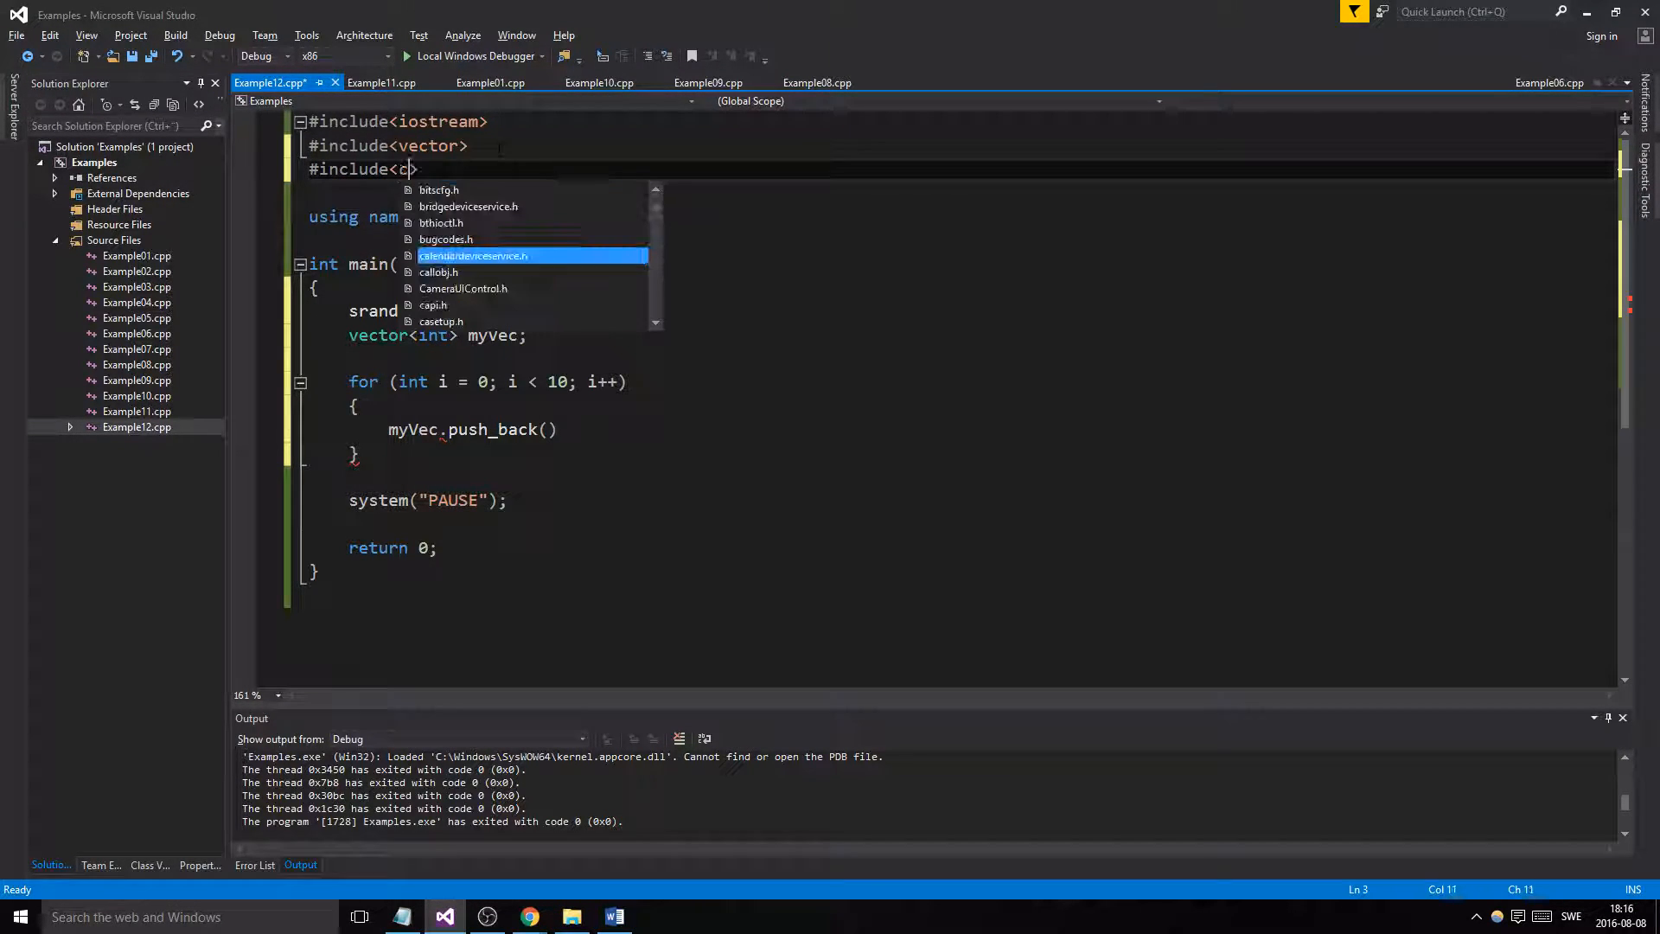
{"action": "type", "text": "time>"}
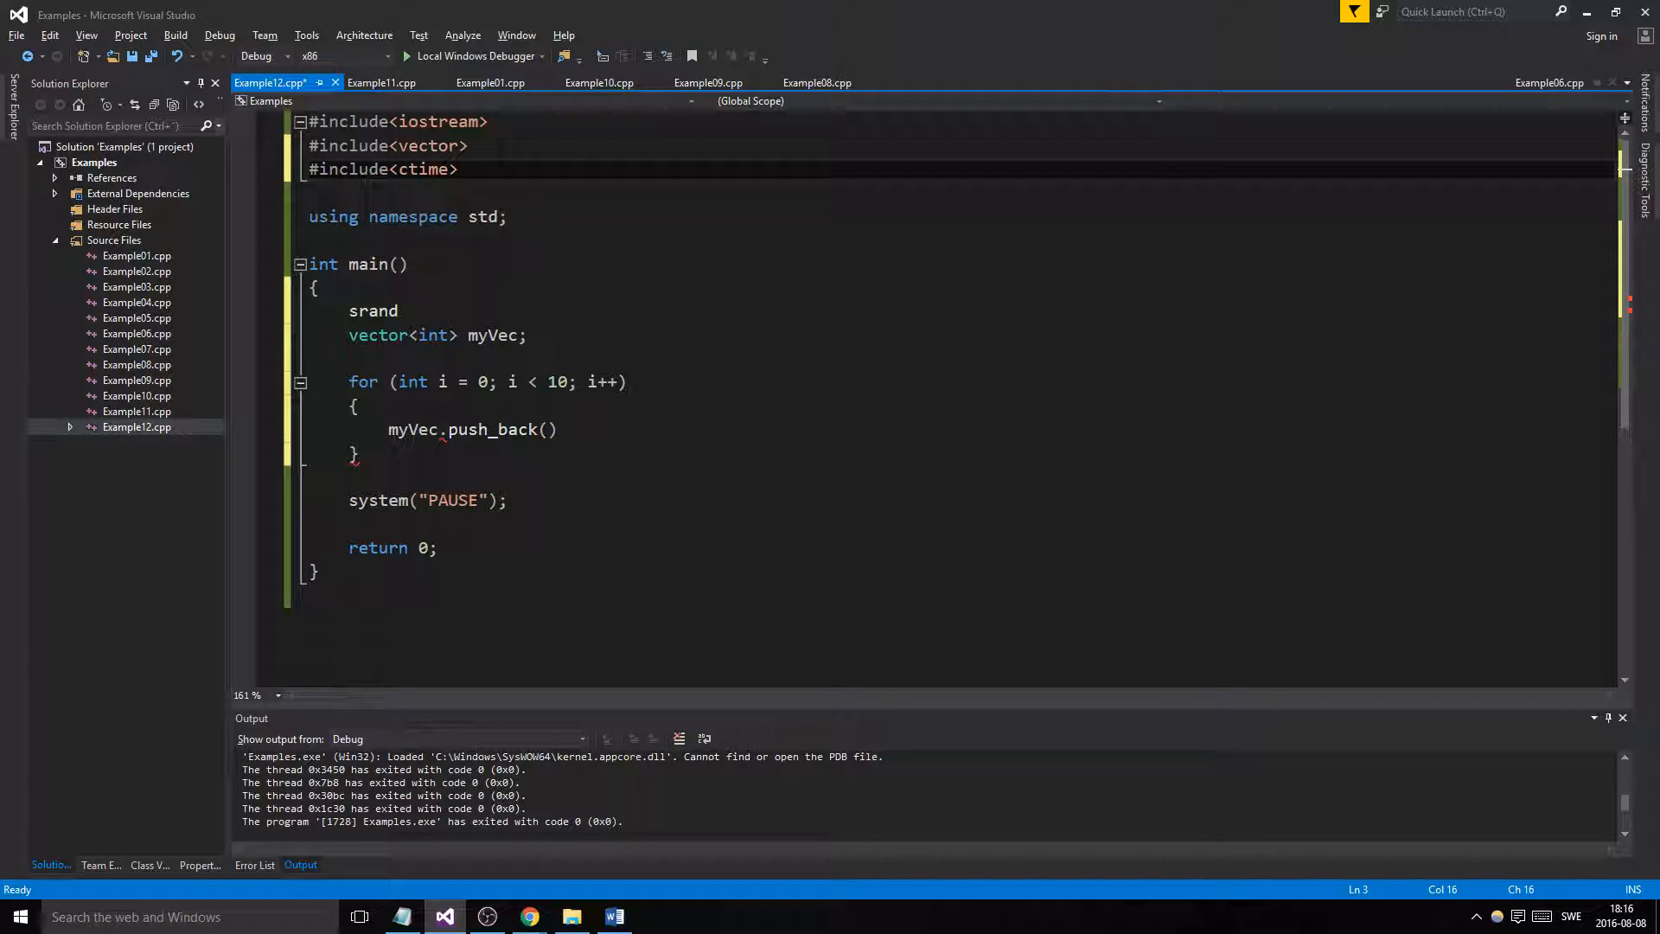
Complete srand(time(NULL)); and push_back(rand() % 100 + 1) inside the loop
{"action": "left_click", "coordinate": [546, 429]}
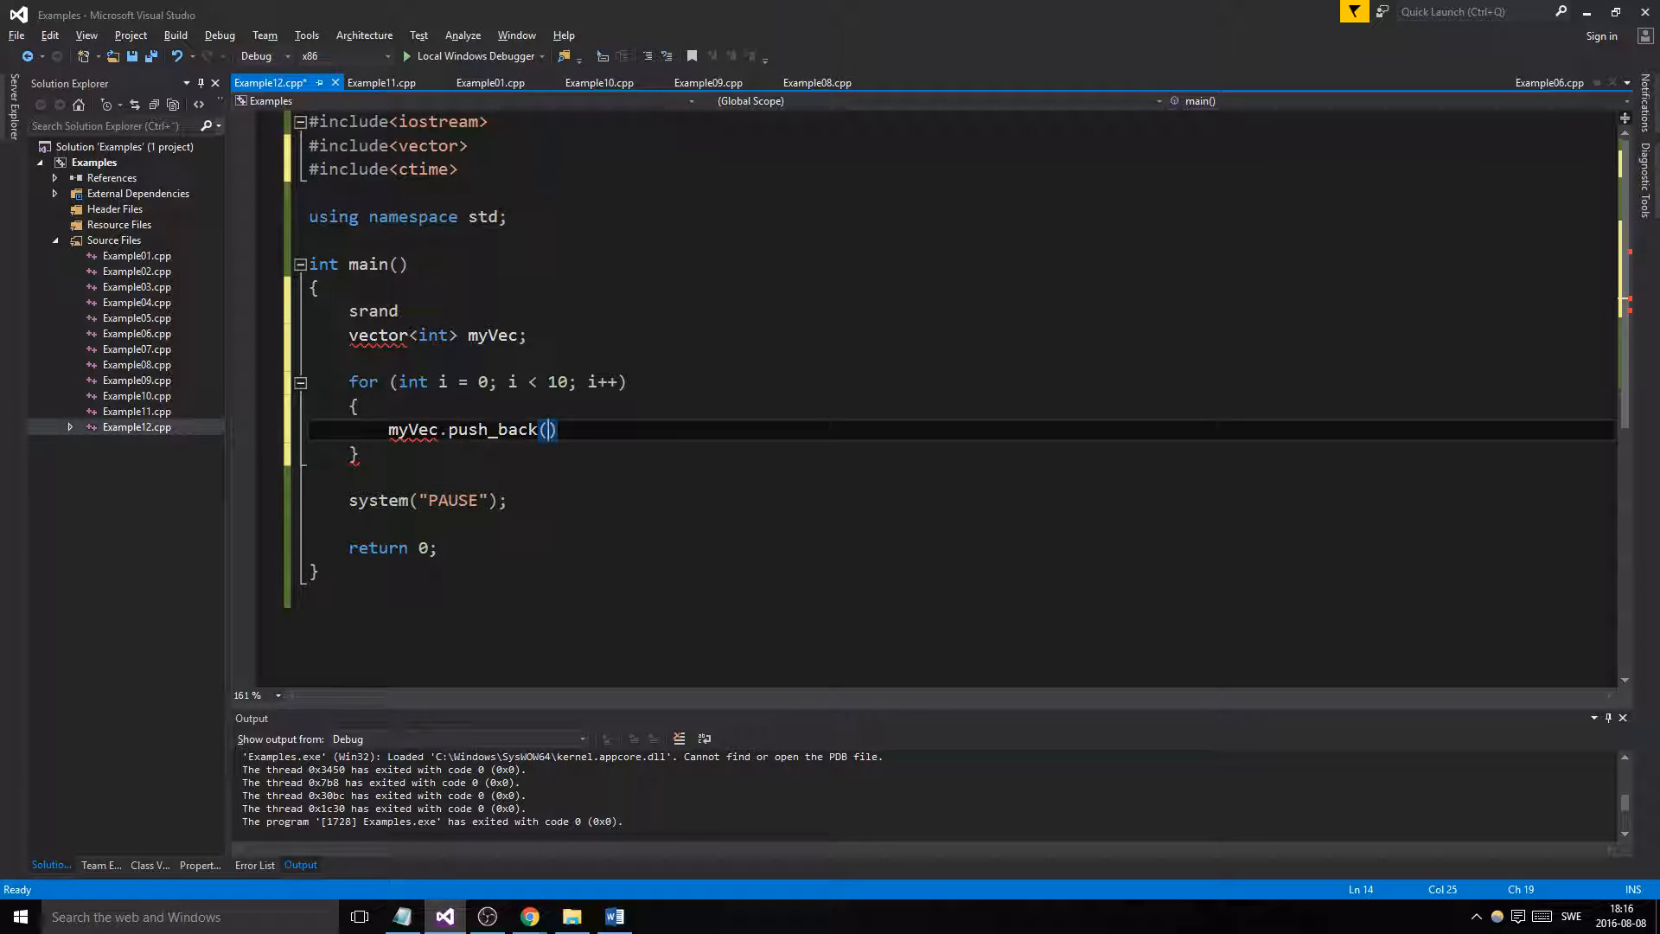
{"action": "type", "text": "(t"}
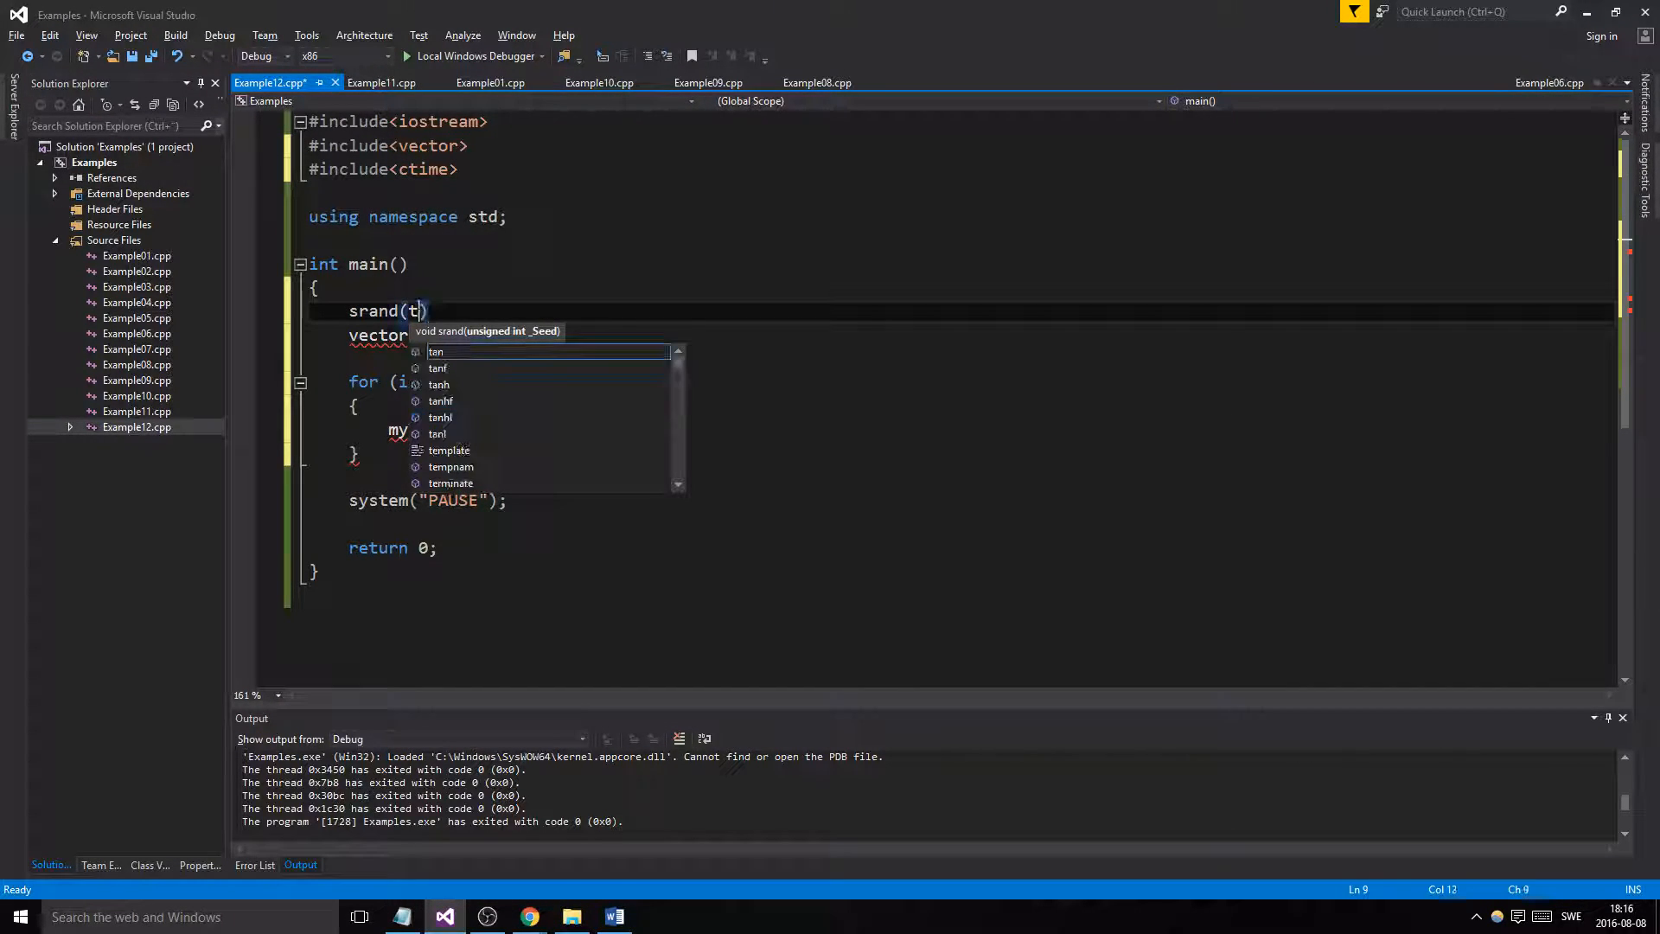
{"action": "type", "text": "ime(NULL));"}
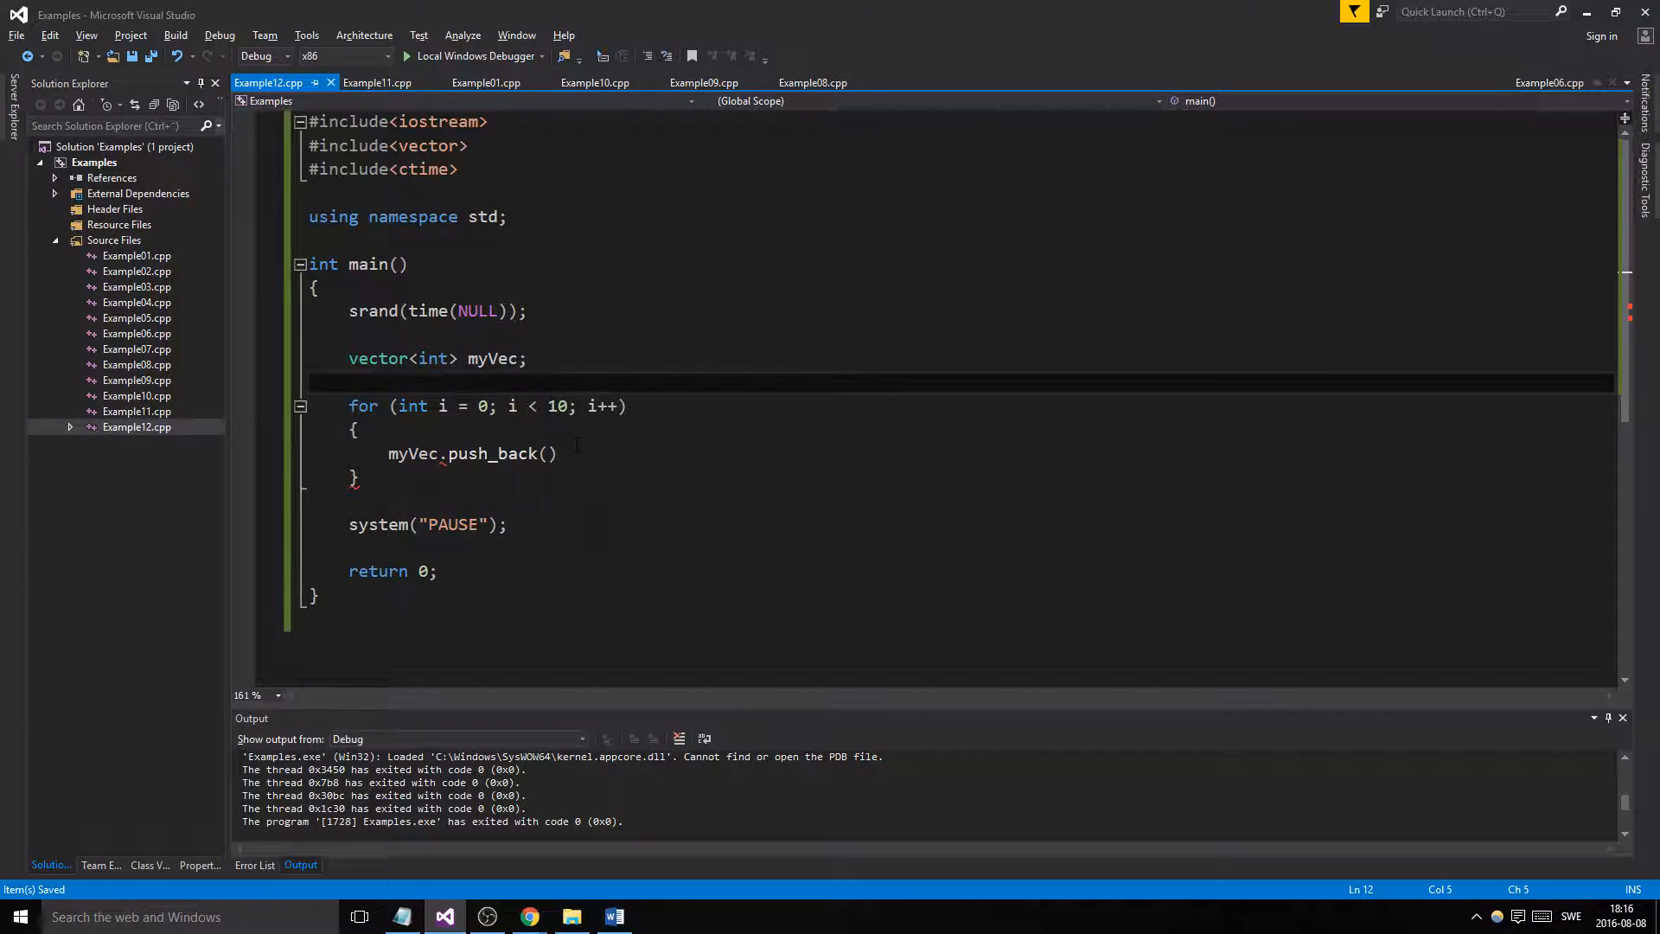
{"action": "type", "text": "rand()"}
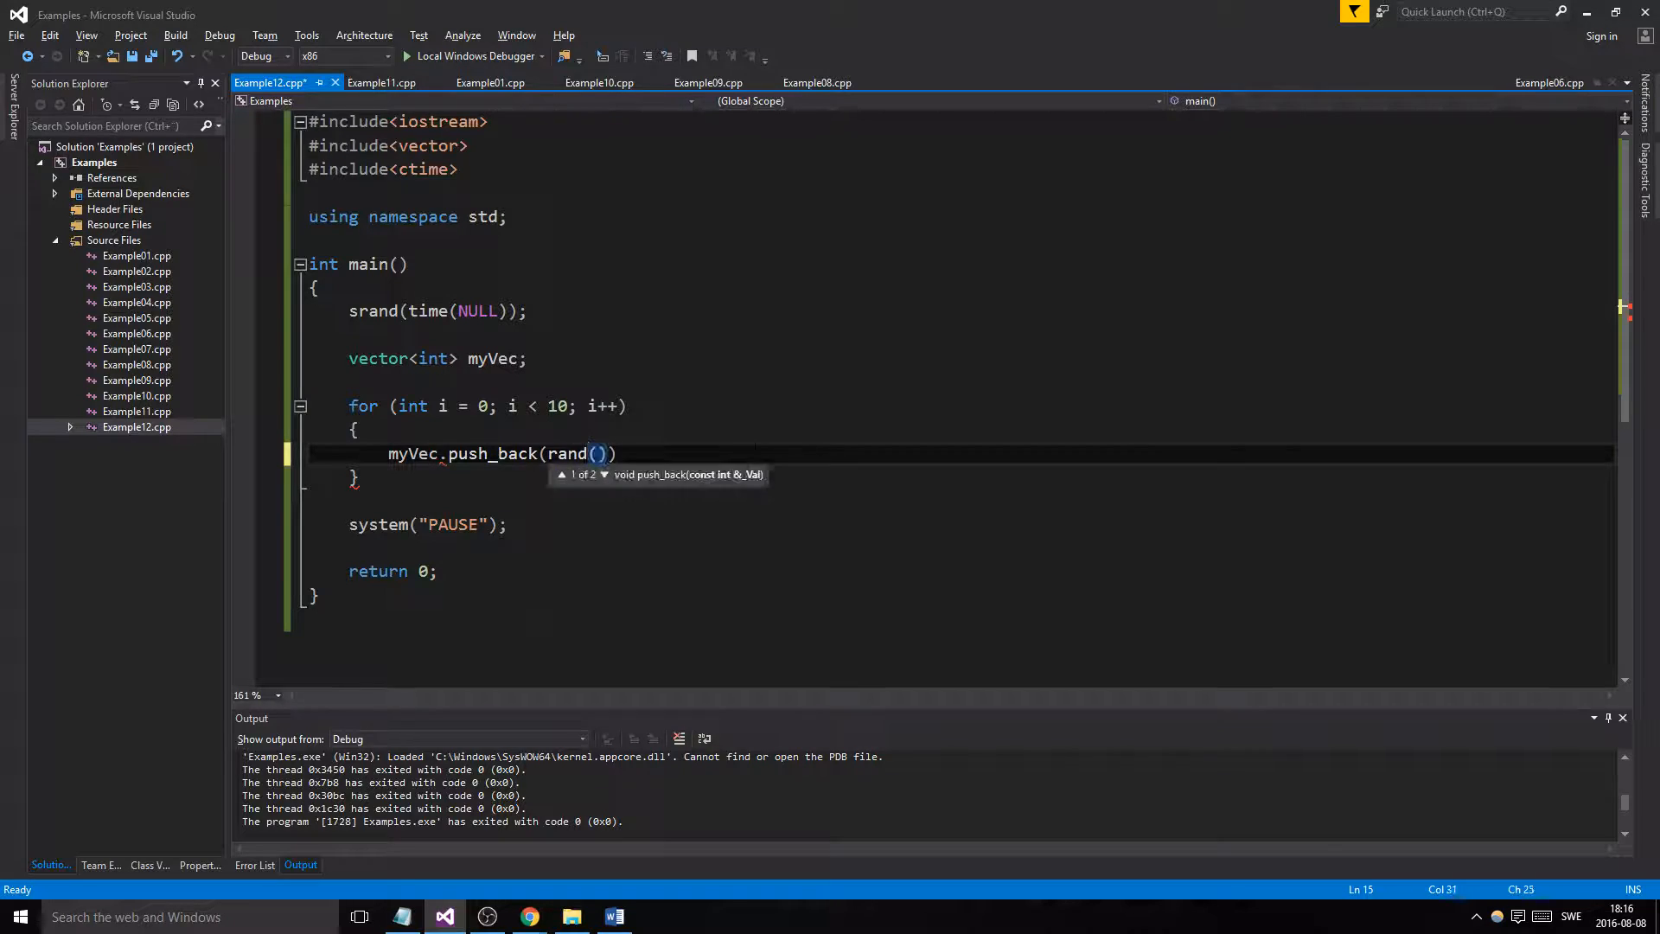
{"action": "type", "text": "%100"}
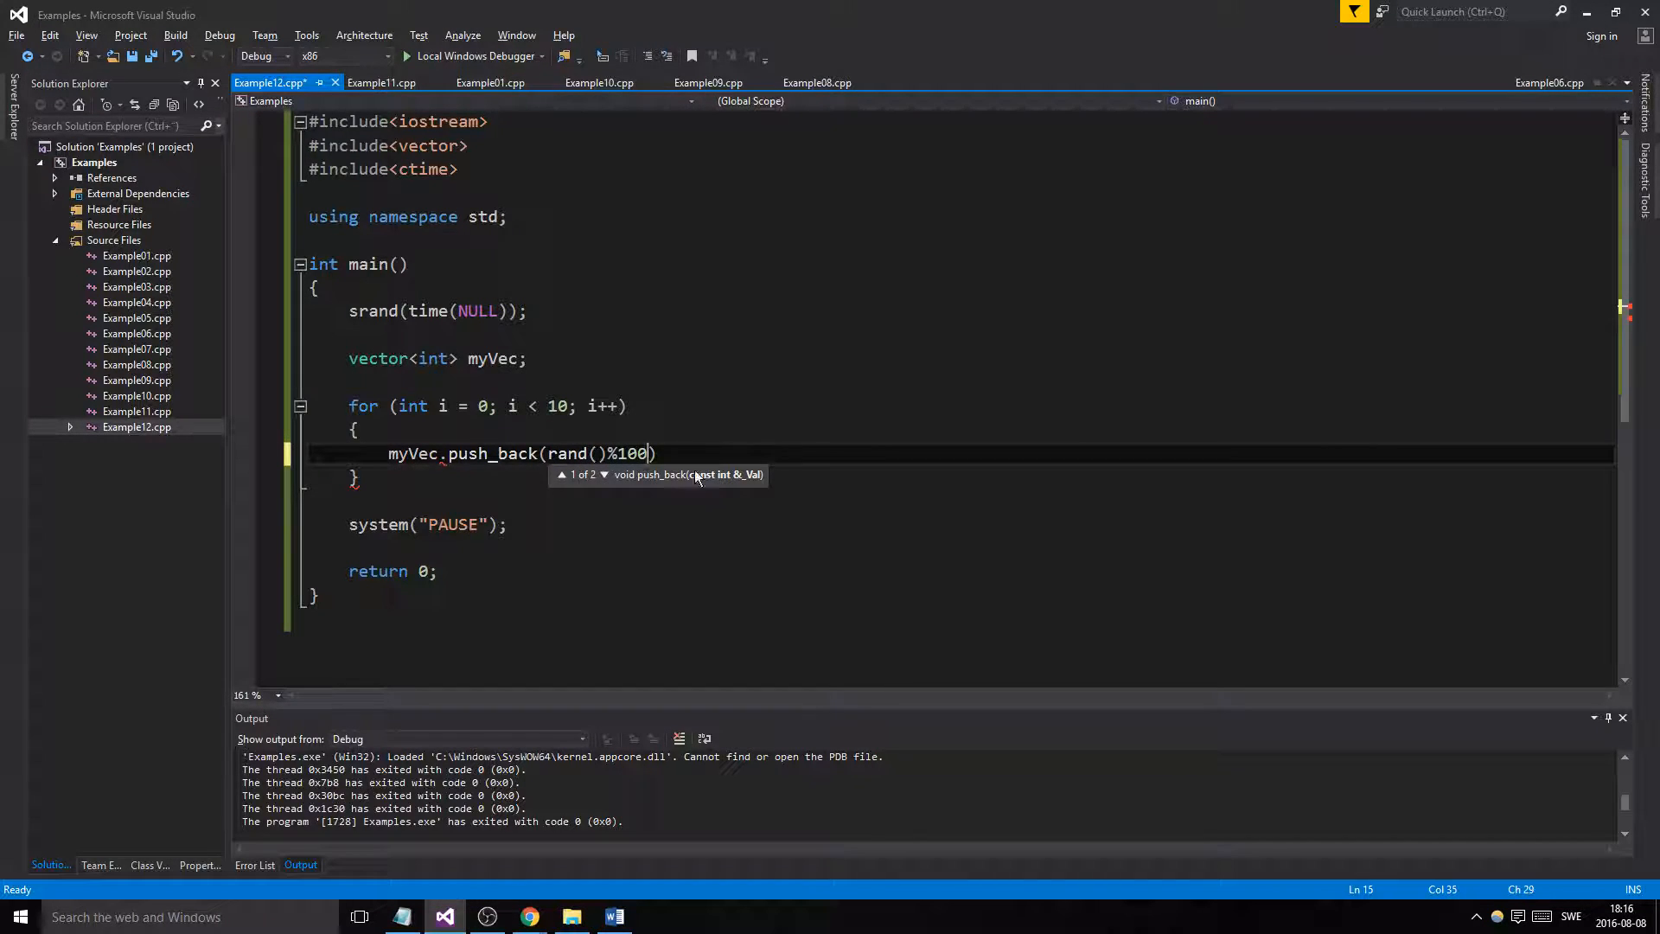
{"action": "type", "text": "+ 1"}
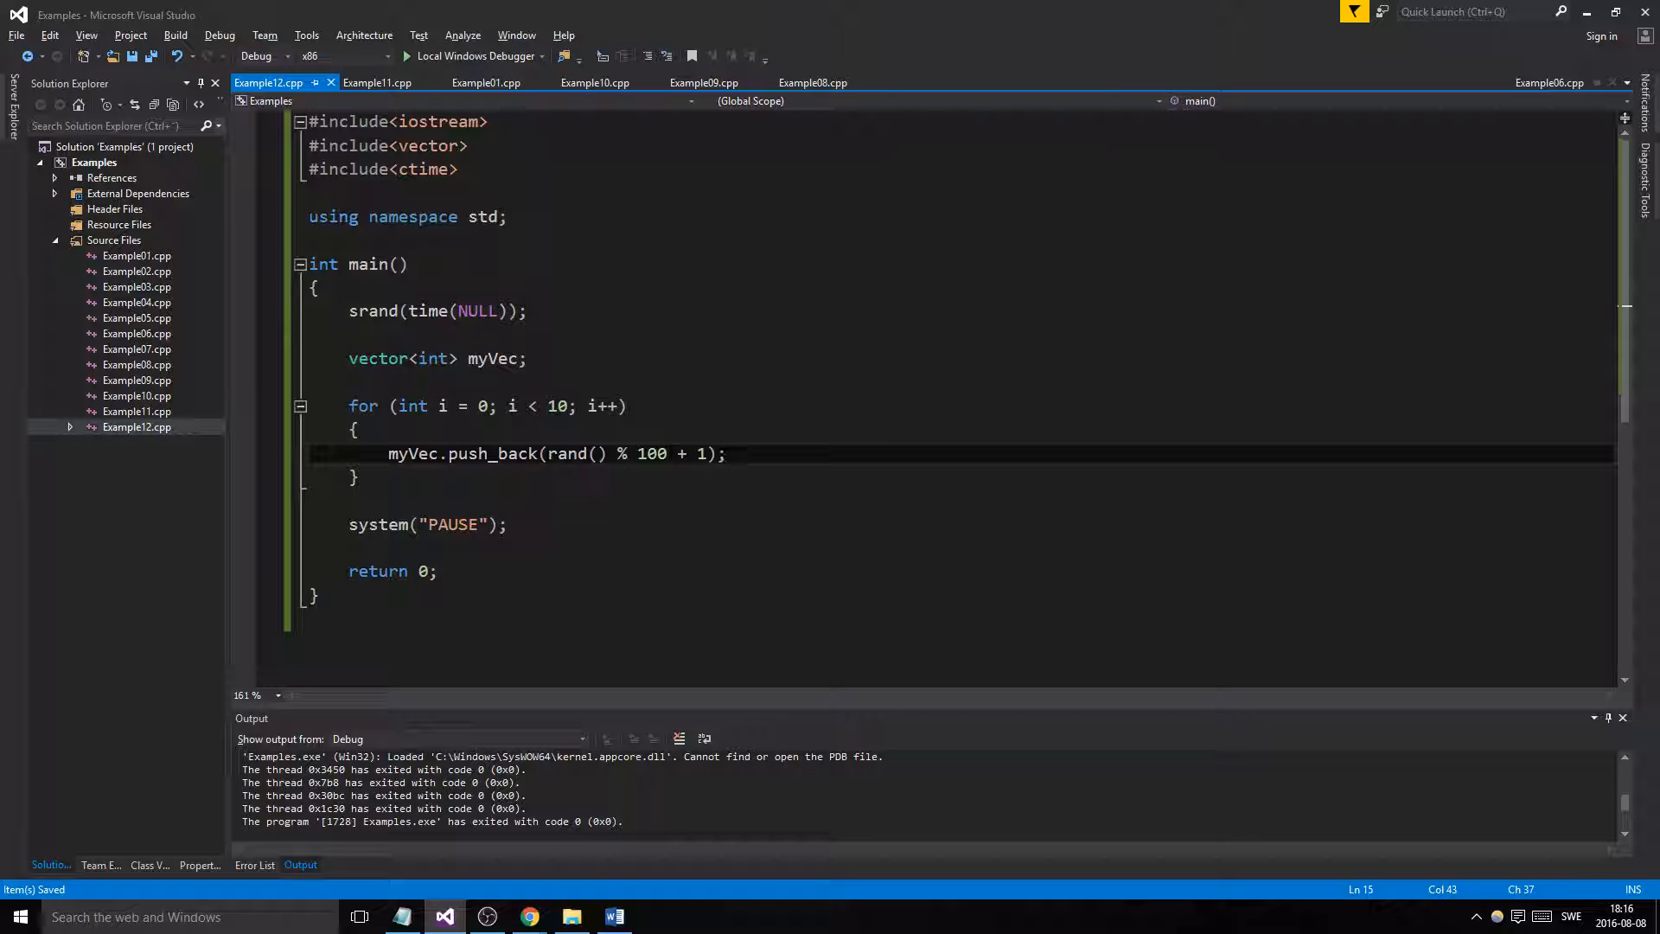
{"action": "left_click", "coordinate": [555, 404]}
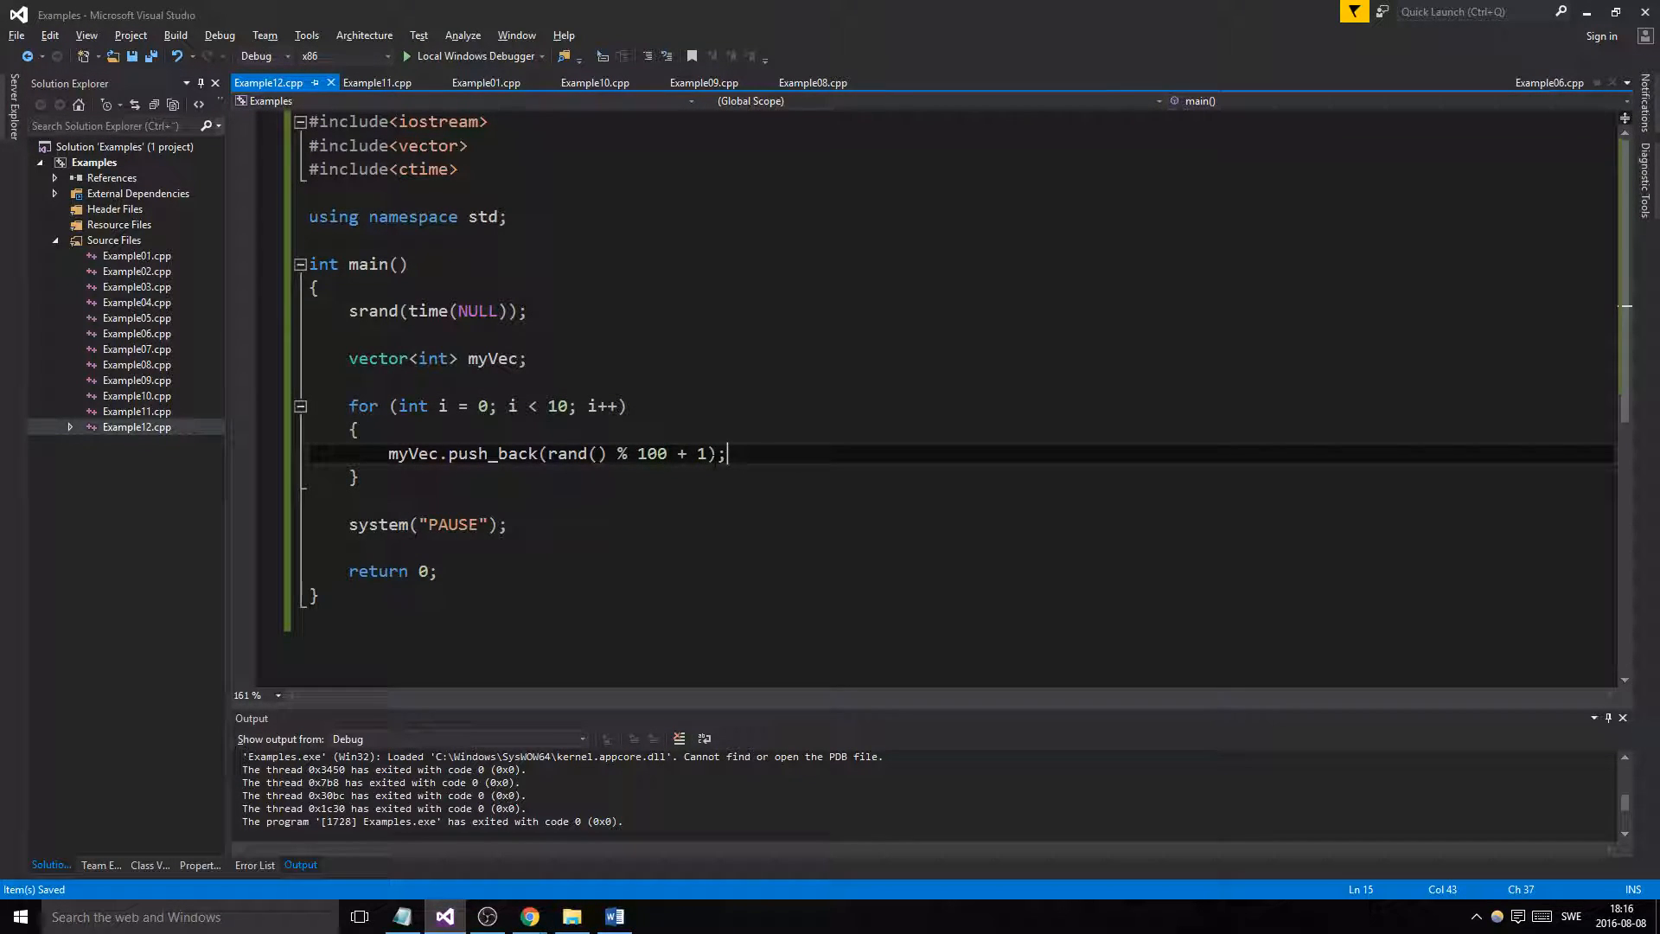
Add myVec.push_back(102); on a new line after the loop
{"action": "key", "text": "Enter"}
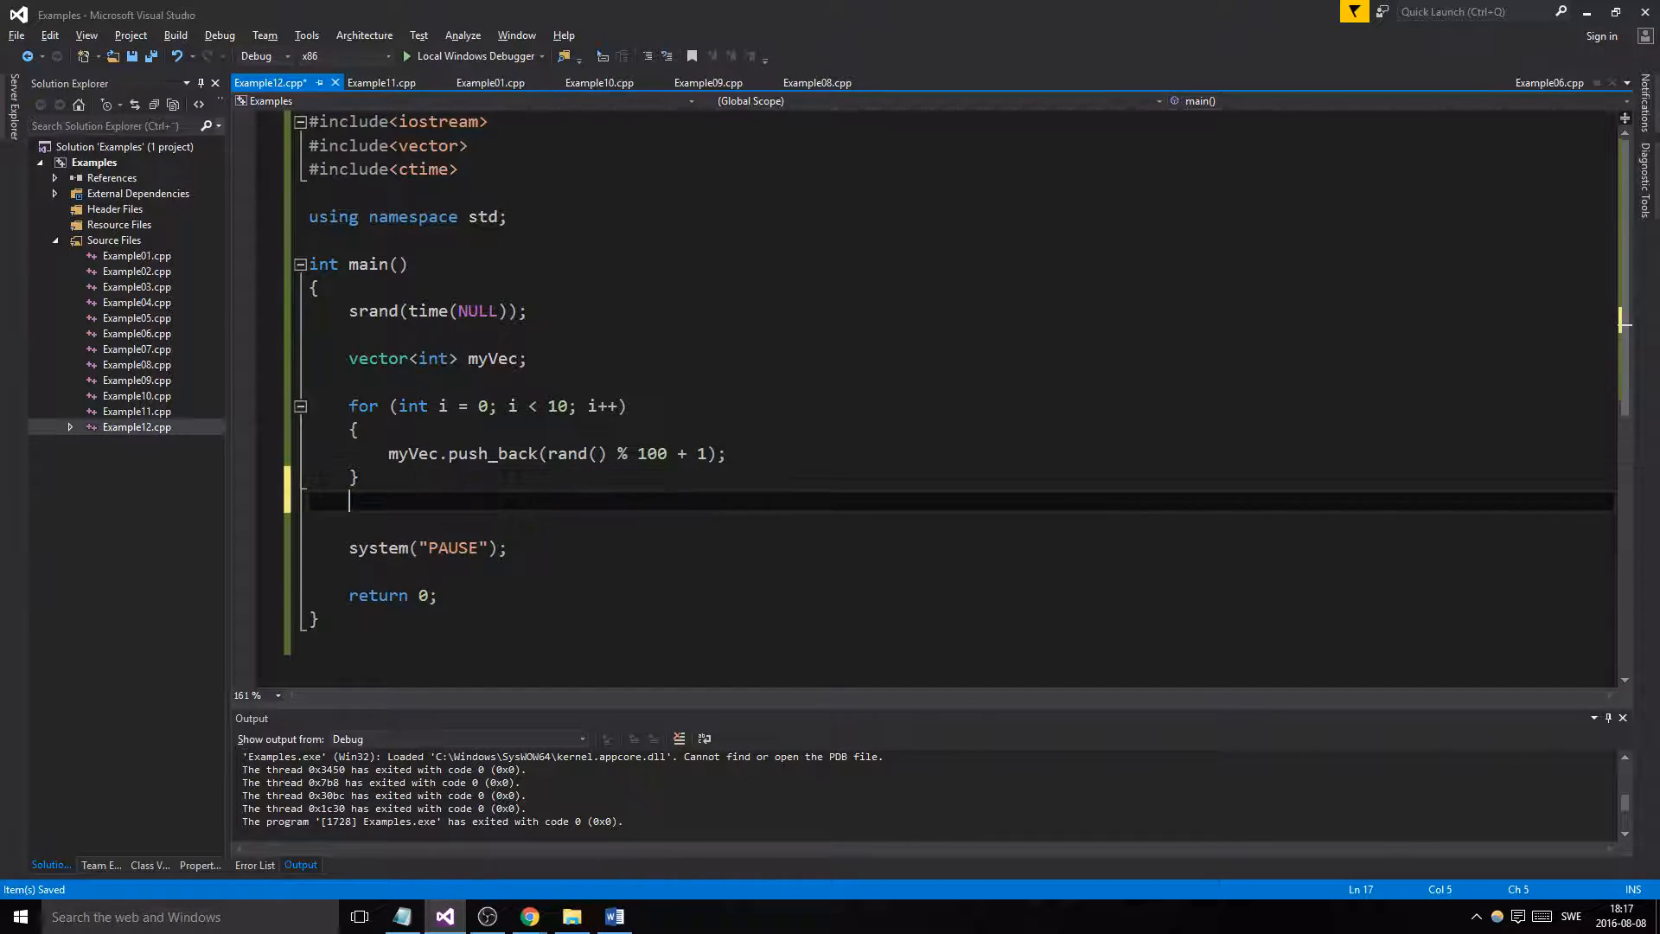
{"action": "type", "text": "myVec.pu"}
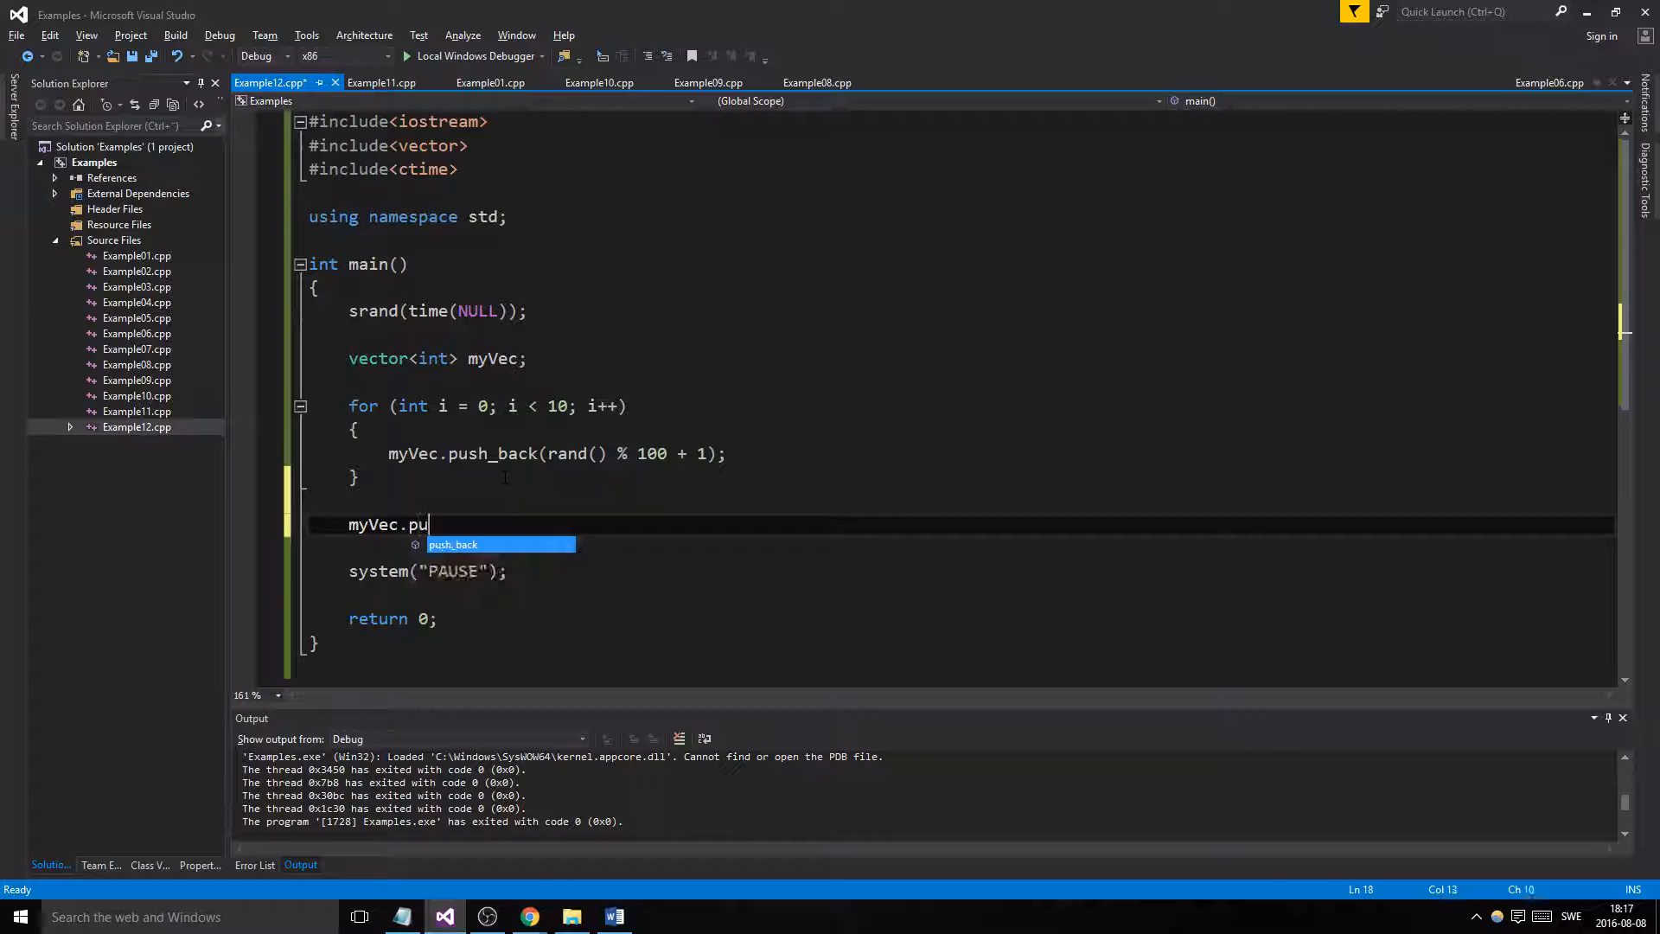
{"action": "key", "text": "Tab"}
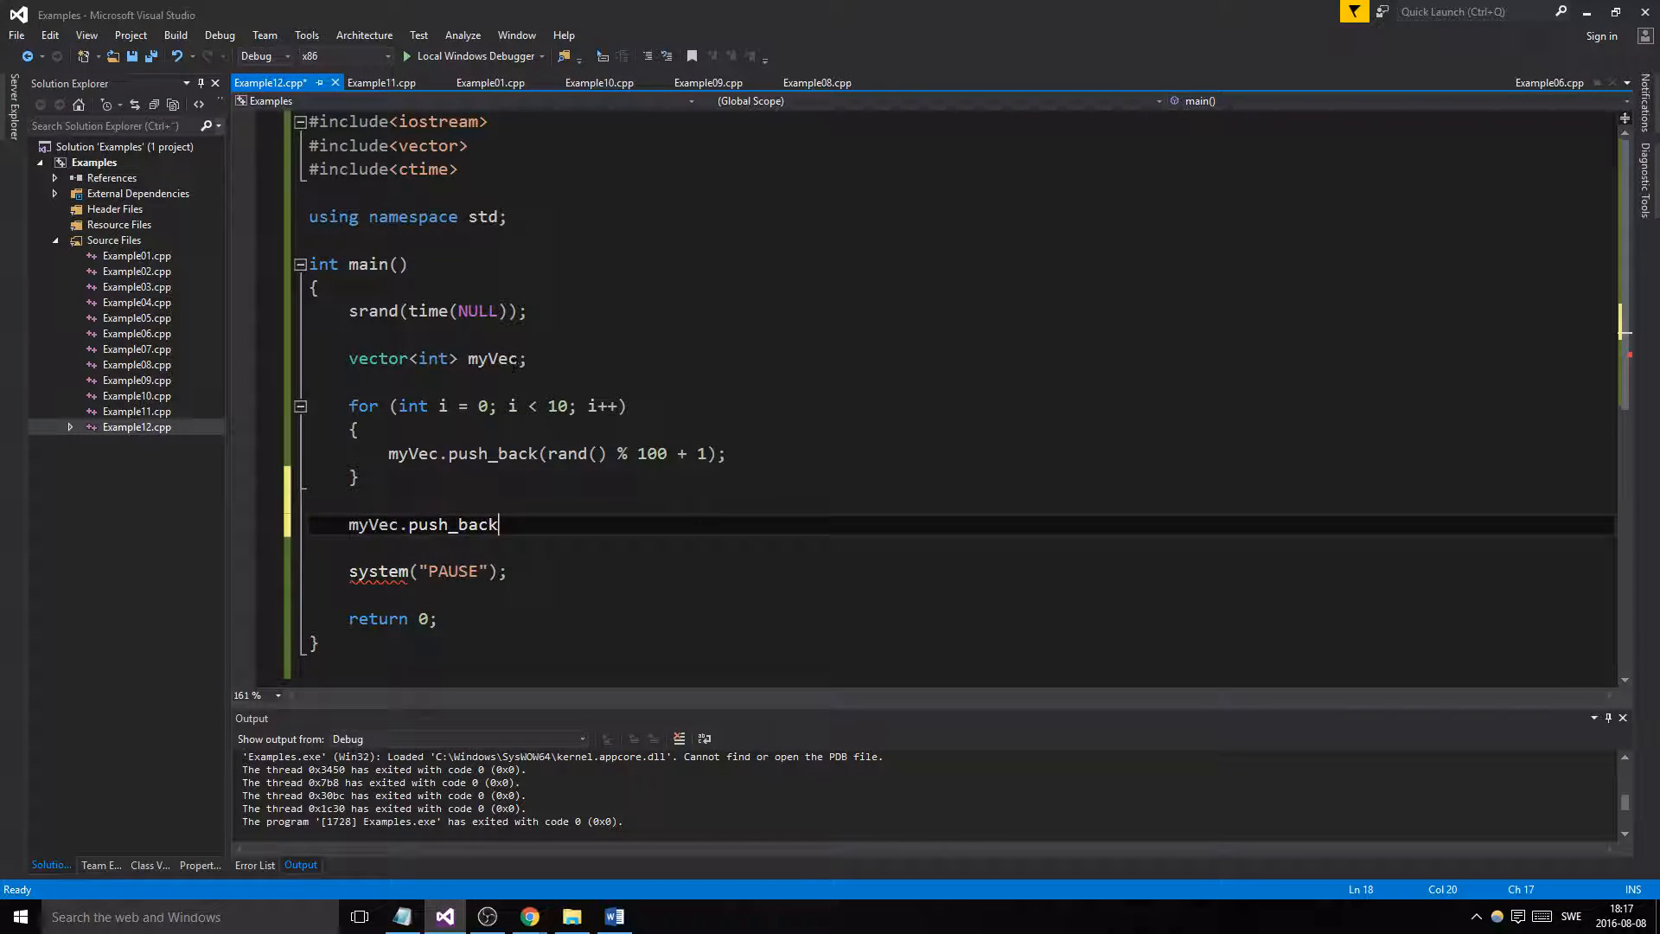
{"action": "type", "text": "("}
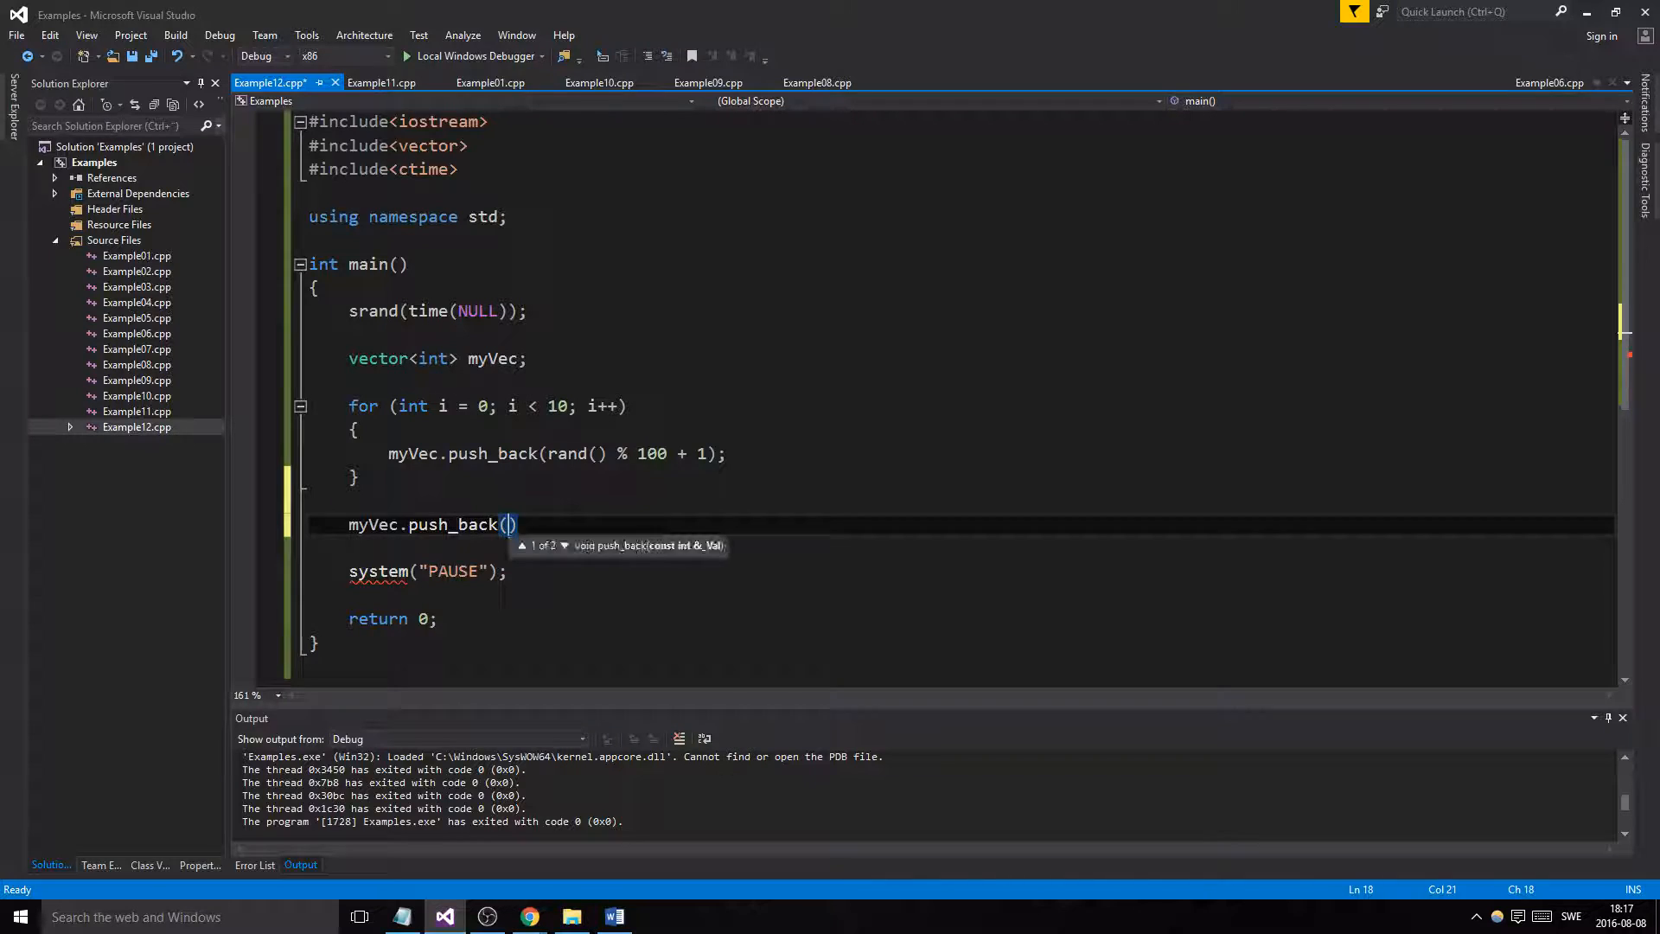
{"action": "type", "text": "10"}
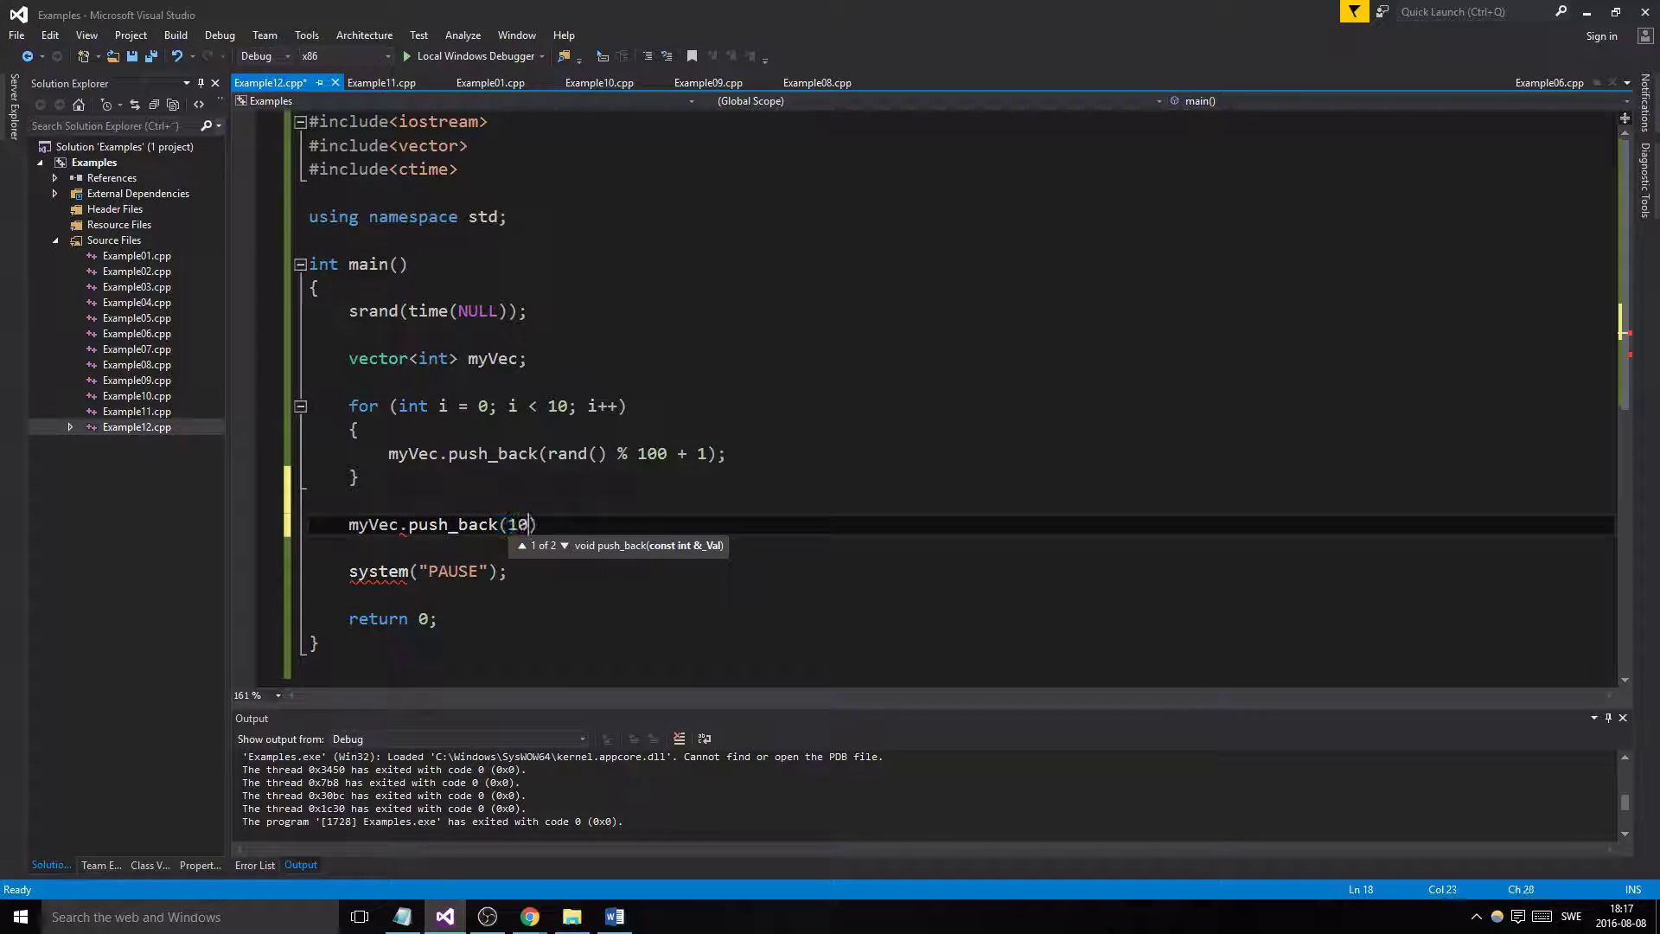
{"action": "type", "text": "2"}
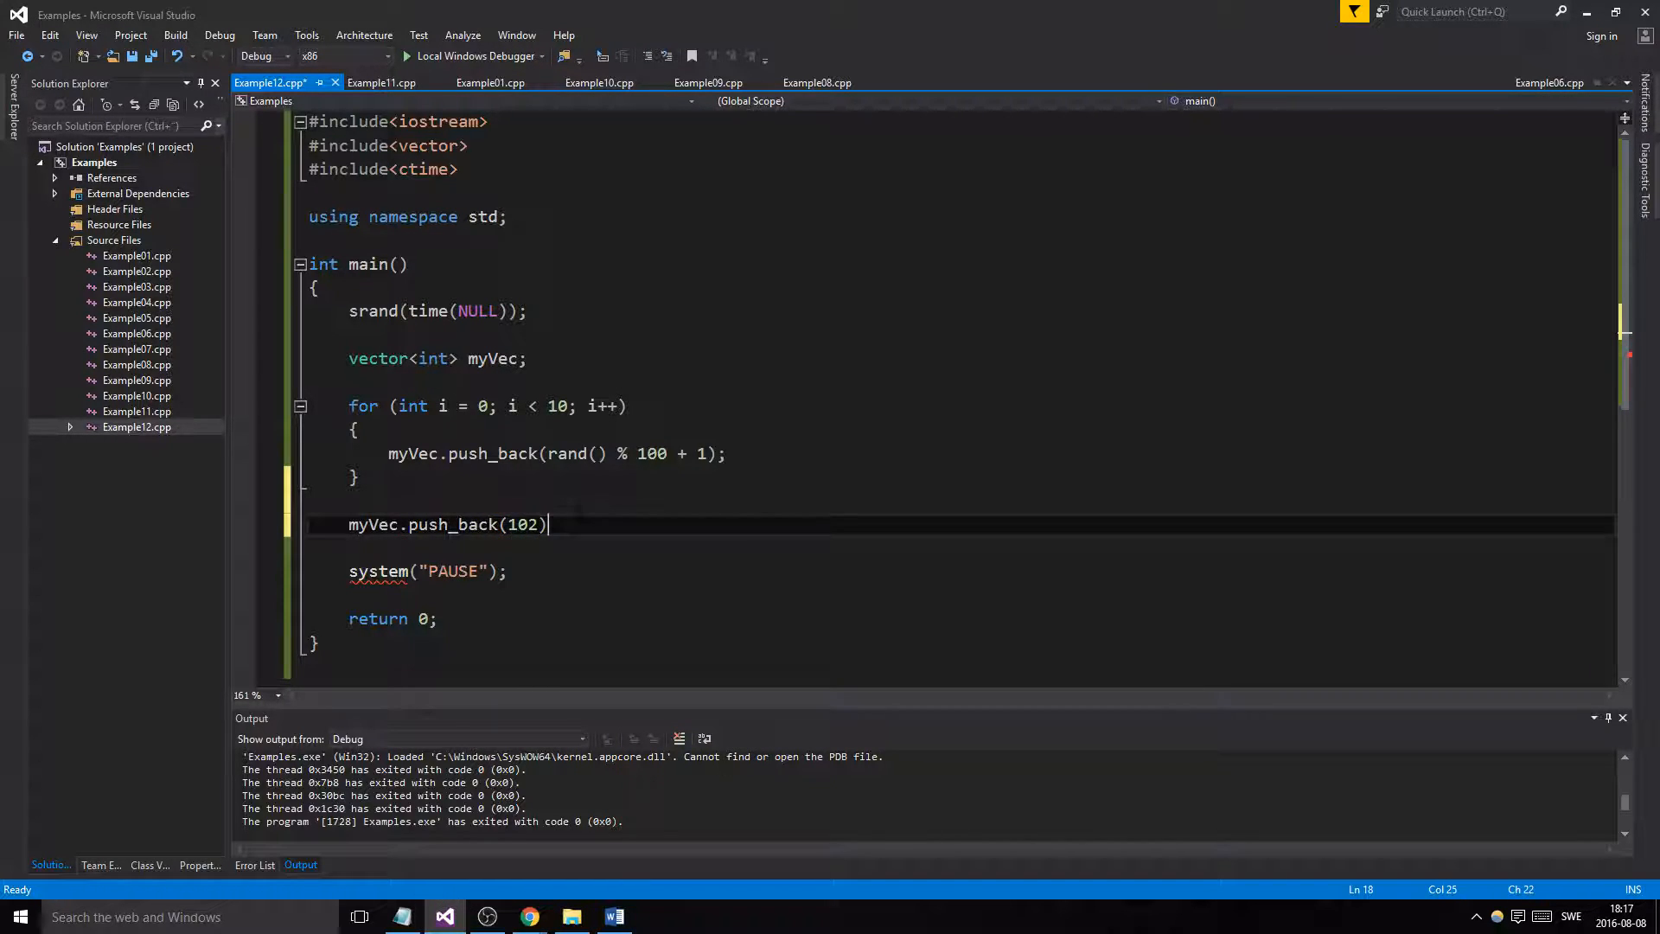
{"action": "type", "text": ";"}
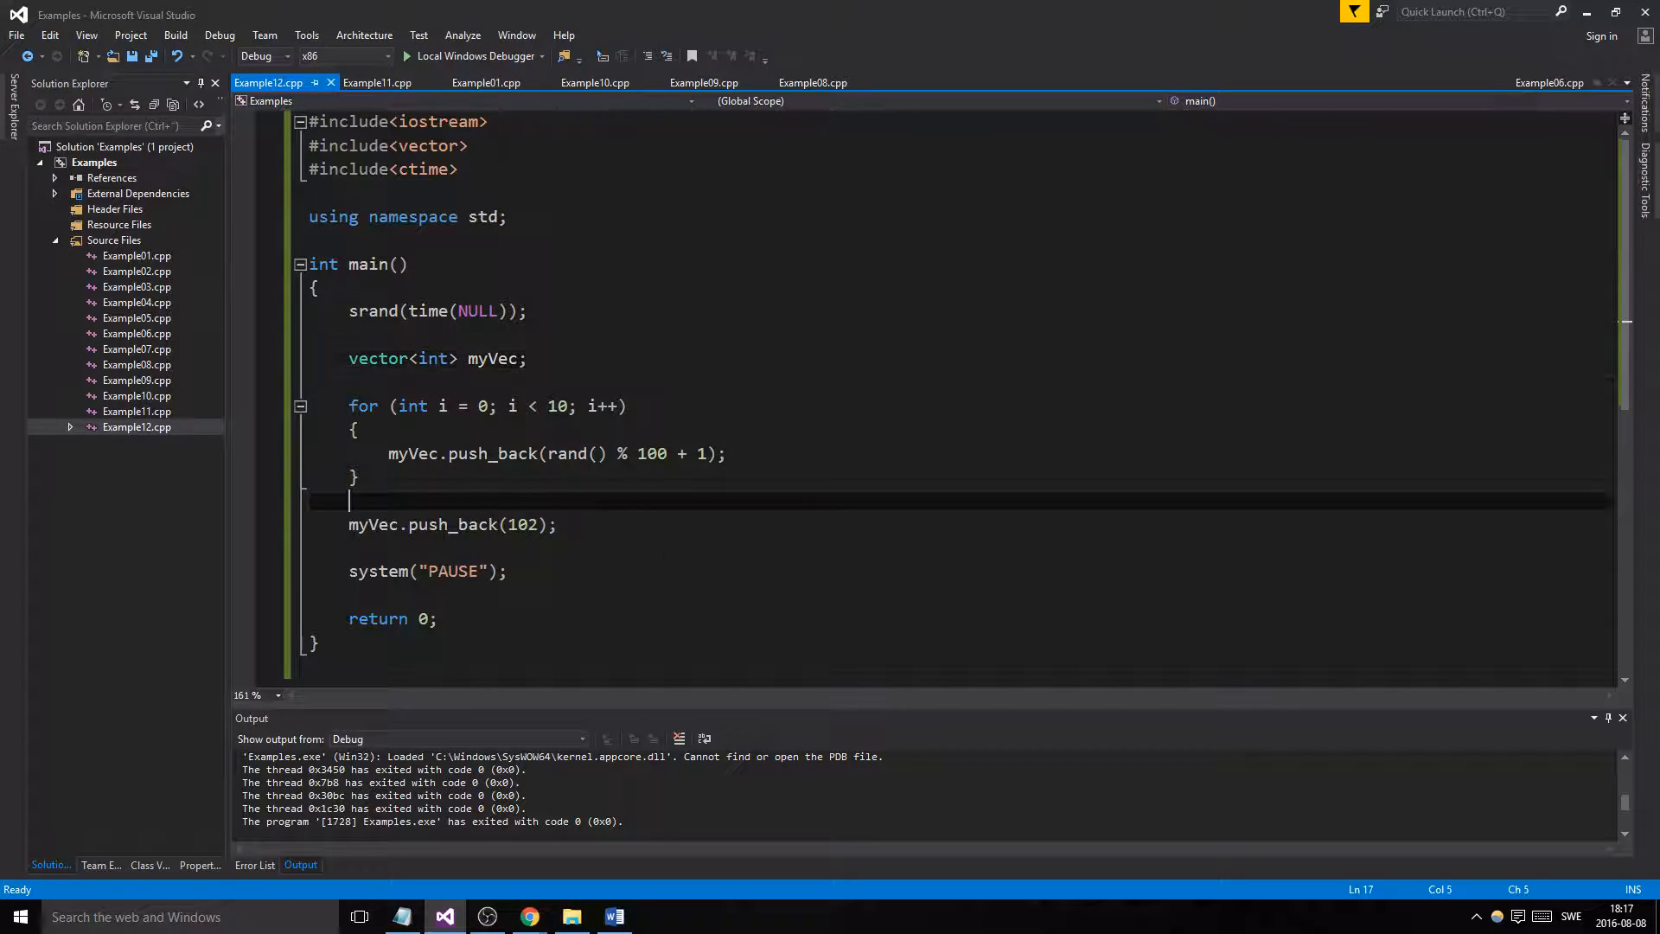
{"action": "left_click", "coordinate": [437, 358]}
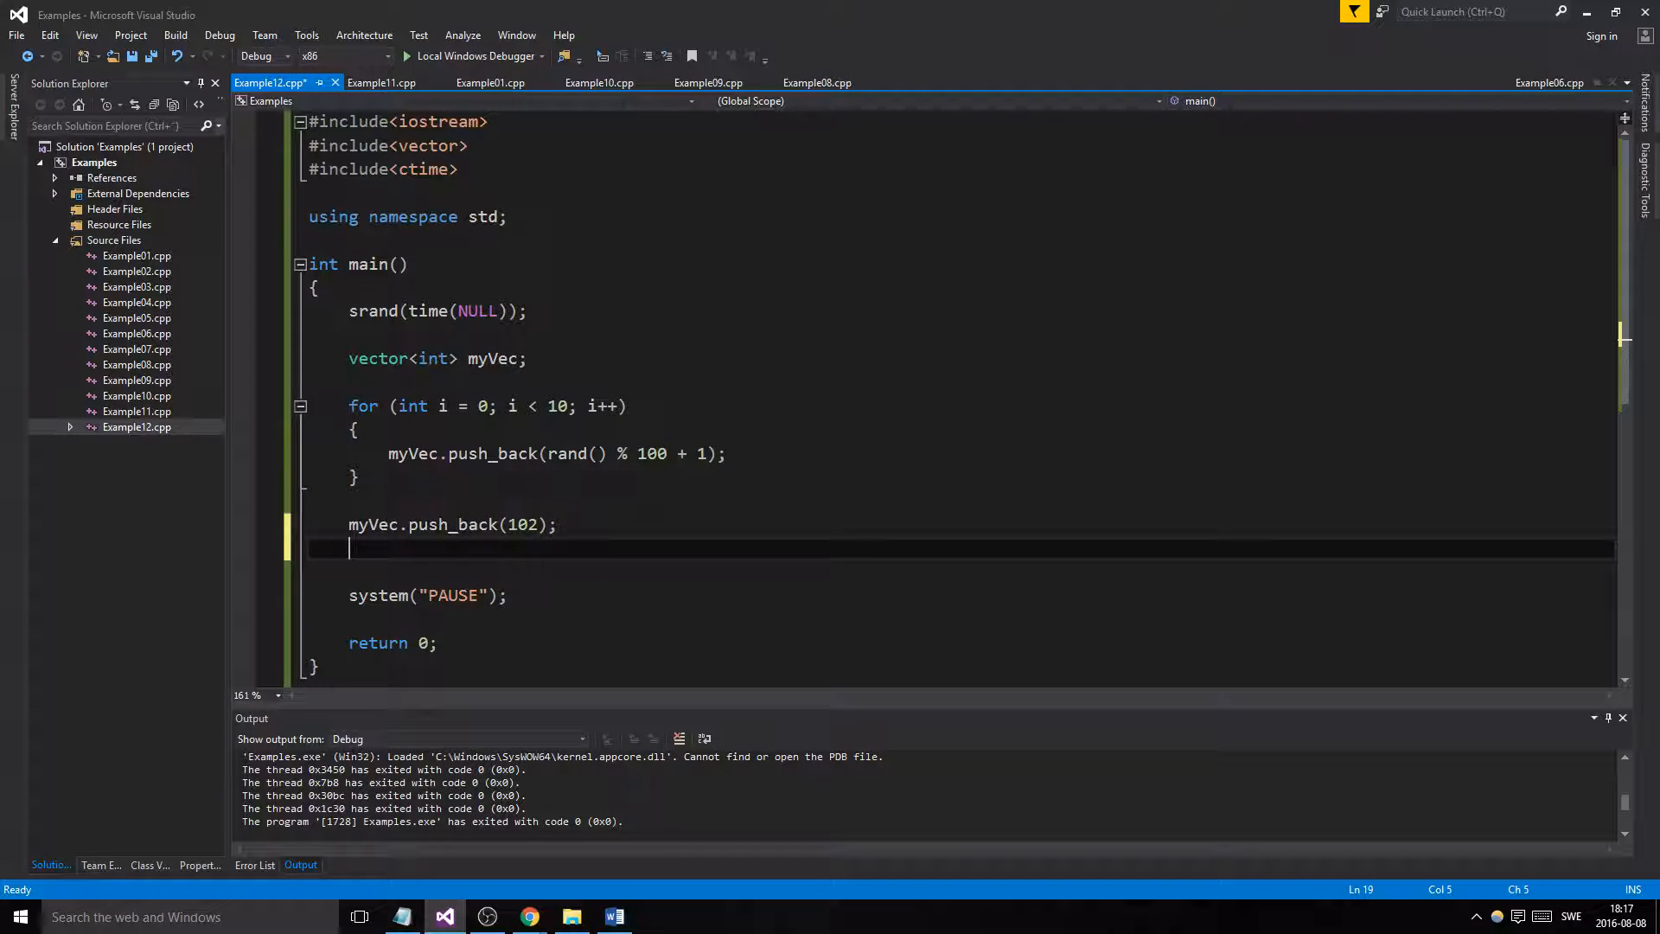
Write cout << myVec.size() to print the vector's size
{"action": "type", "text": "cout <"}
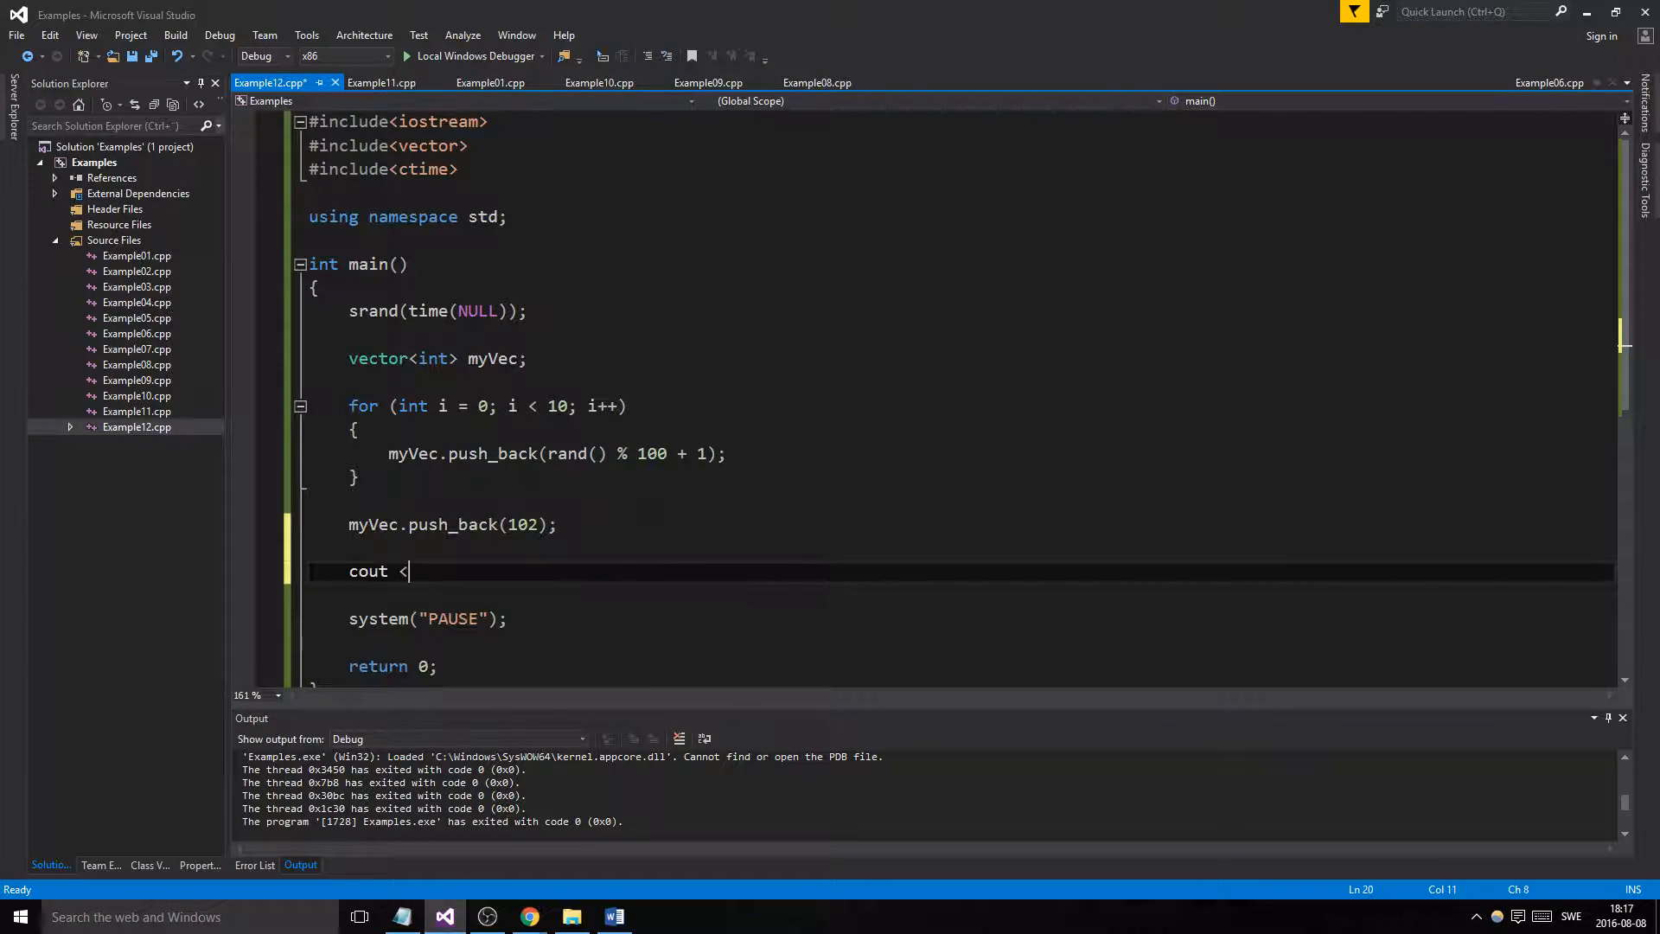
{"action": "type", "text": "<"}
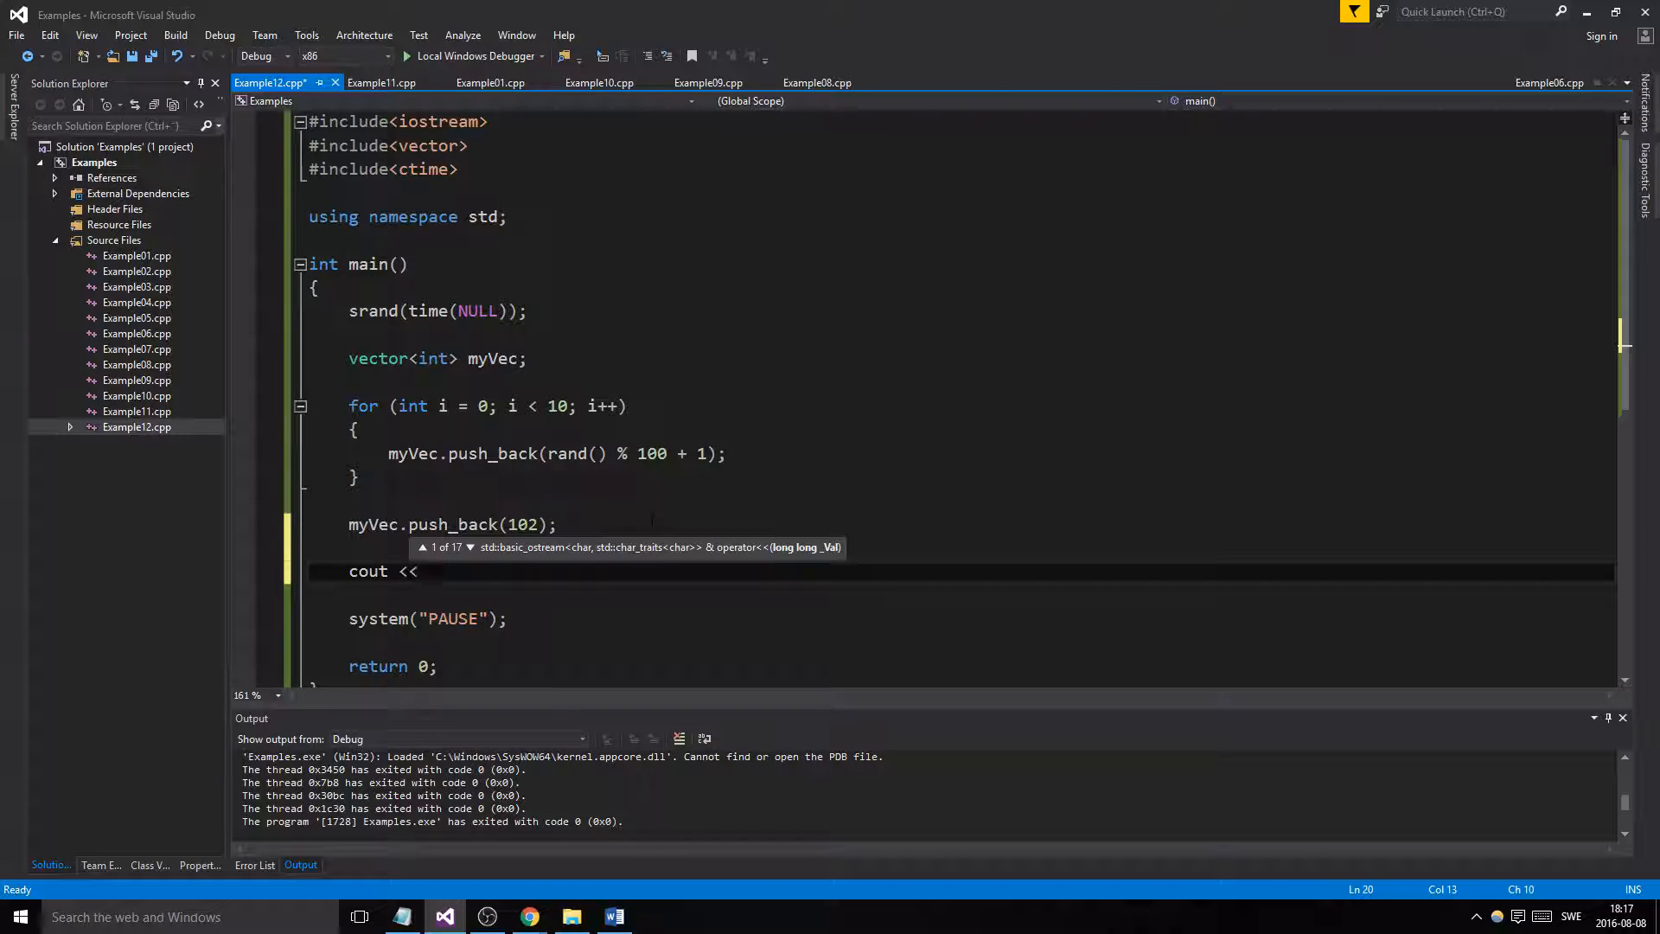
{"action": "type", "text": "myVec."}
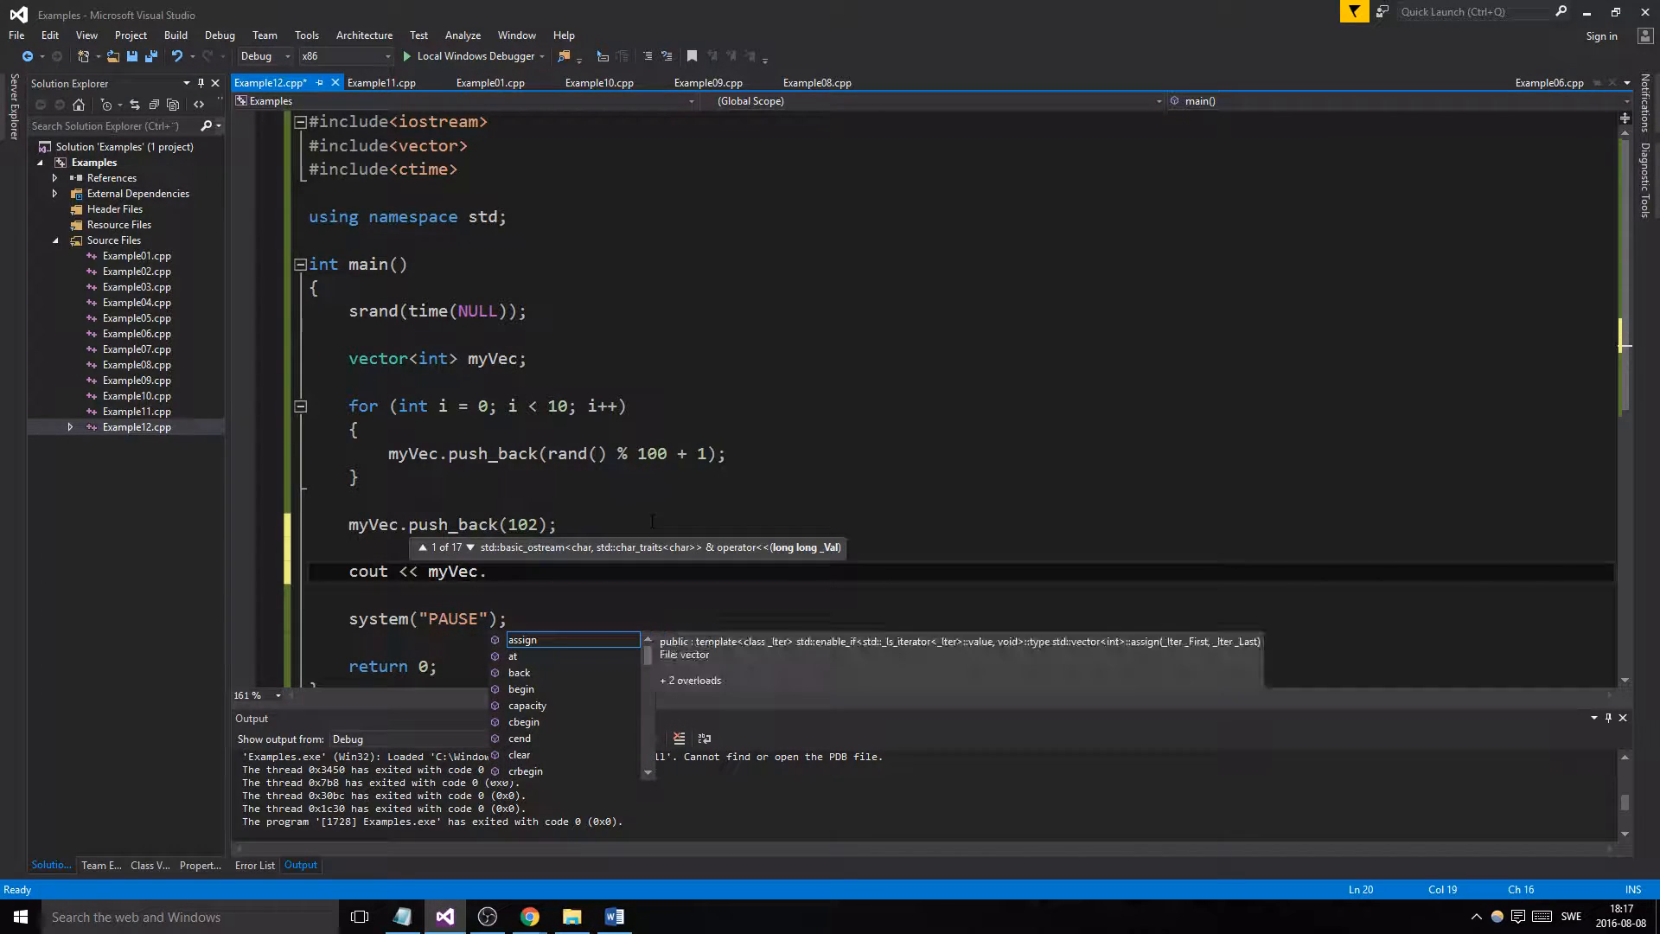
{"action": "type", "text": "size"}
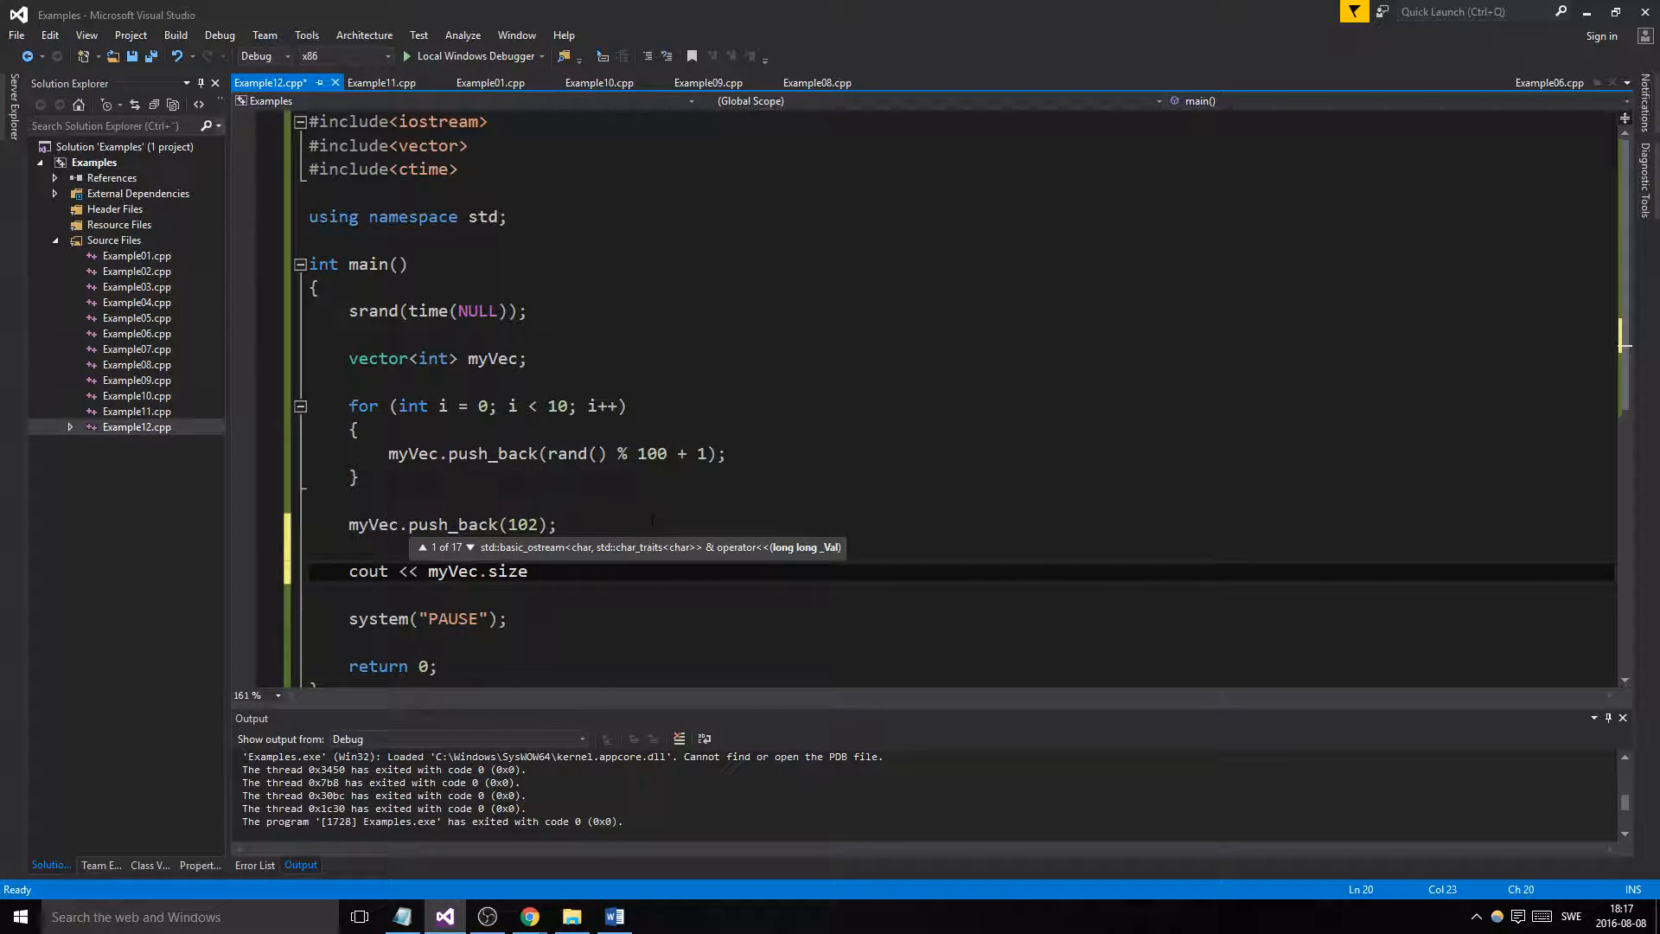
{"action": "type", "text": "() << endl;"}
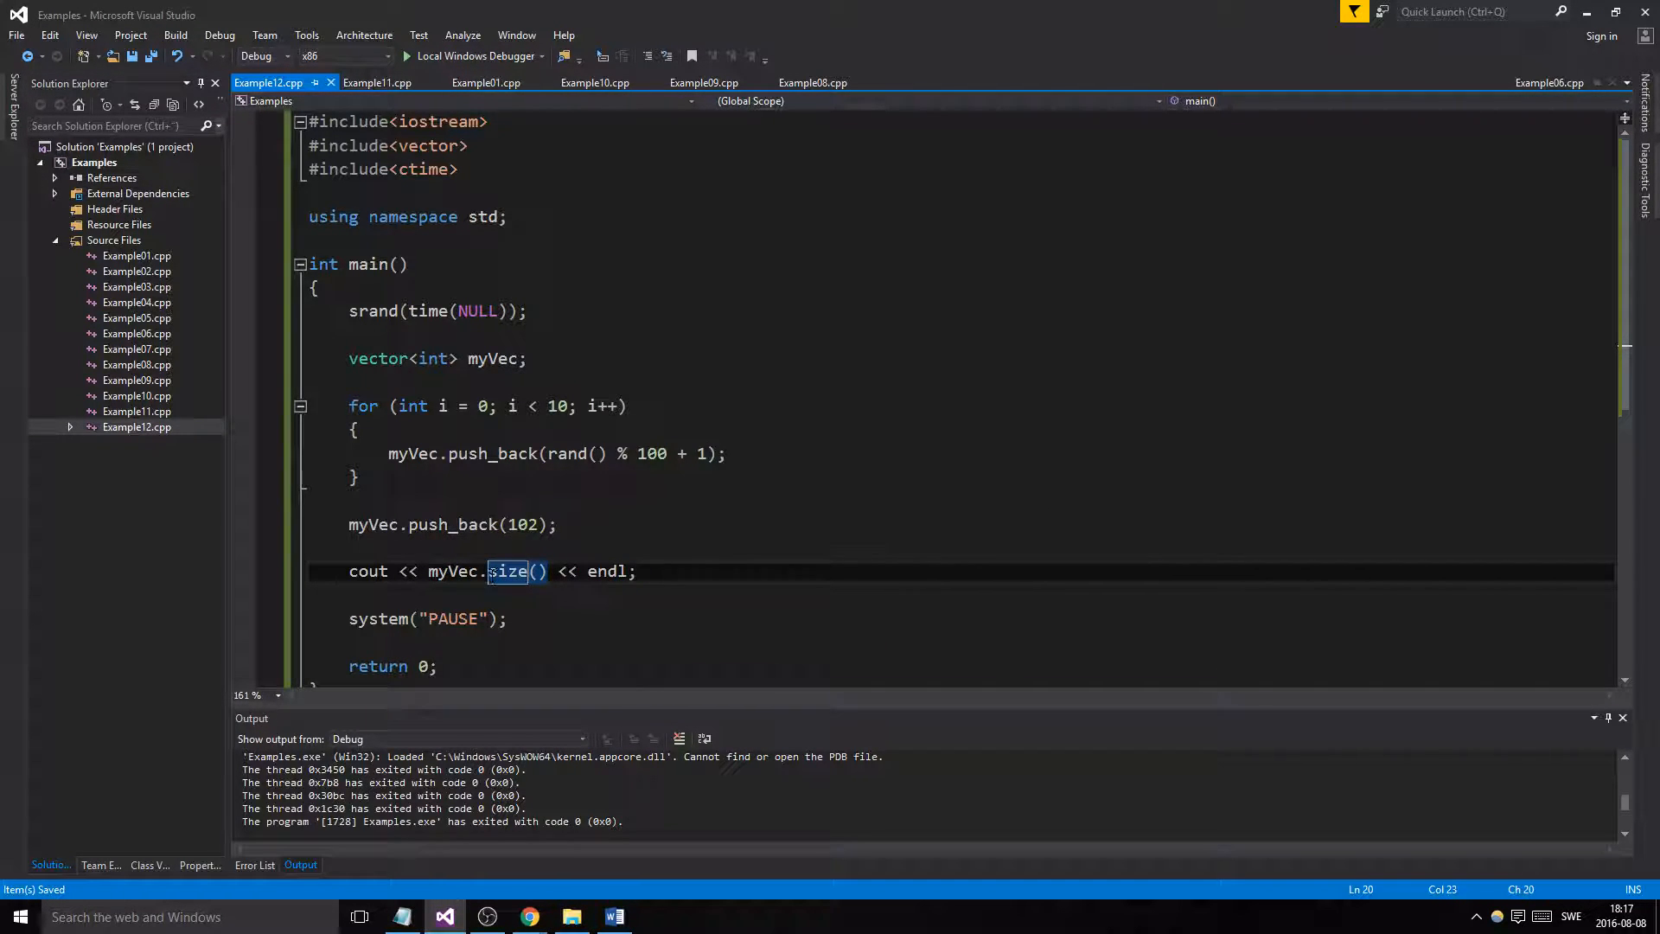
Finish the size line with endl and position for a second cout statement
{"action": "left_click", "coordinate": [483, 571]}
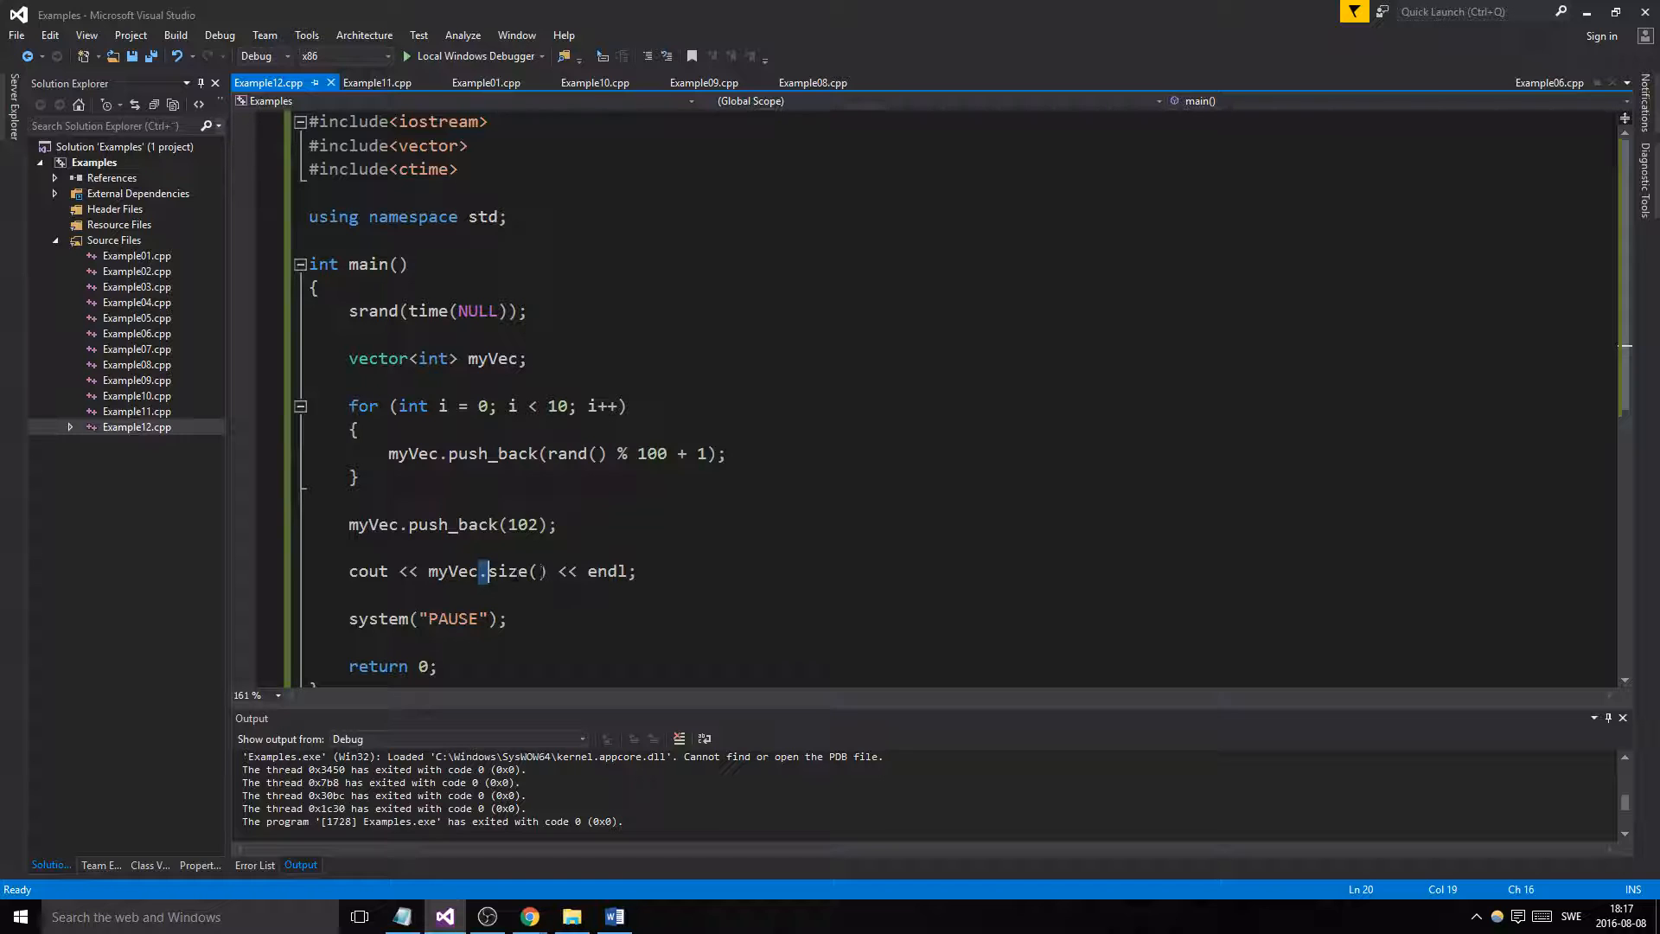
{"action": "double_click", "coordinate": [508, 571]}
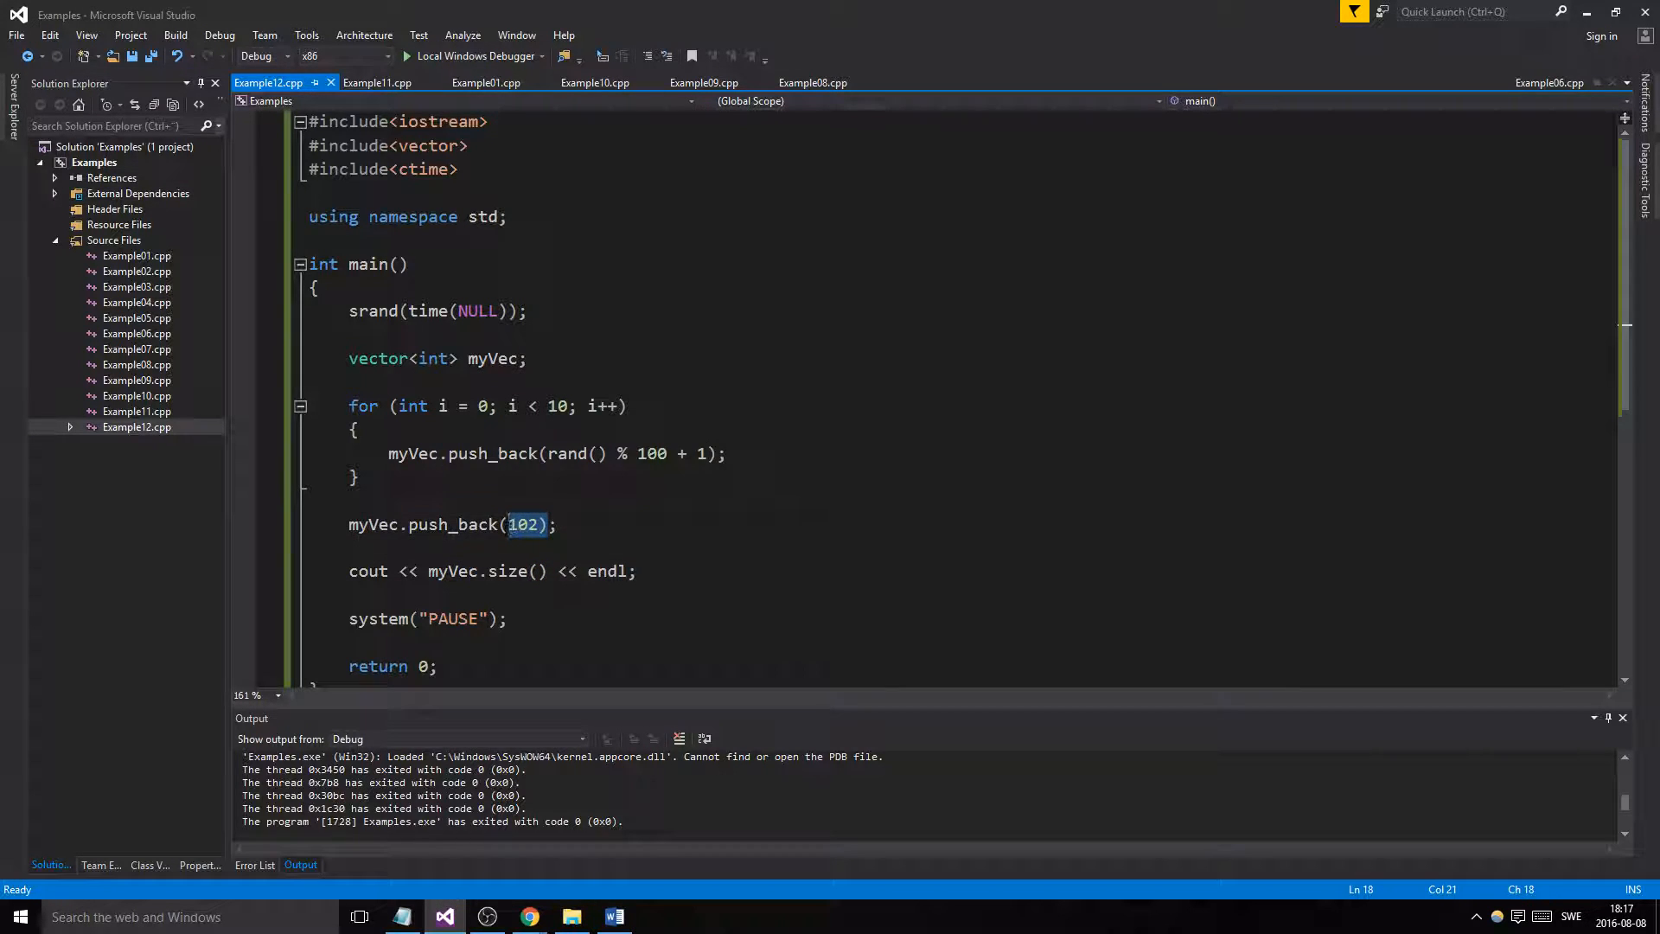
{"action": "left_click", "coordinate": [536, 526]}
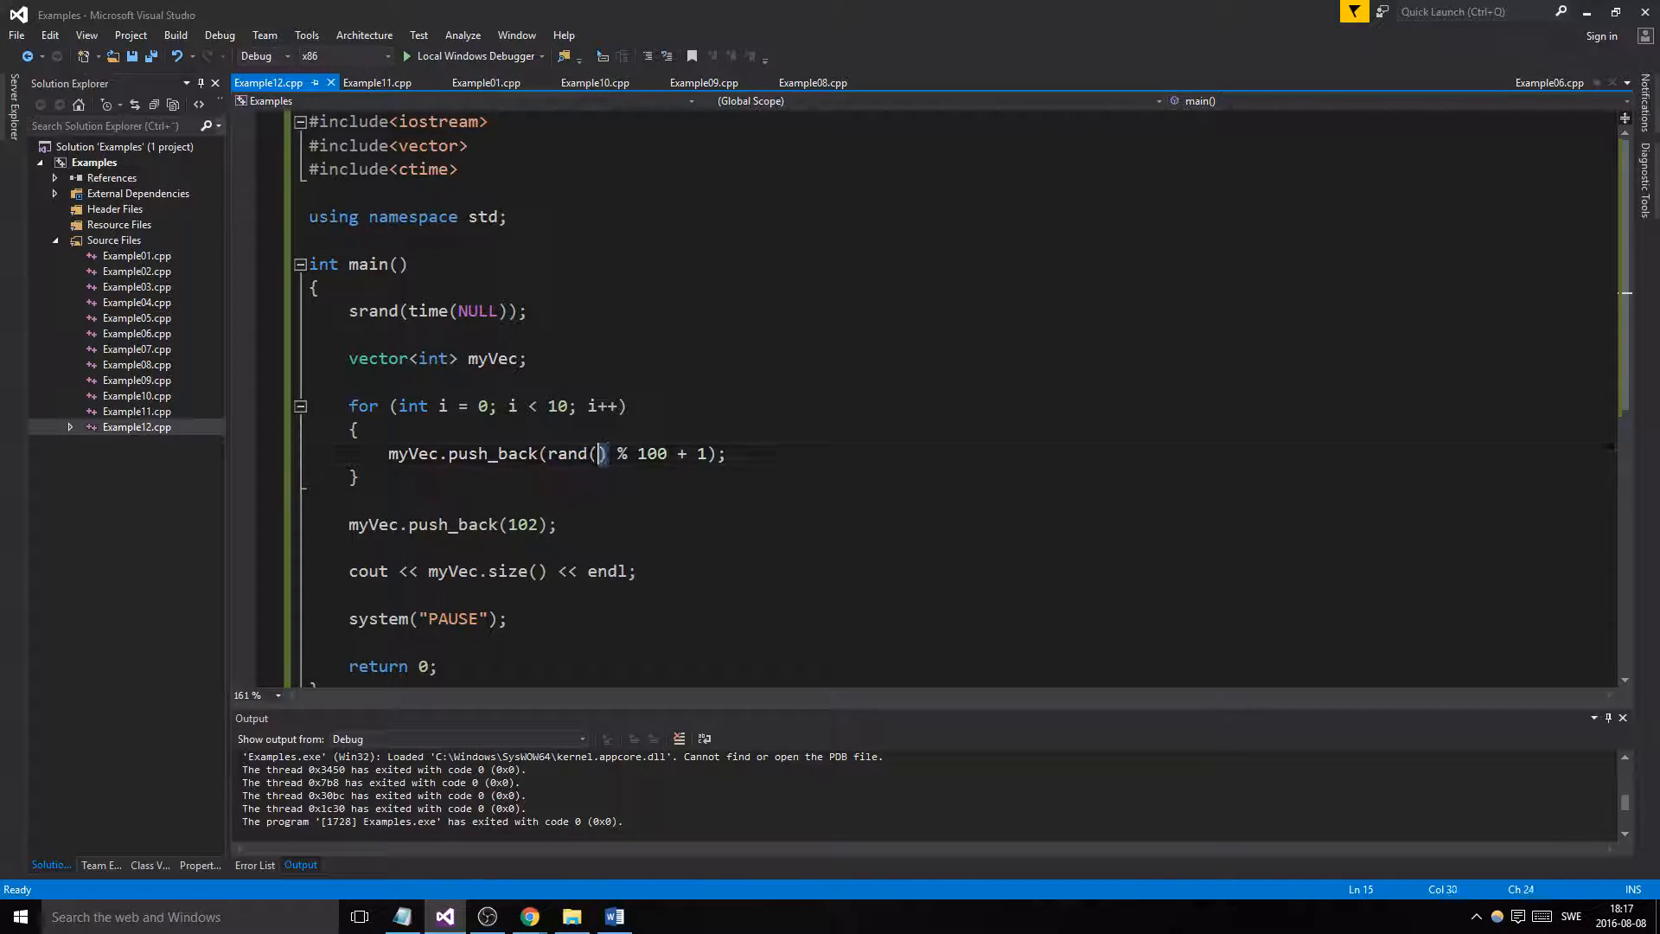
{"action": "double_click", "coordinate": [508, 571]}
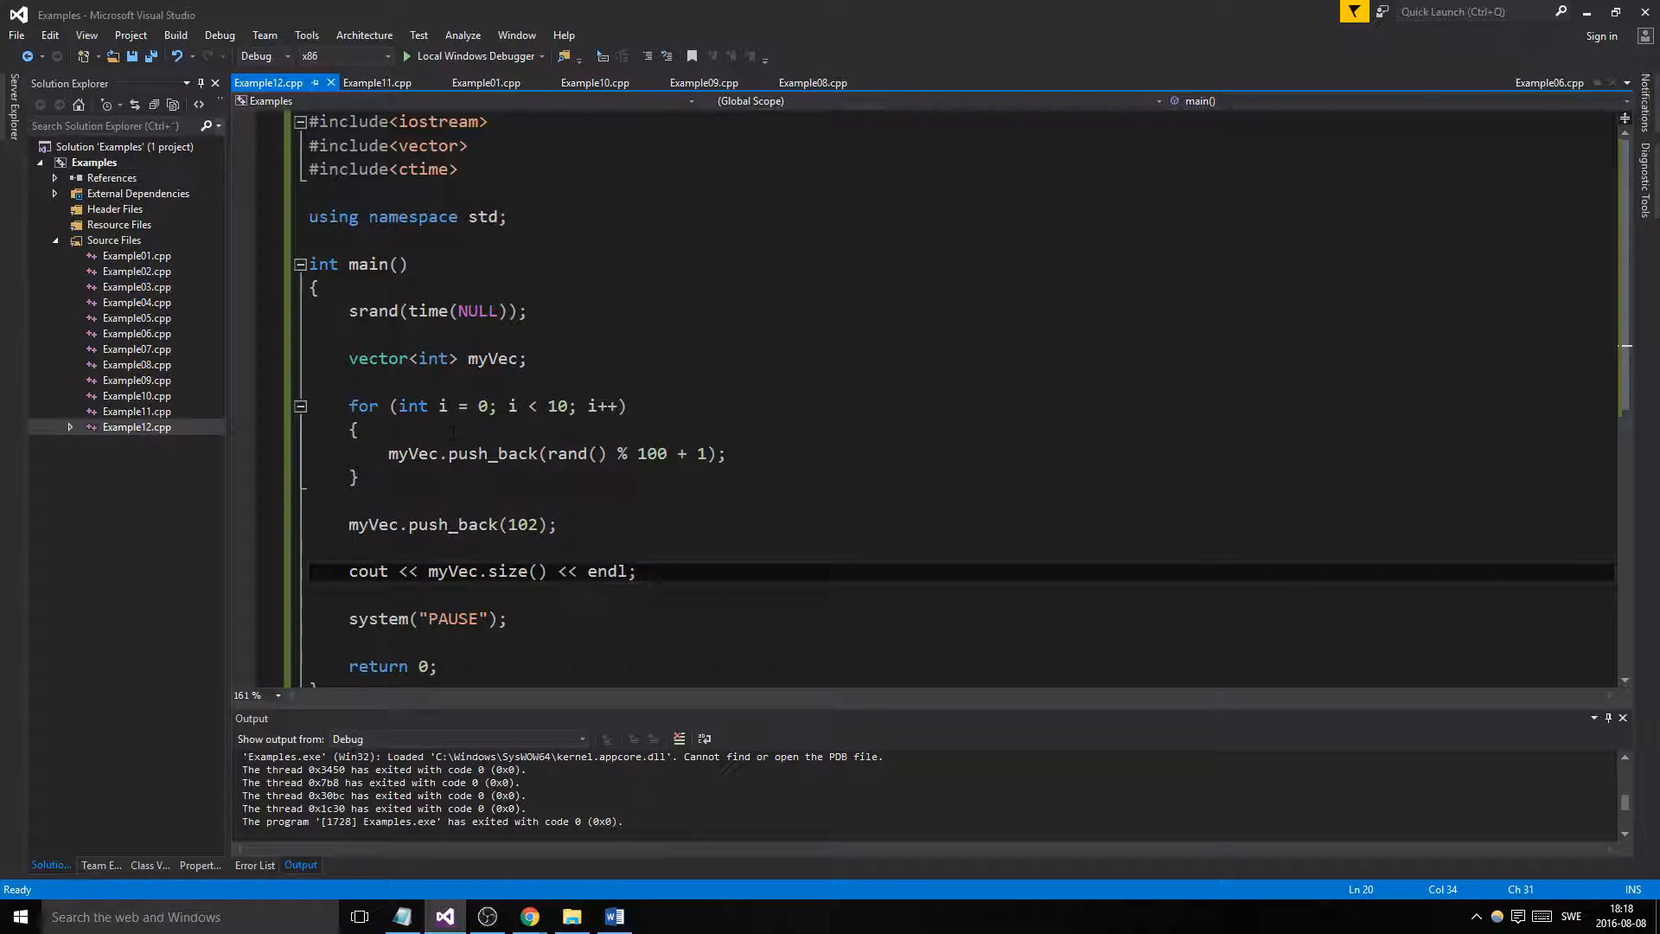
{"action": "double_click", "coordinate": [494, 358]}
{"action": "type", "text": "cout"}
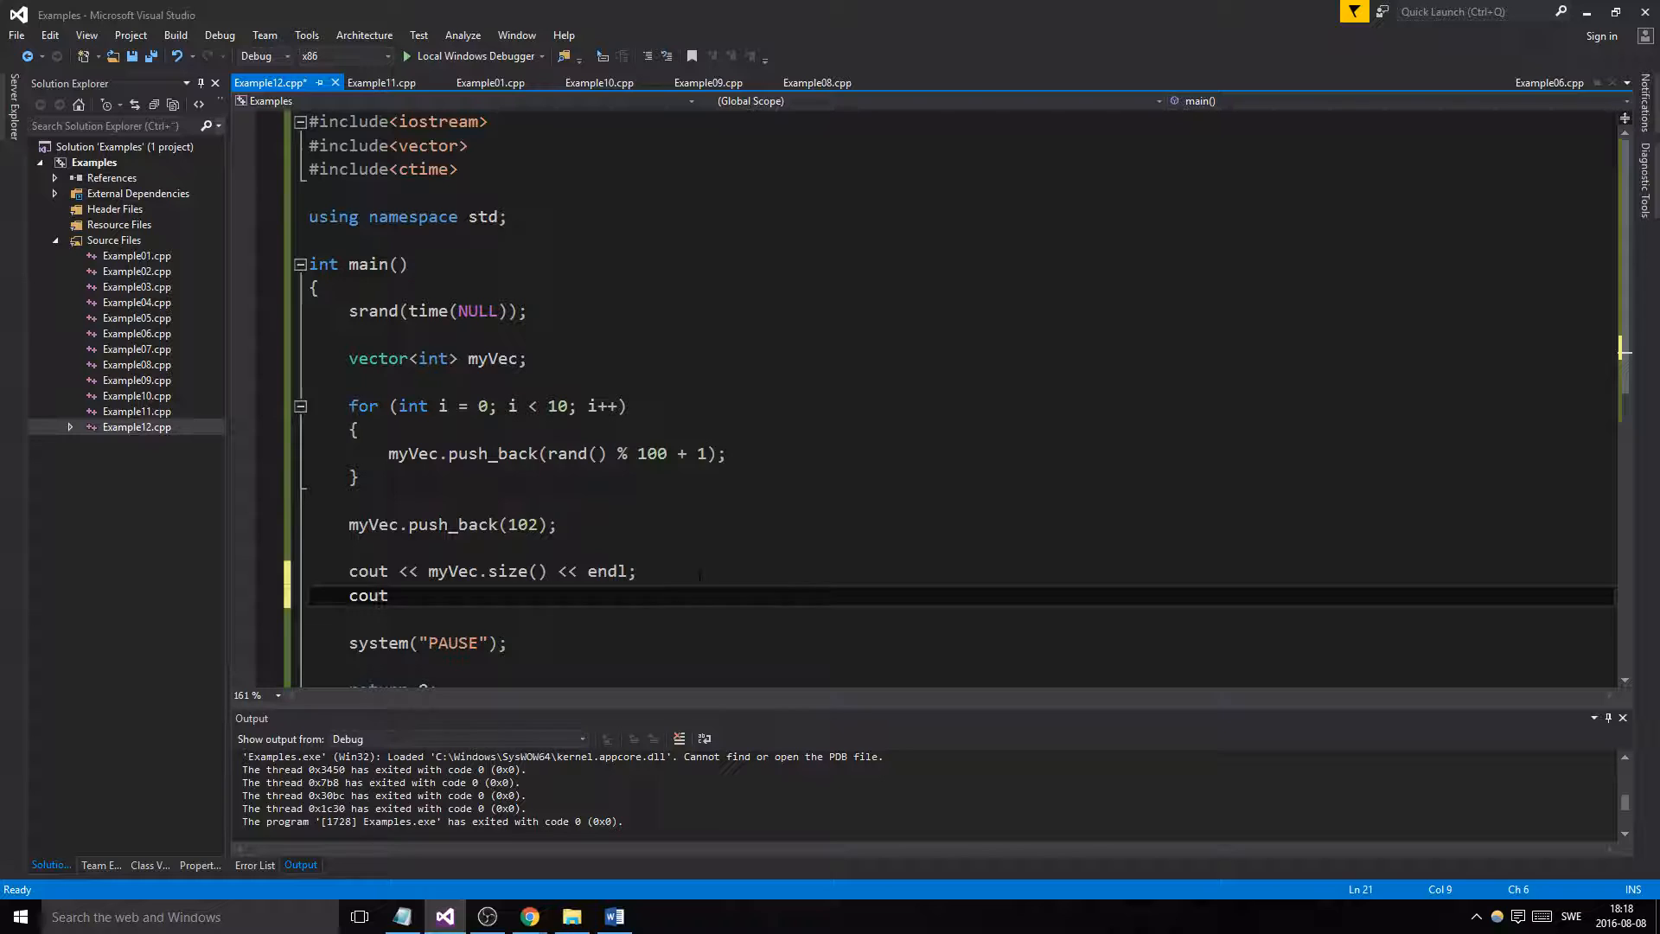
Print myVec.capacity() and myVec[0], each followed by endl
{"action": "type", "text": "<< myVec."}
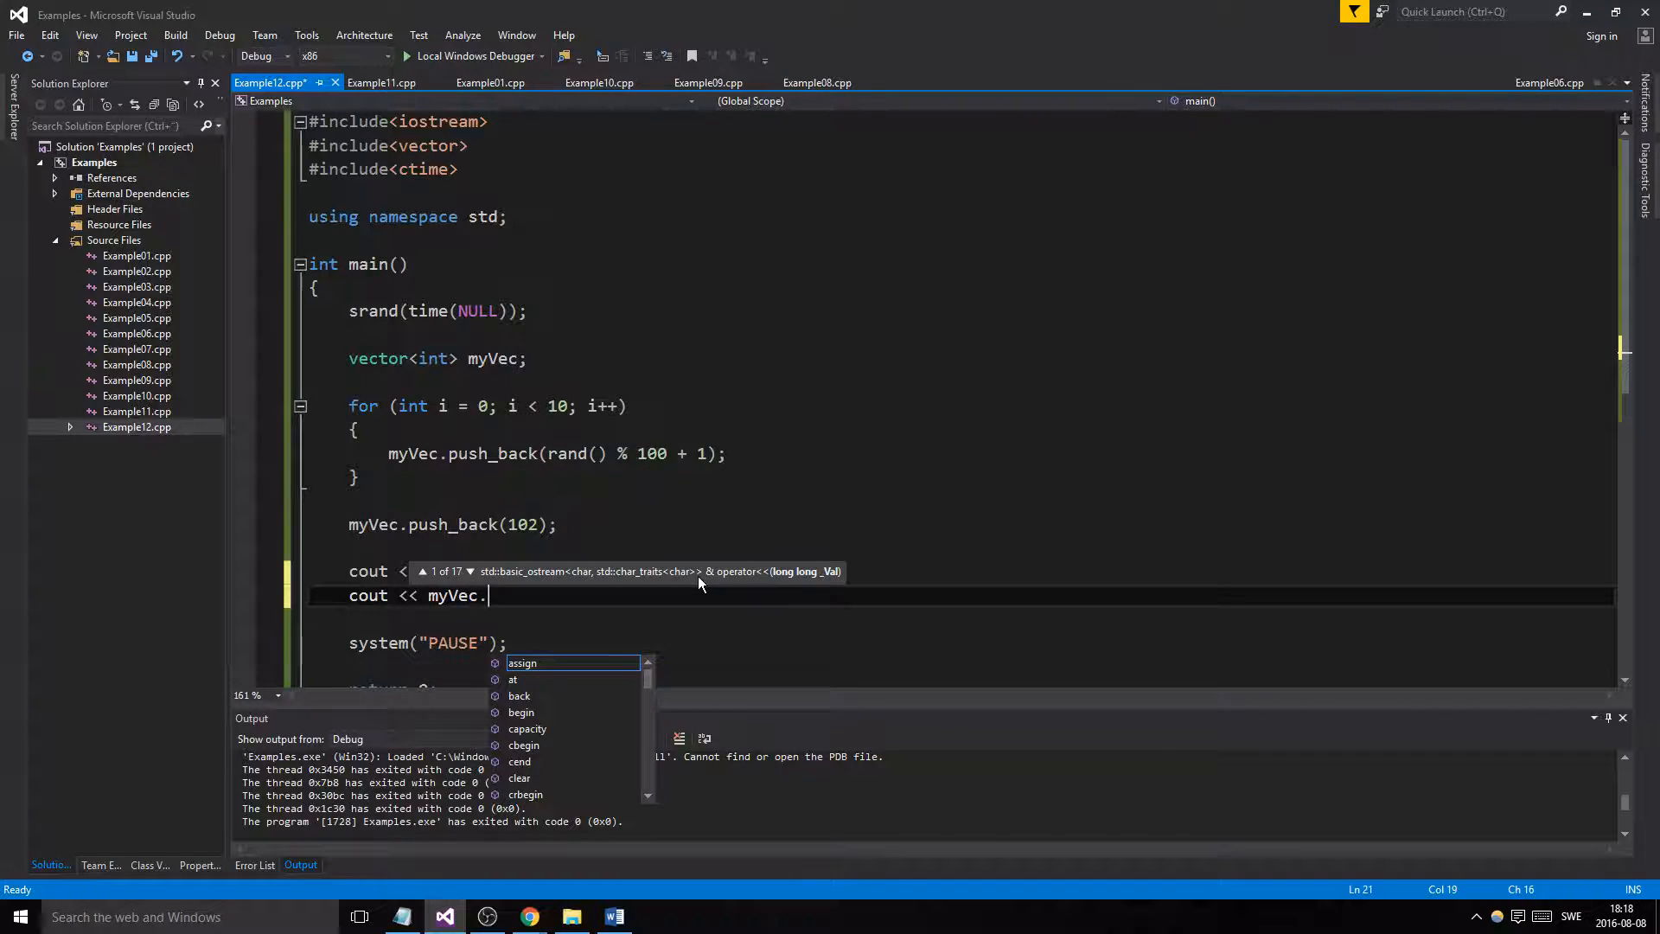
{"action": "type", "text": "capacity() << endl;"}
{"action": "type", "text": "cout << myVec["}
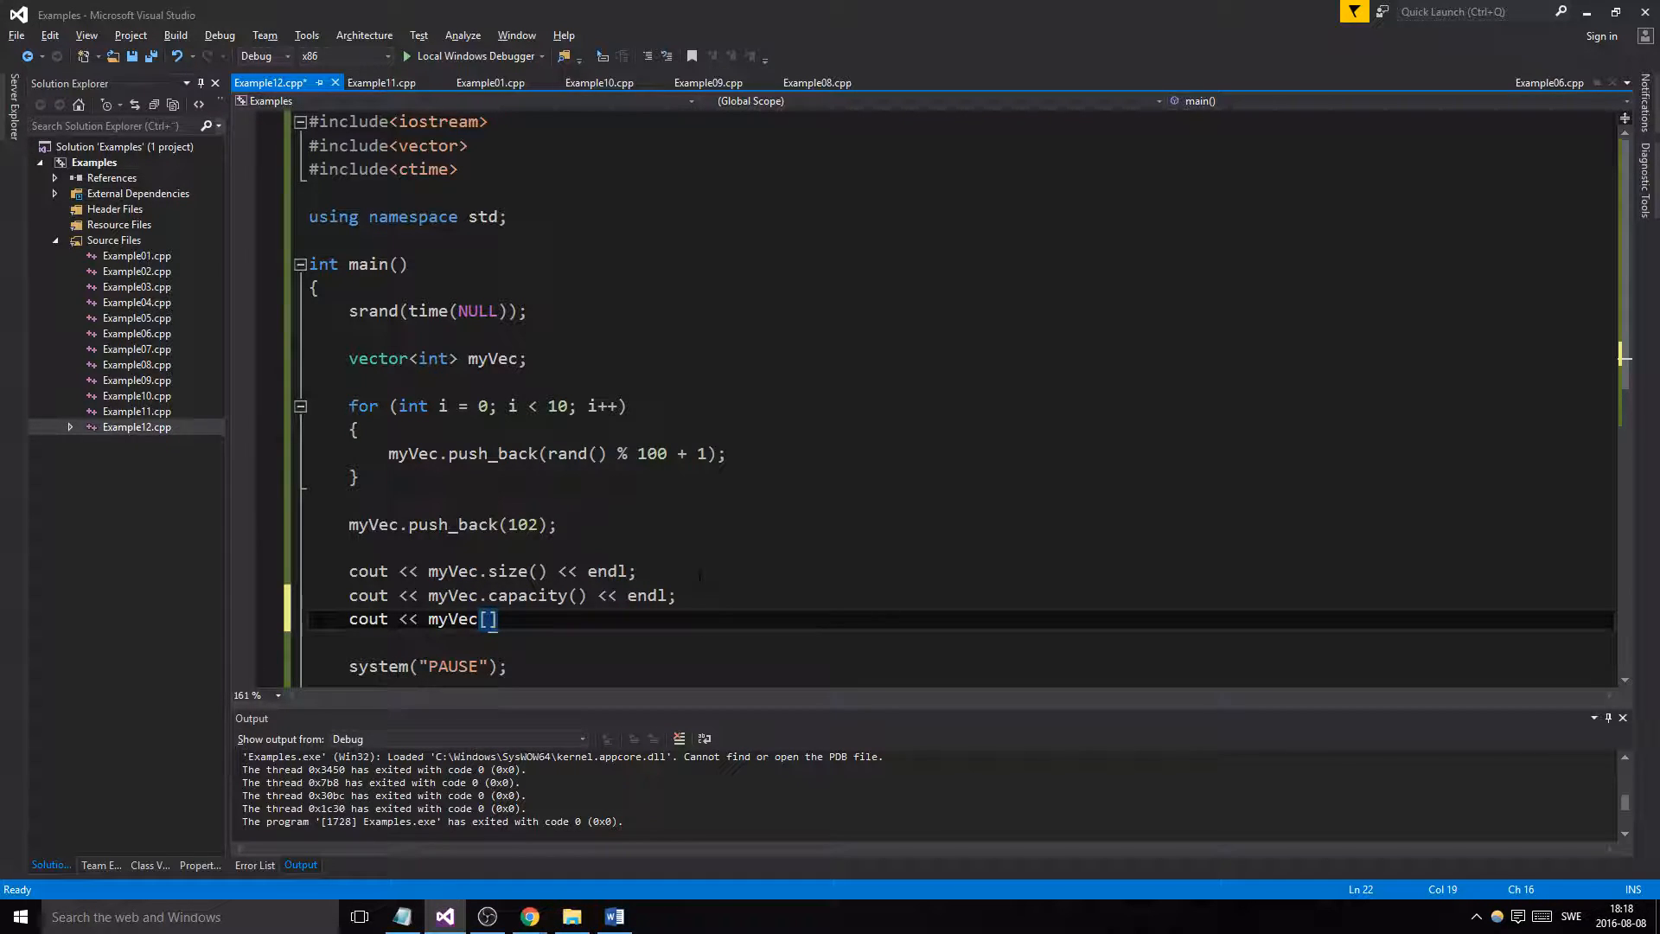
{"action": "type", "text": "0"}
{"action": "type", "text": "cout <<"}
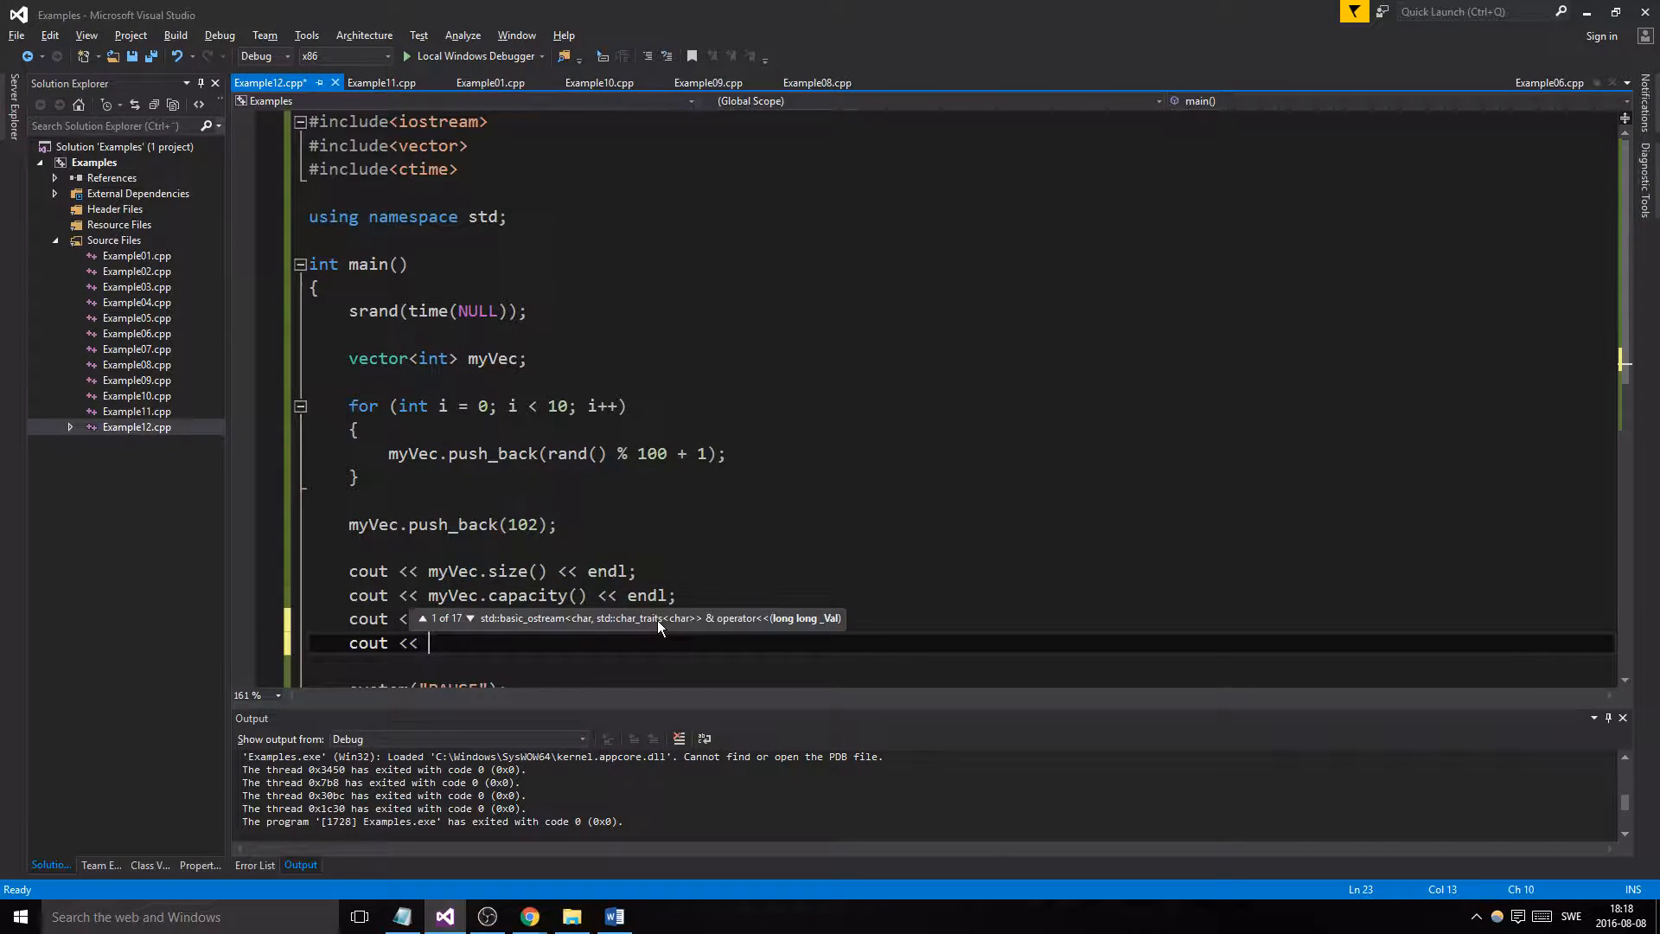
{"action": "type", "text": "myVec."}
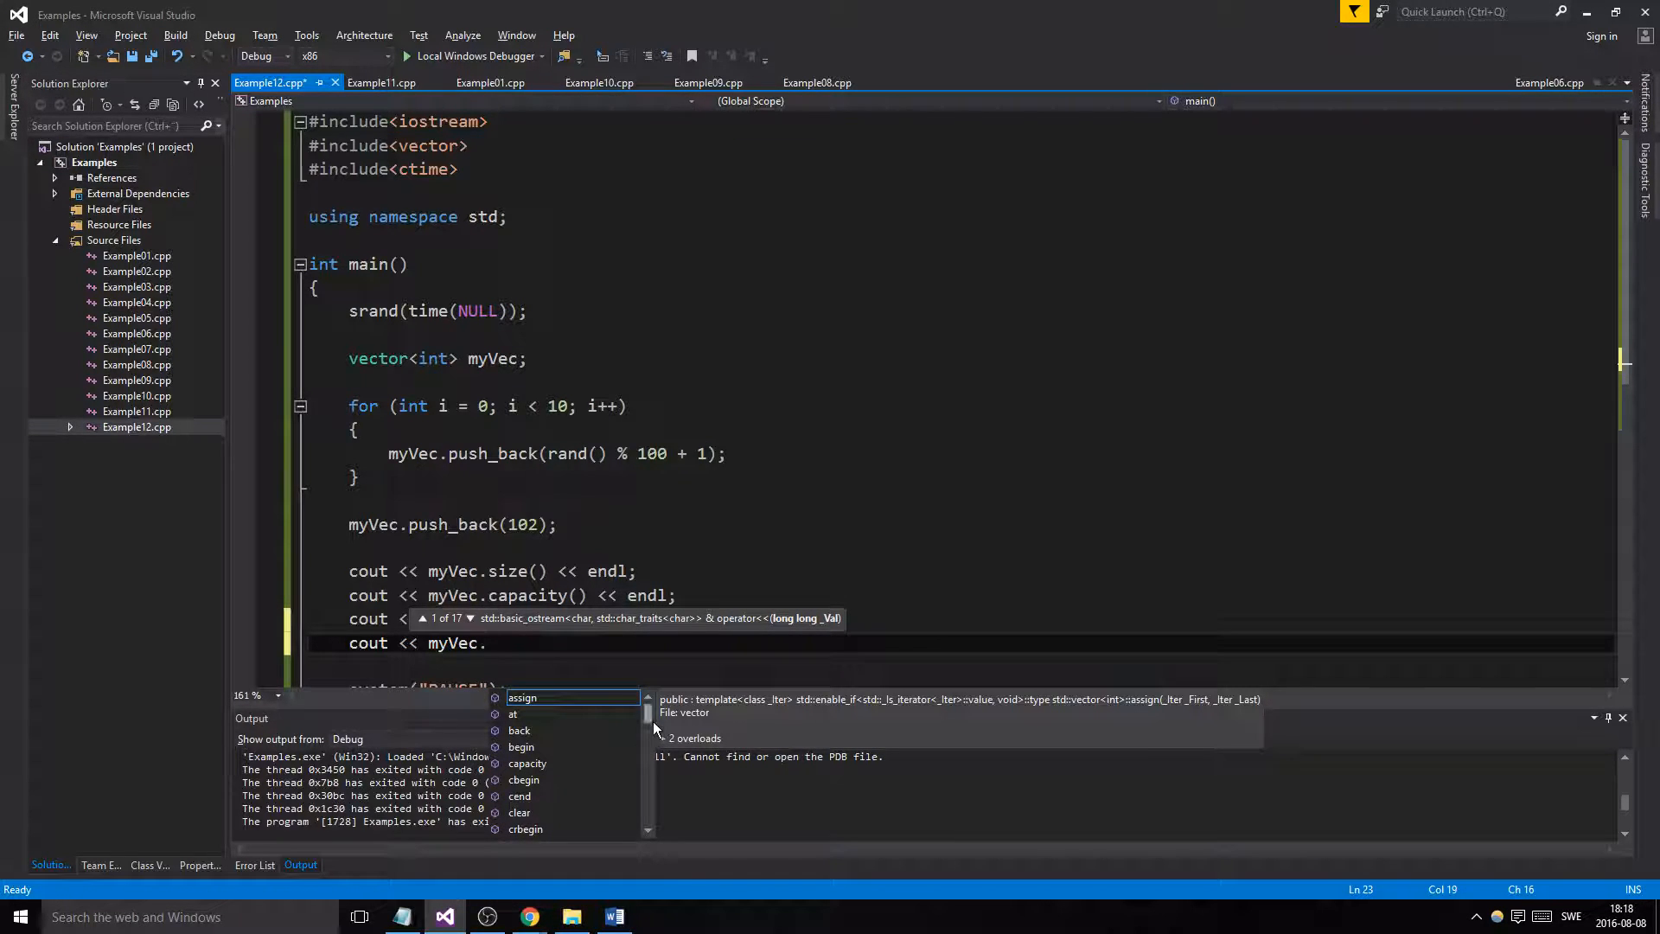
{"action": "scroll", "scroll_direction": "down", "scroll_amount": 3}
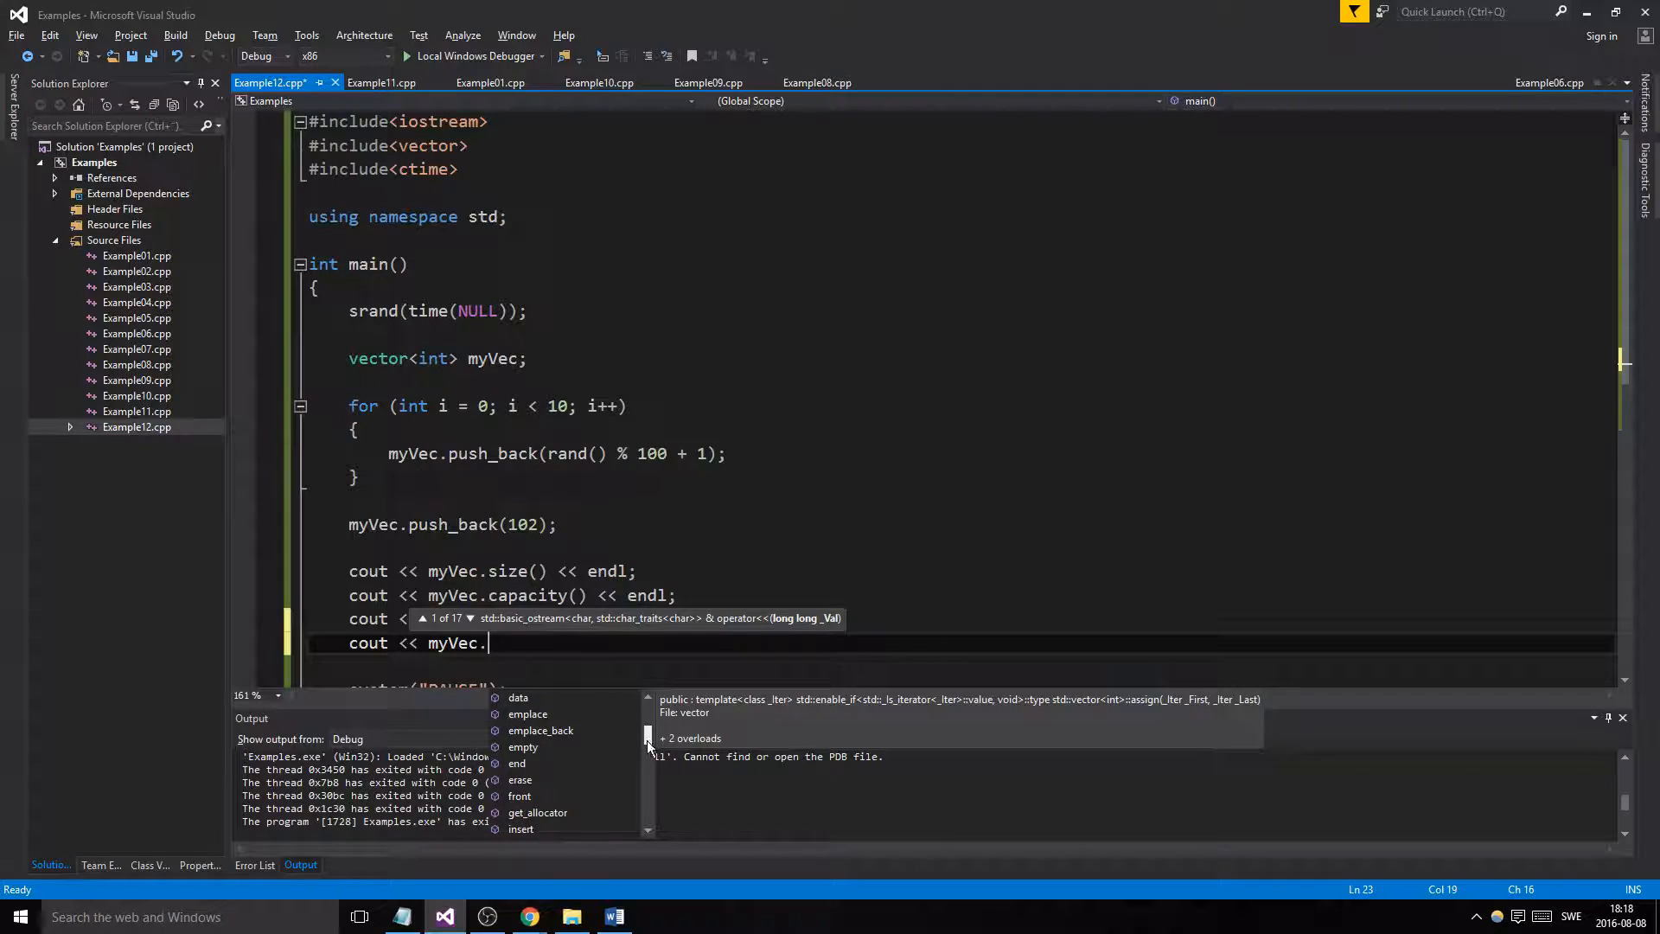
{"action": "scroll", "scroll_direction": "down", "scroll_amount": 3}
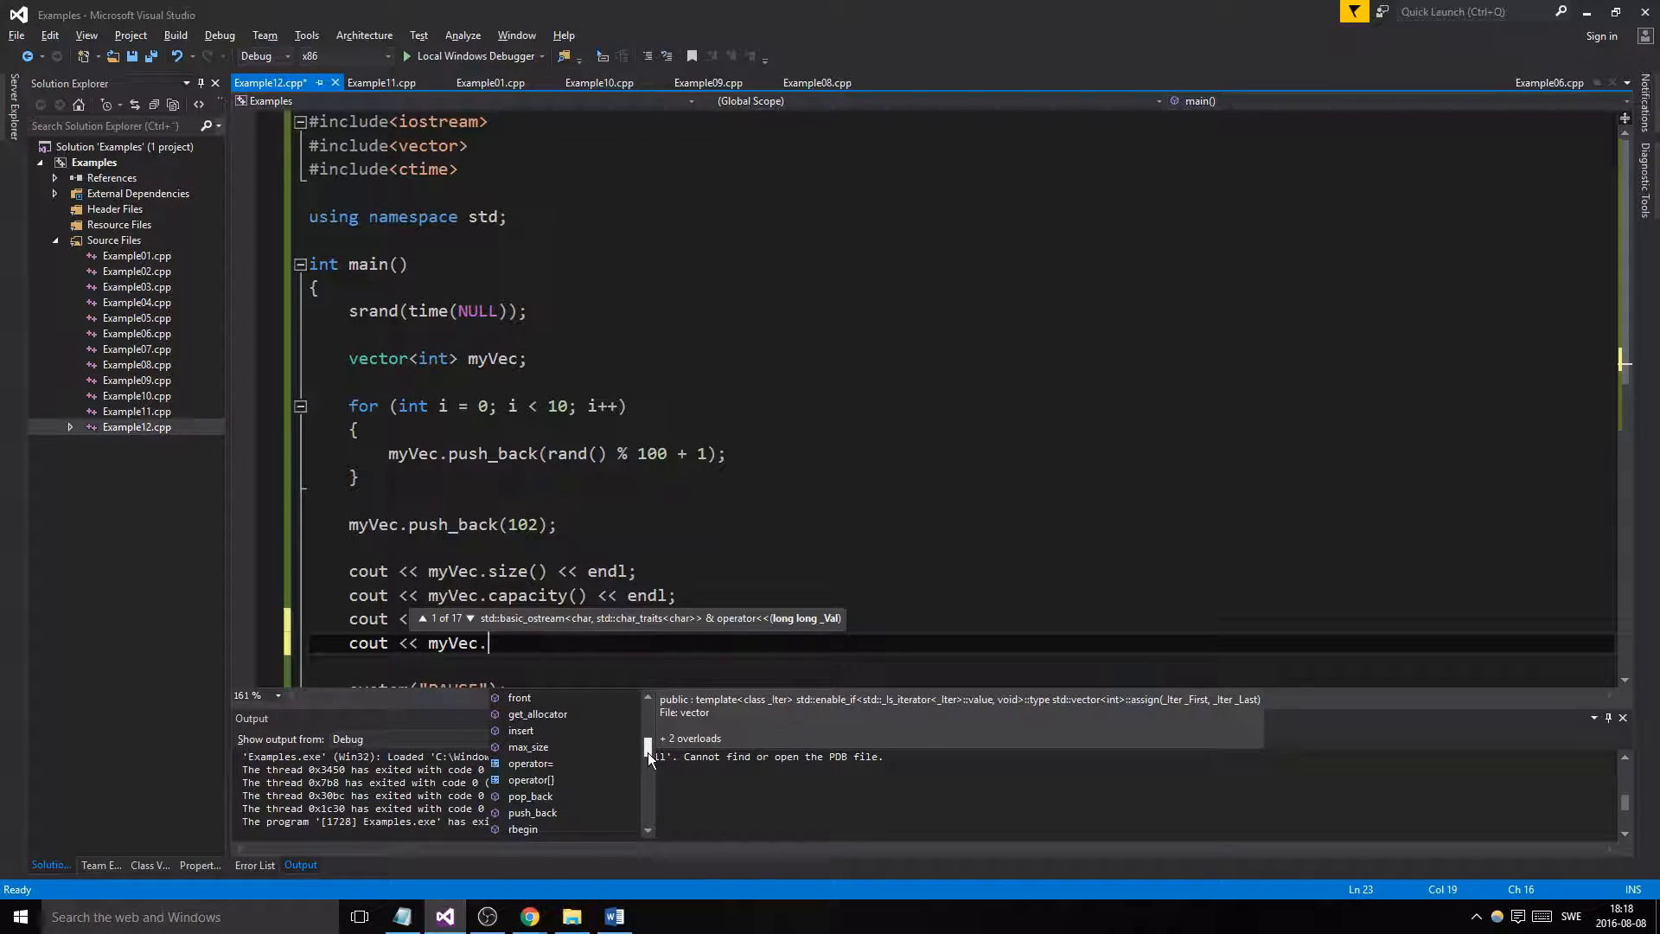
{"action": "scroll", "scroll_direction": "down", "scroll_amount": 3}
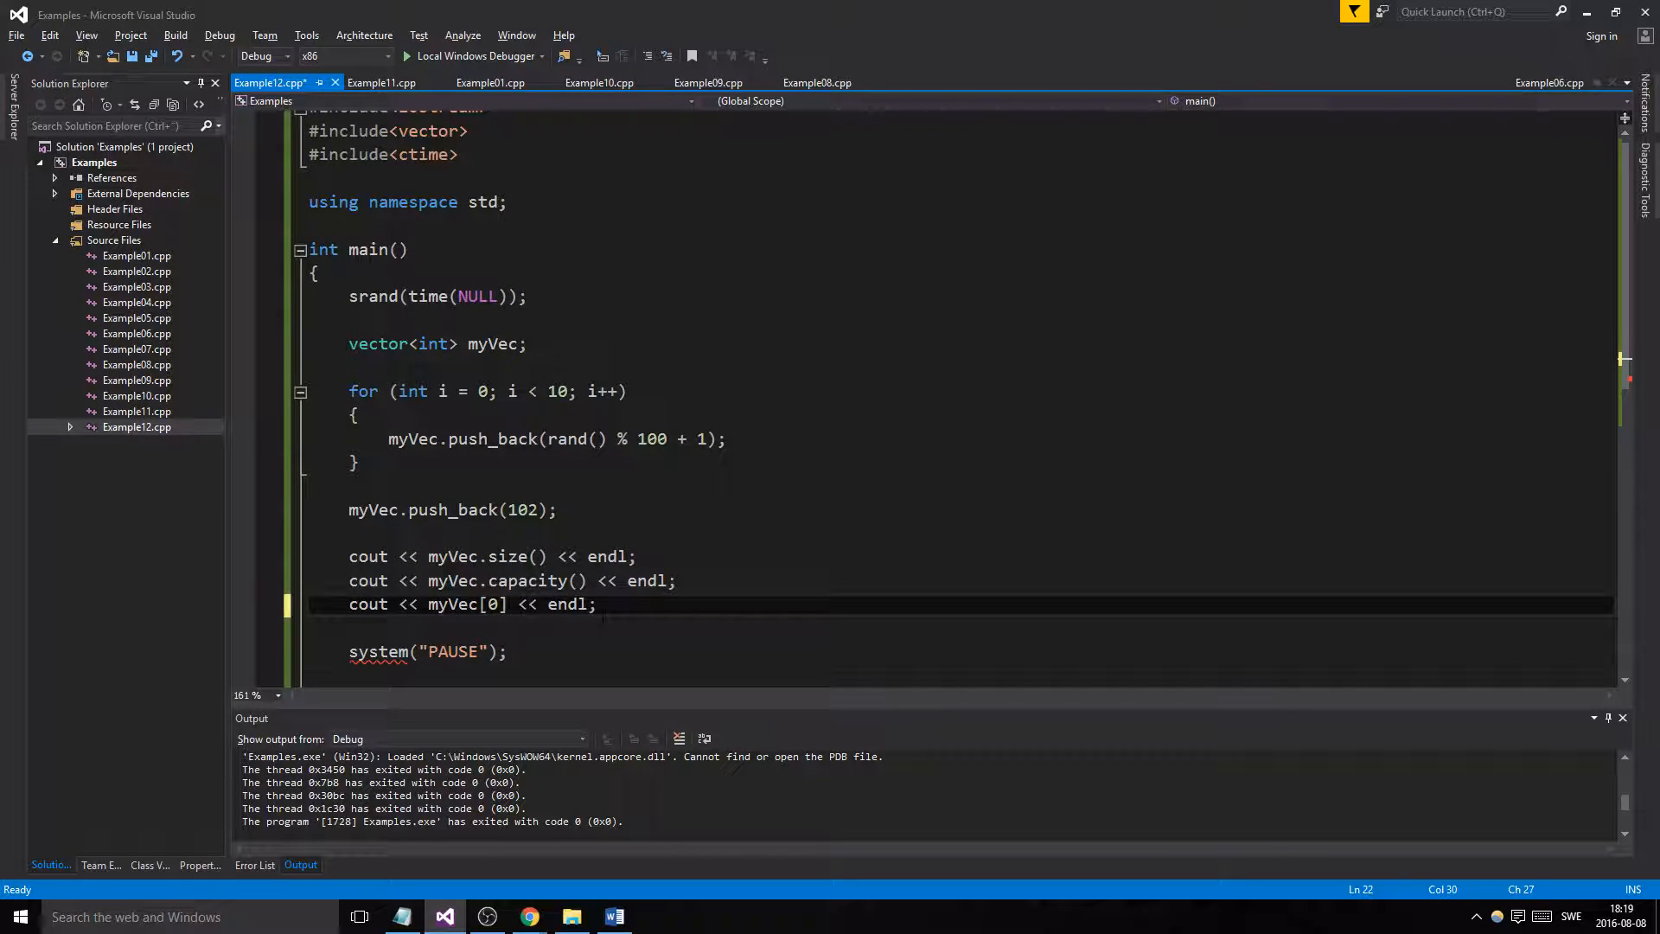
Insert a for (size_t i = 0; i < length; i++) loop template below the first-element line
{"action": "left_click", "coordinate": [598, 605]}
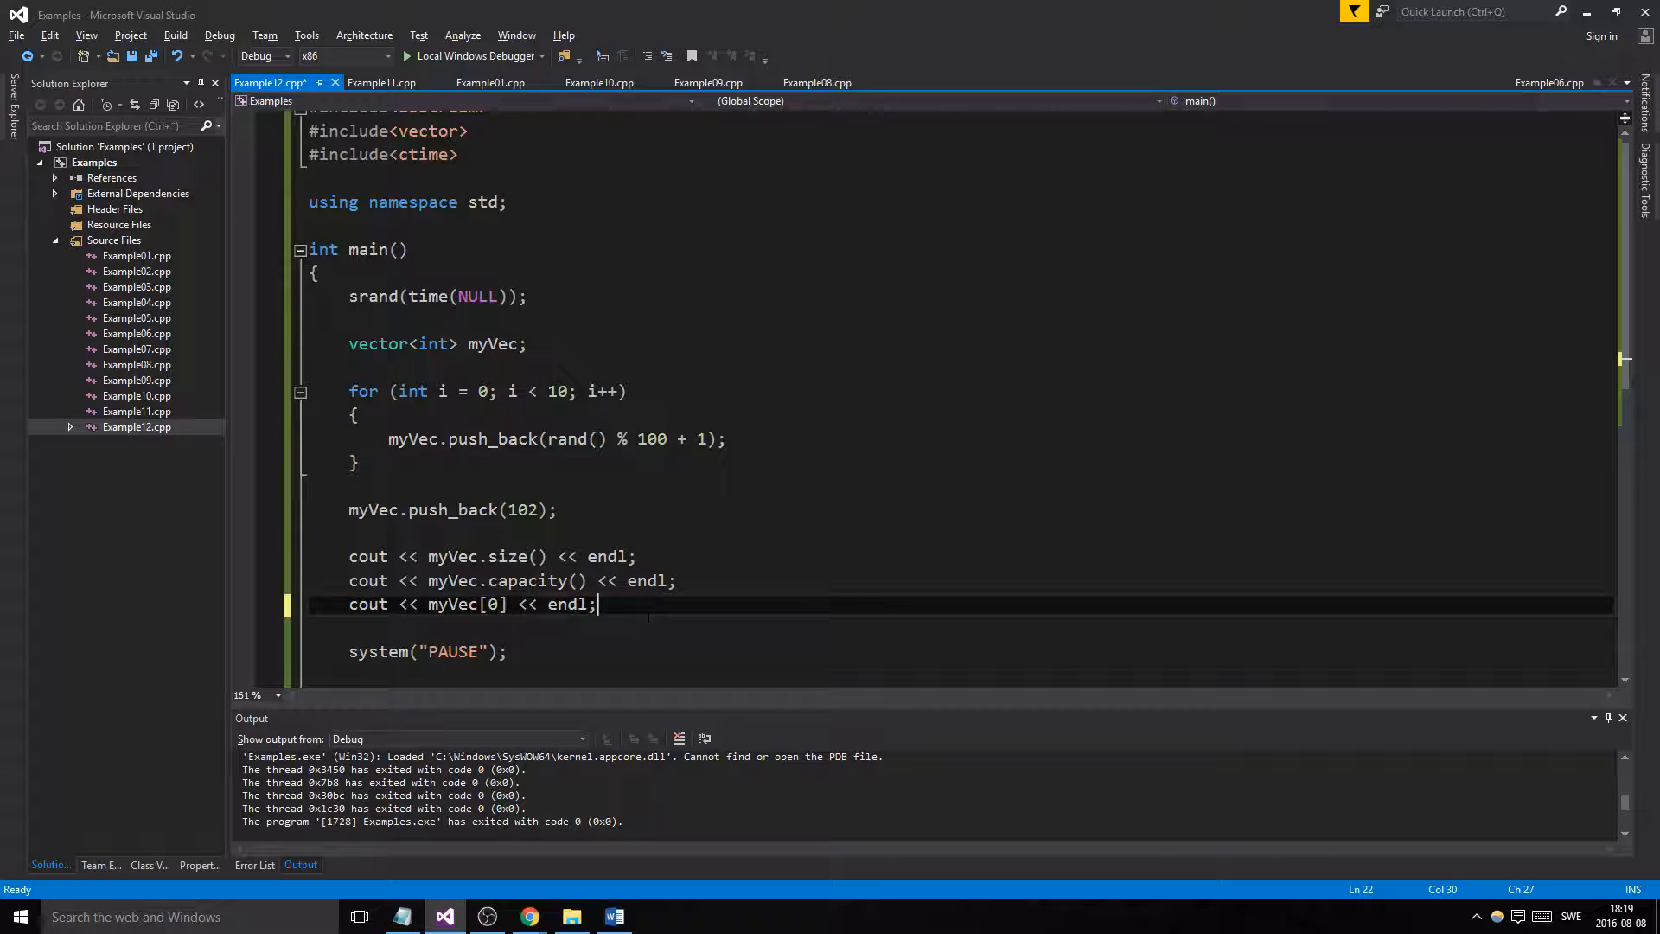
{"action": "type", "text": "for (size_t i = 0; i < length; i++)"}
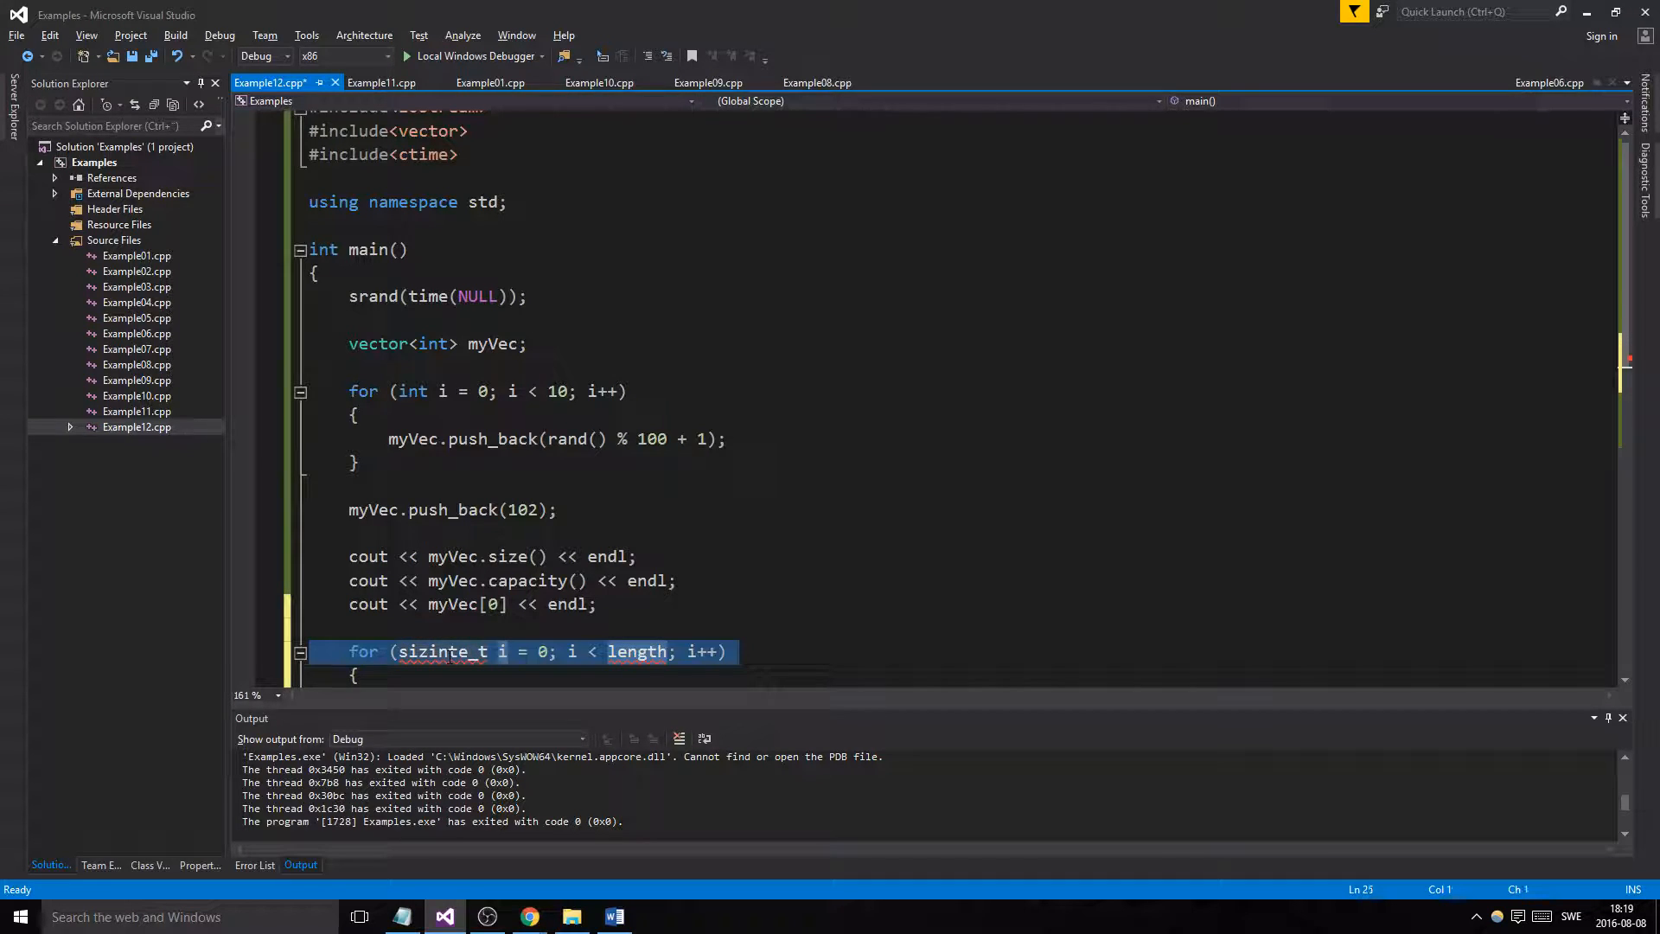
Make the loop run to myVec.size() printing cout << myVec[i] << endl; then build and run with F5
{"action": "type", "text": "int"}
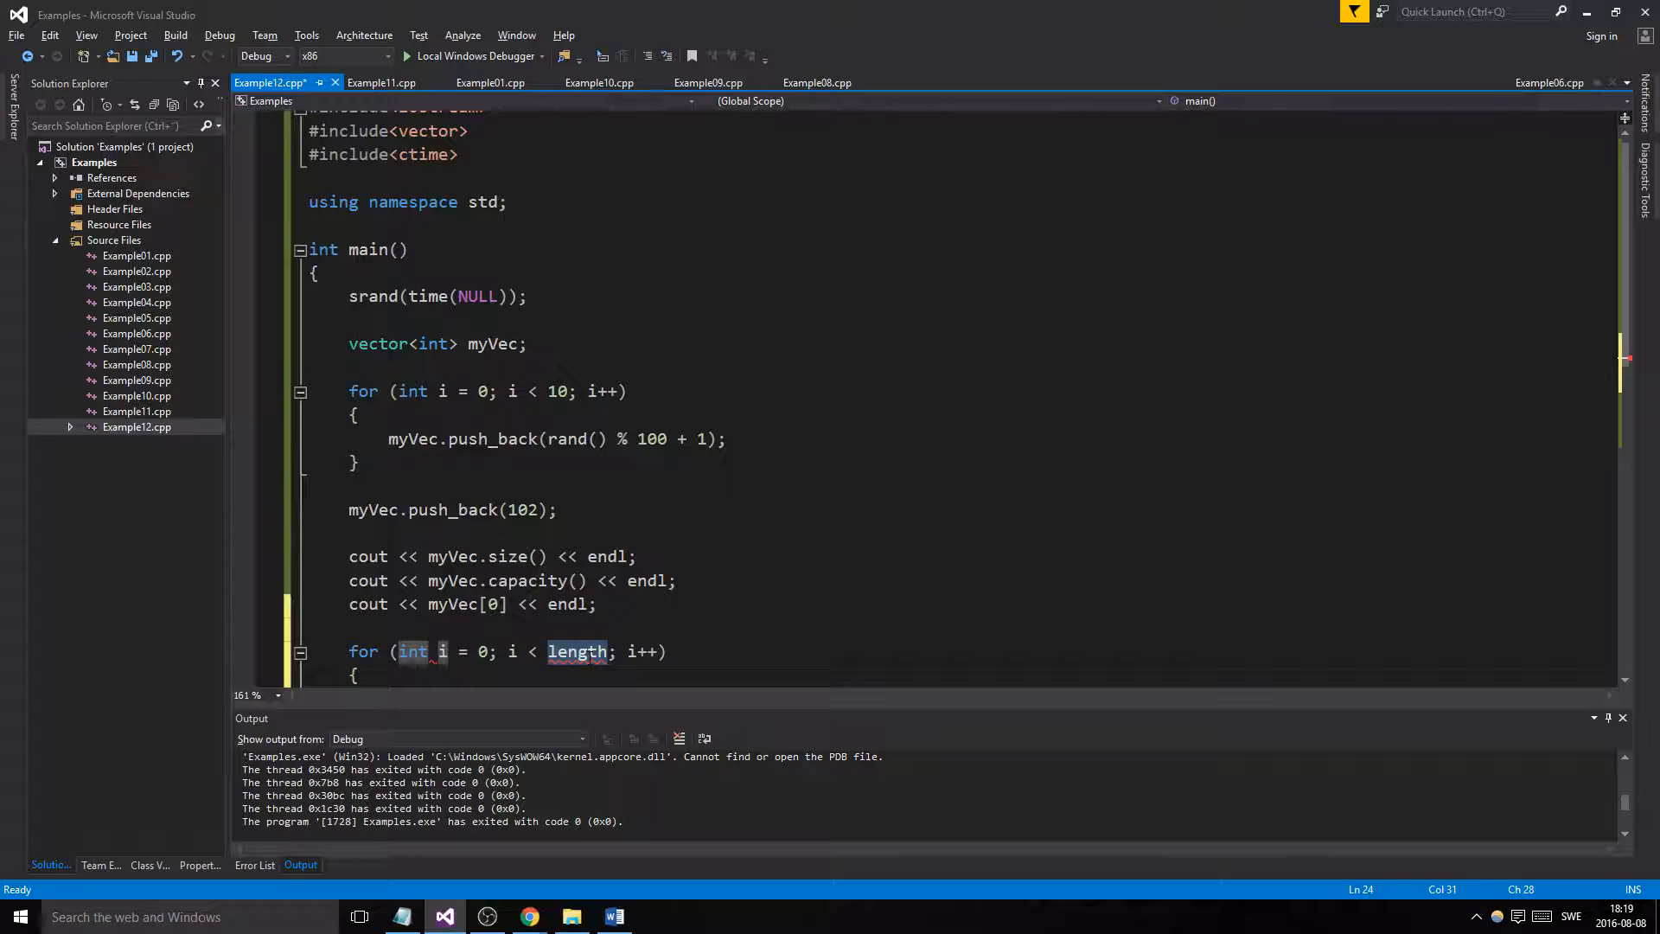
{"action": "type", "text": "my"}
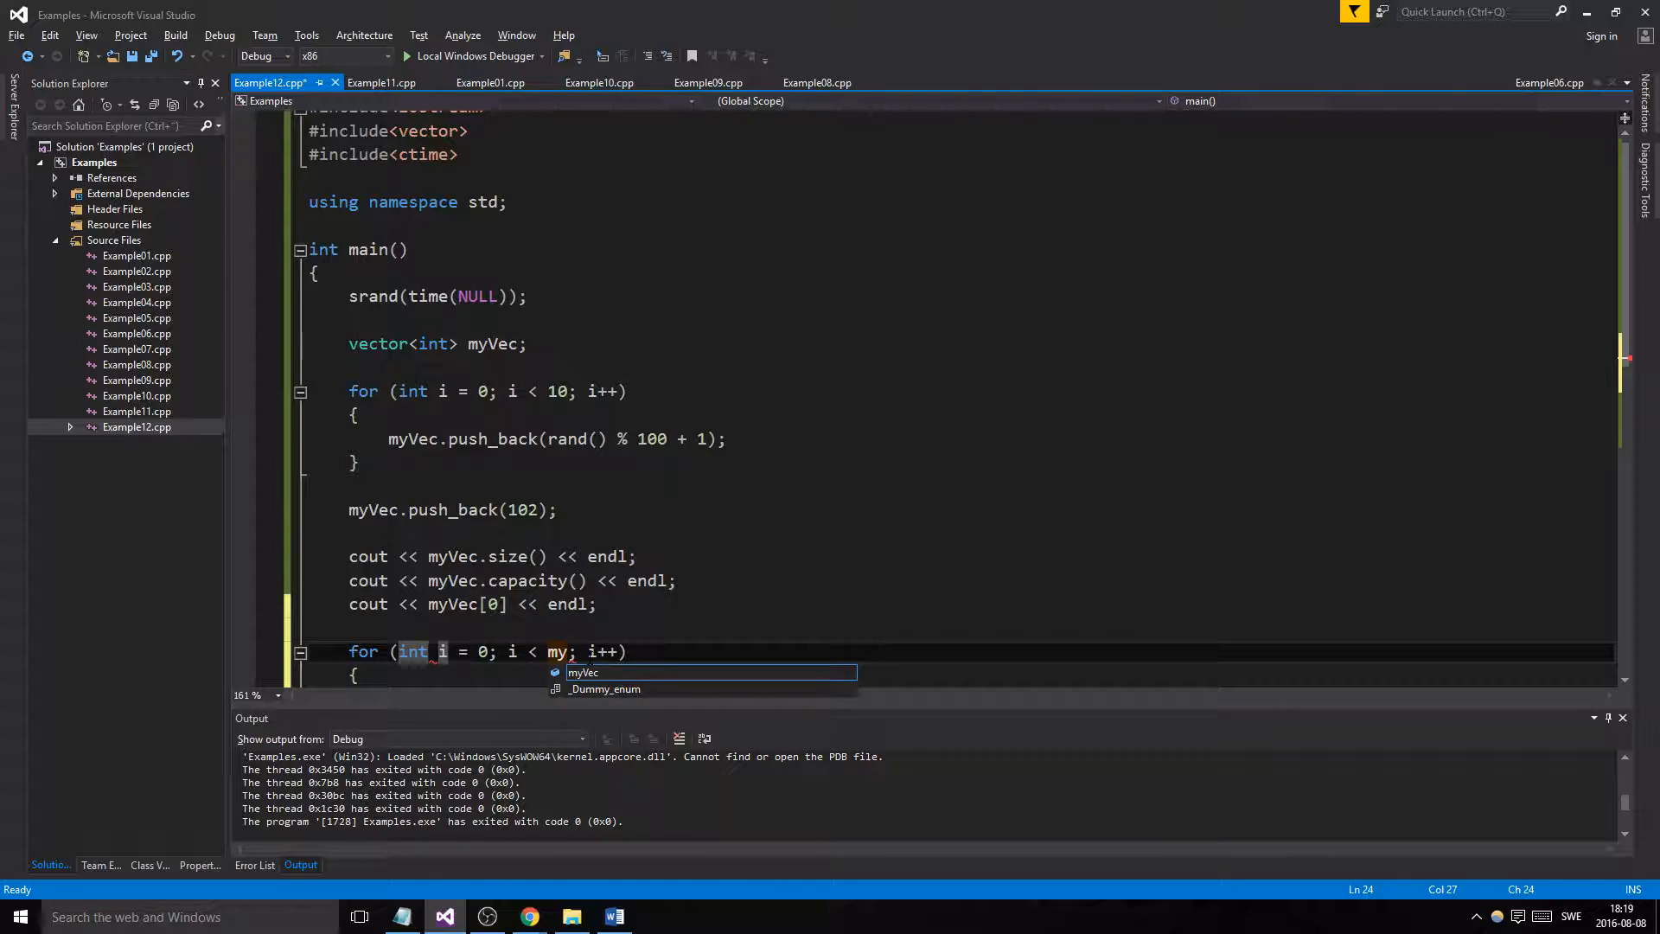
{"action": "type", "text": "Vw"}
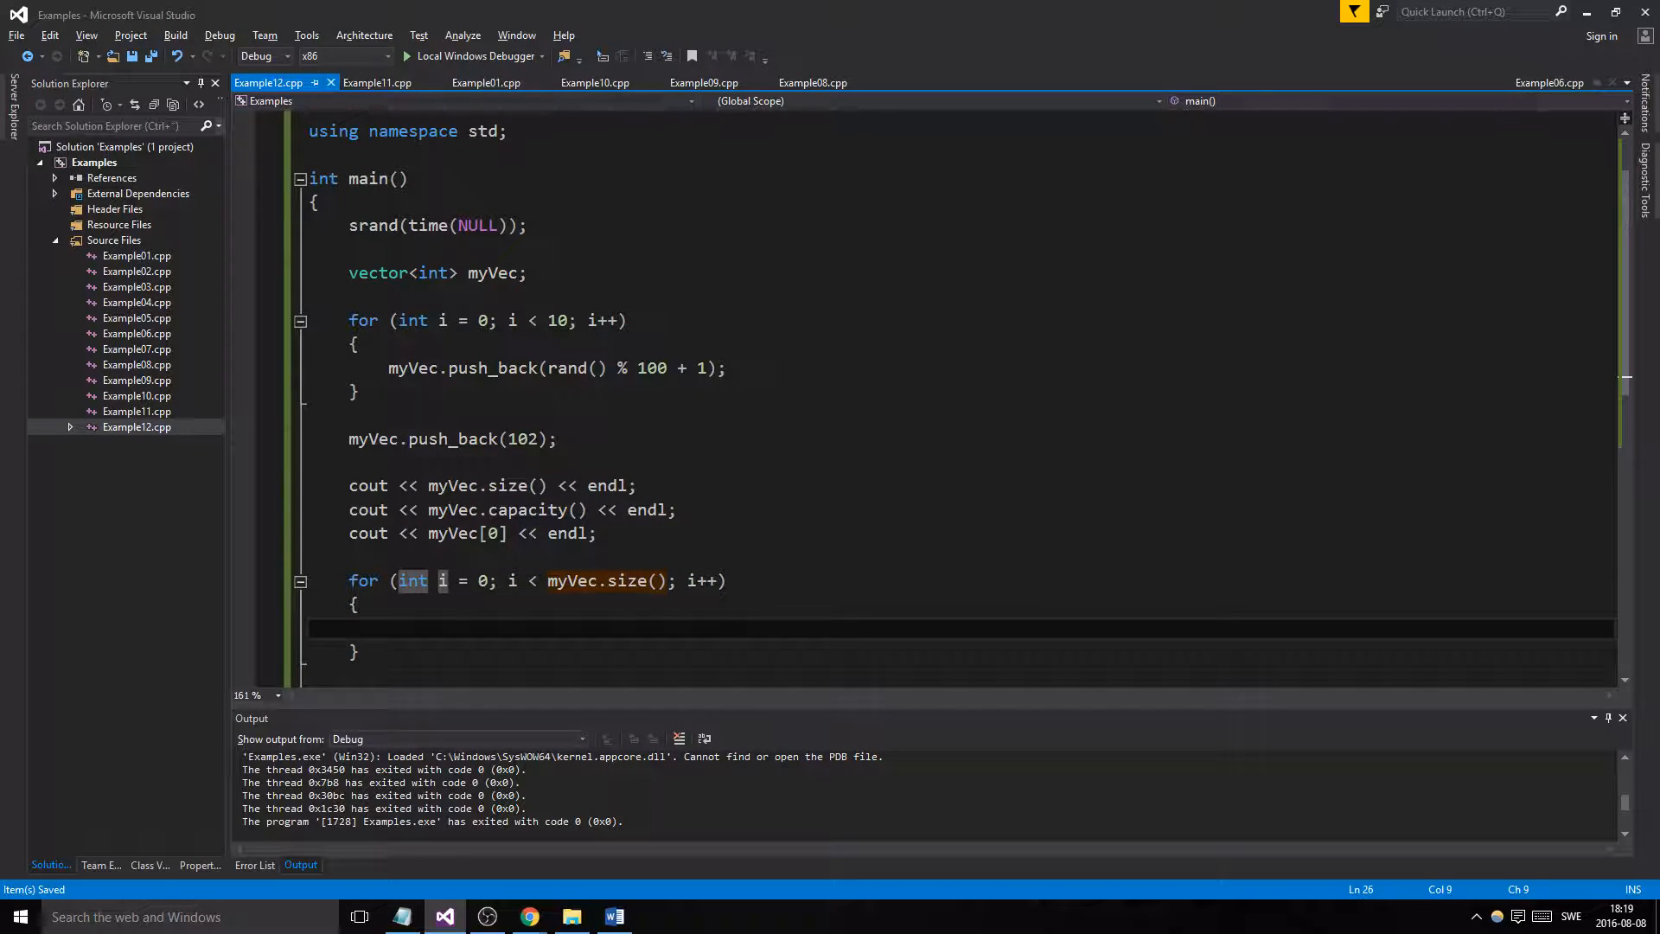
{"action": "type", "text": "myVec"}
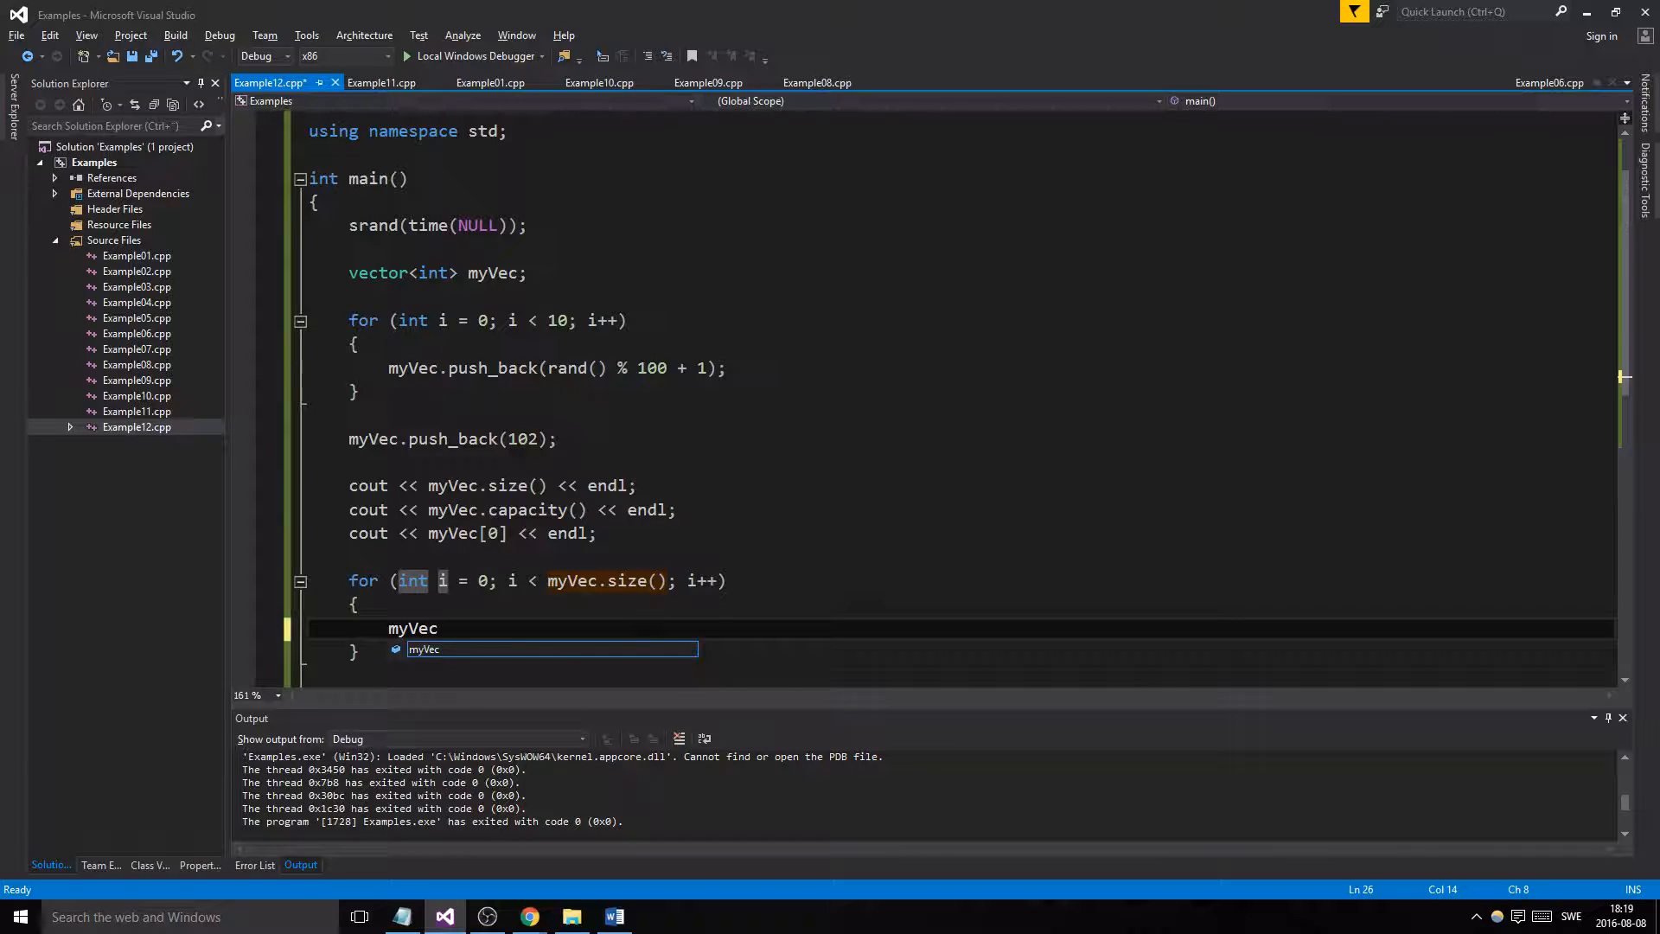
{"action": "type", "text": "[i];"}
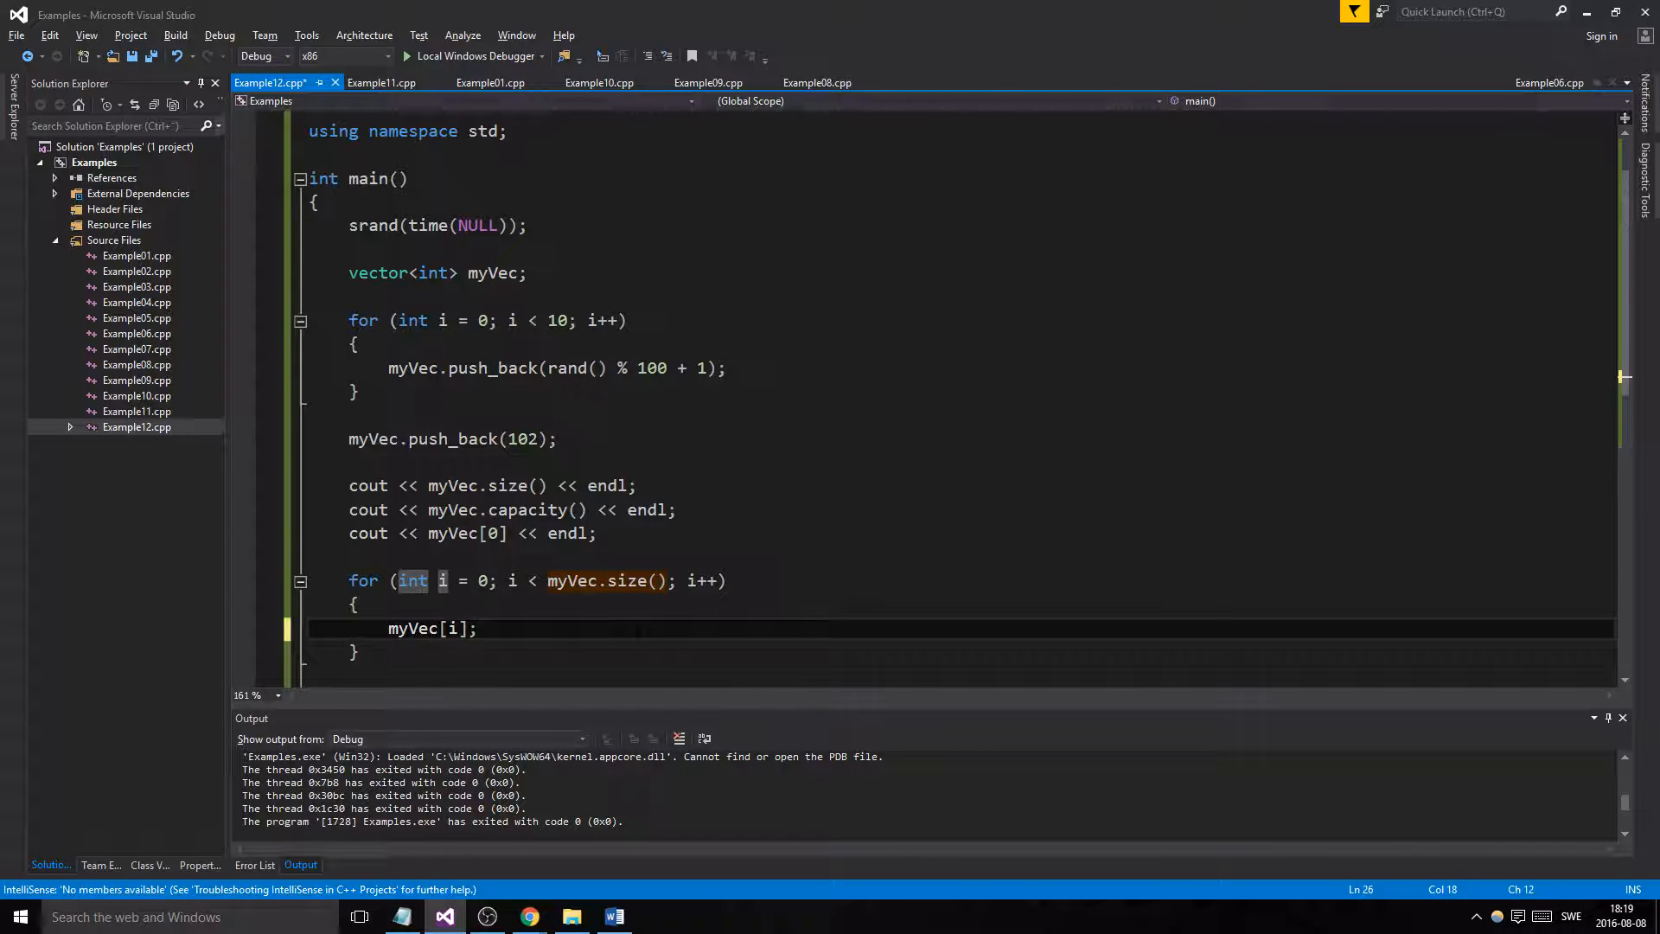
{"action": "type", "text": "cout <<"}
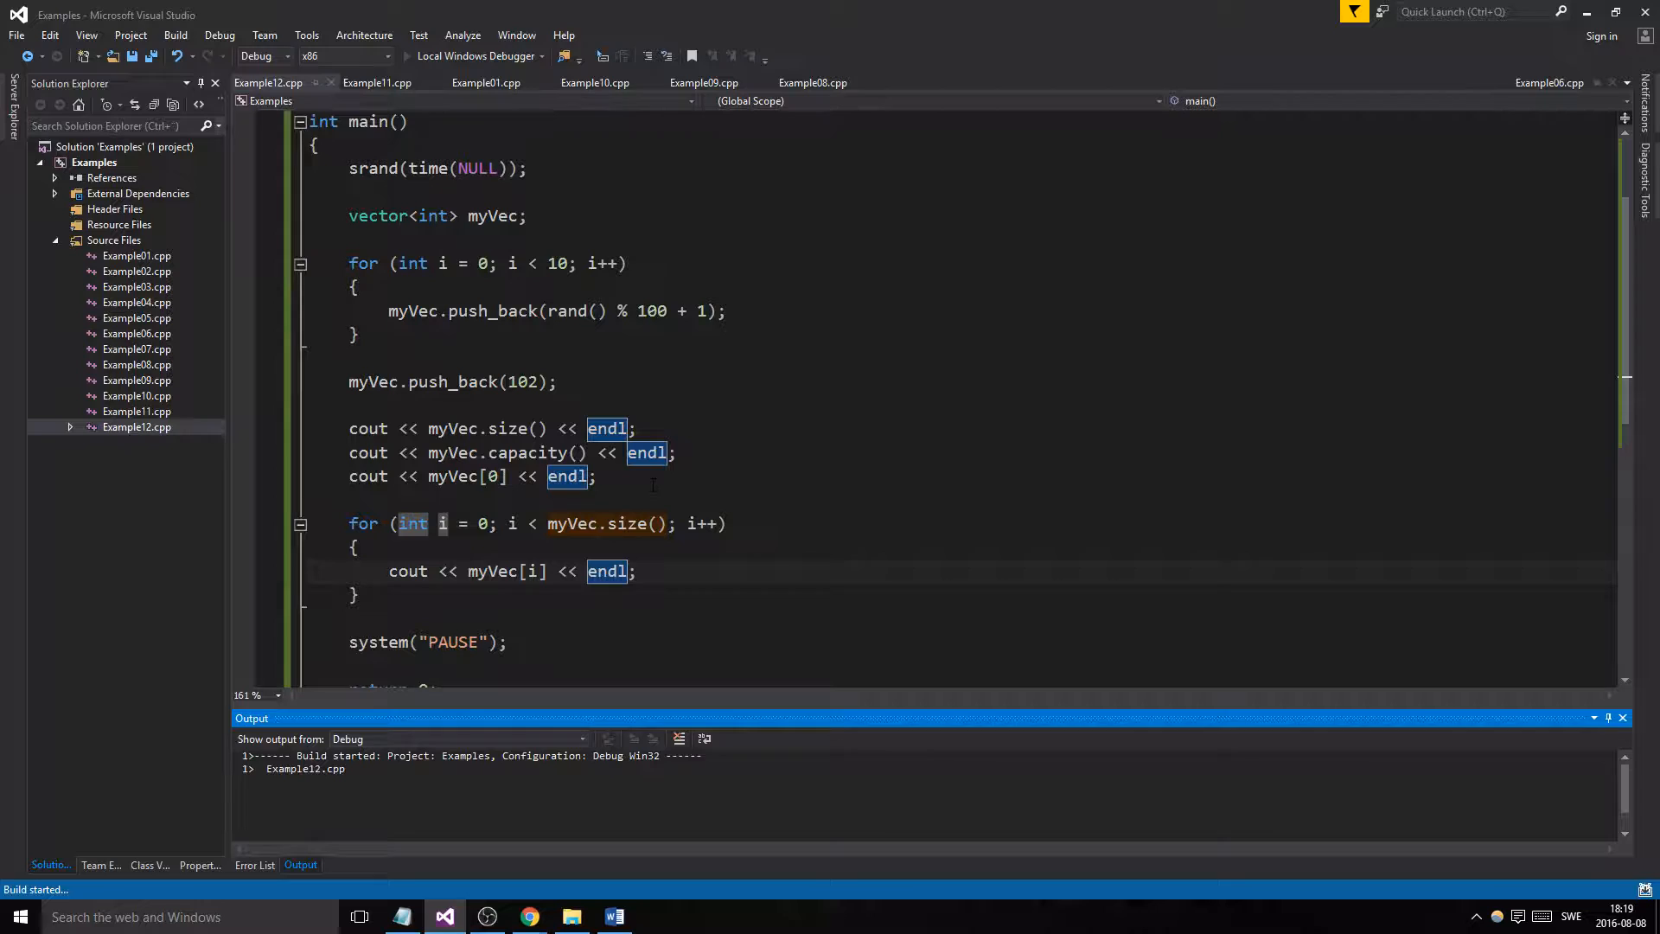
{"action": "key", "text": "F5"}
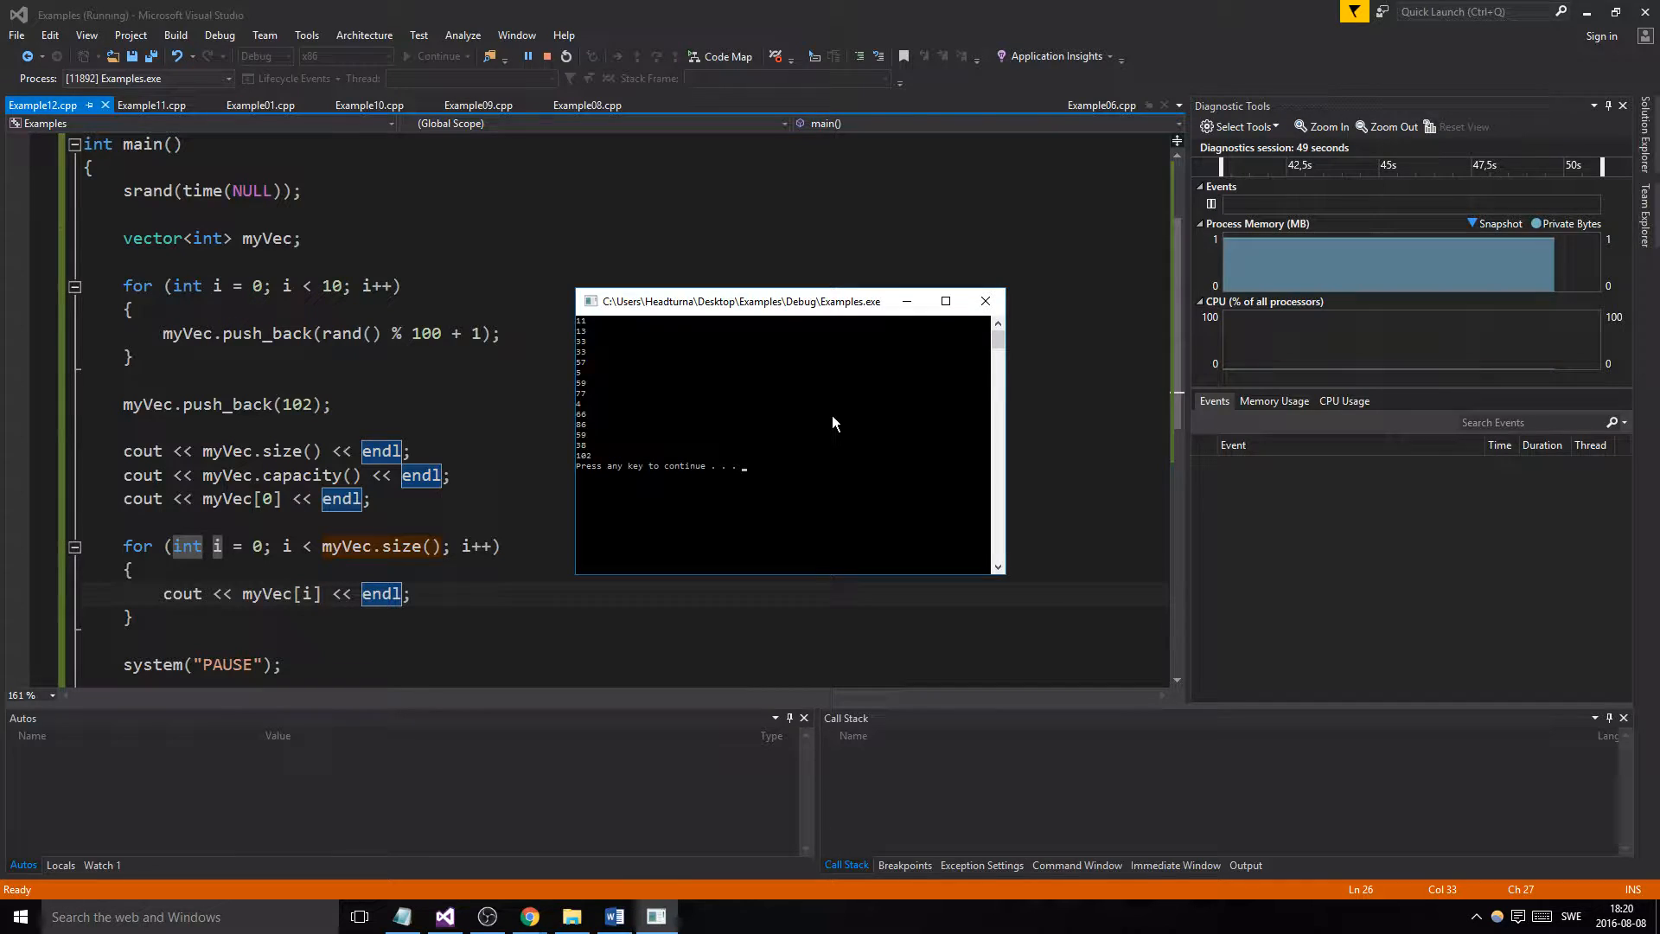
{"action": "mouse_move", "coordinate": [826, 446]}
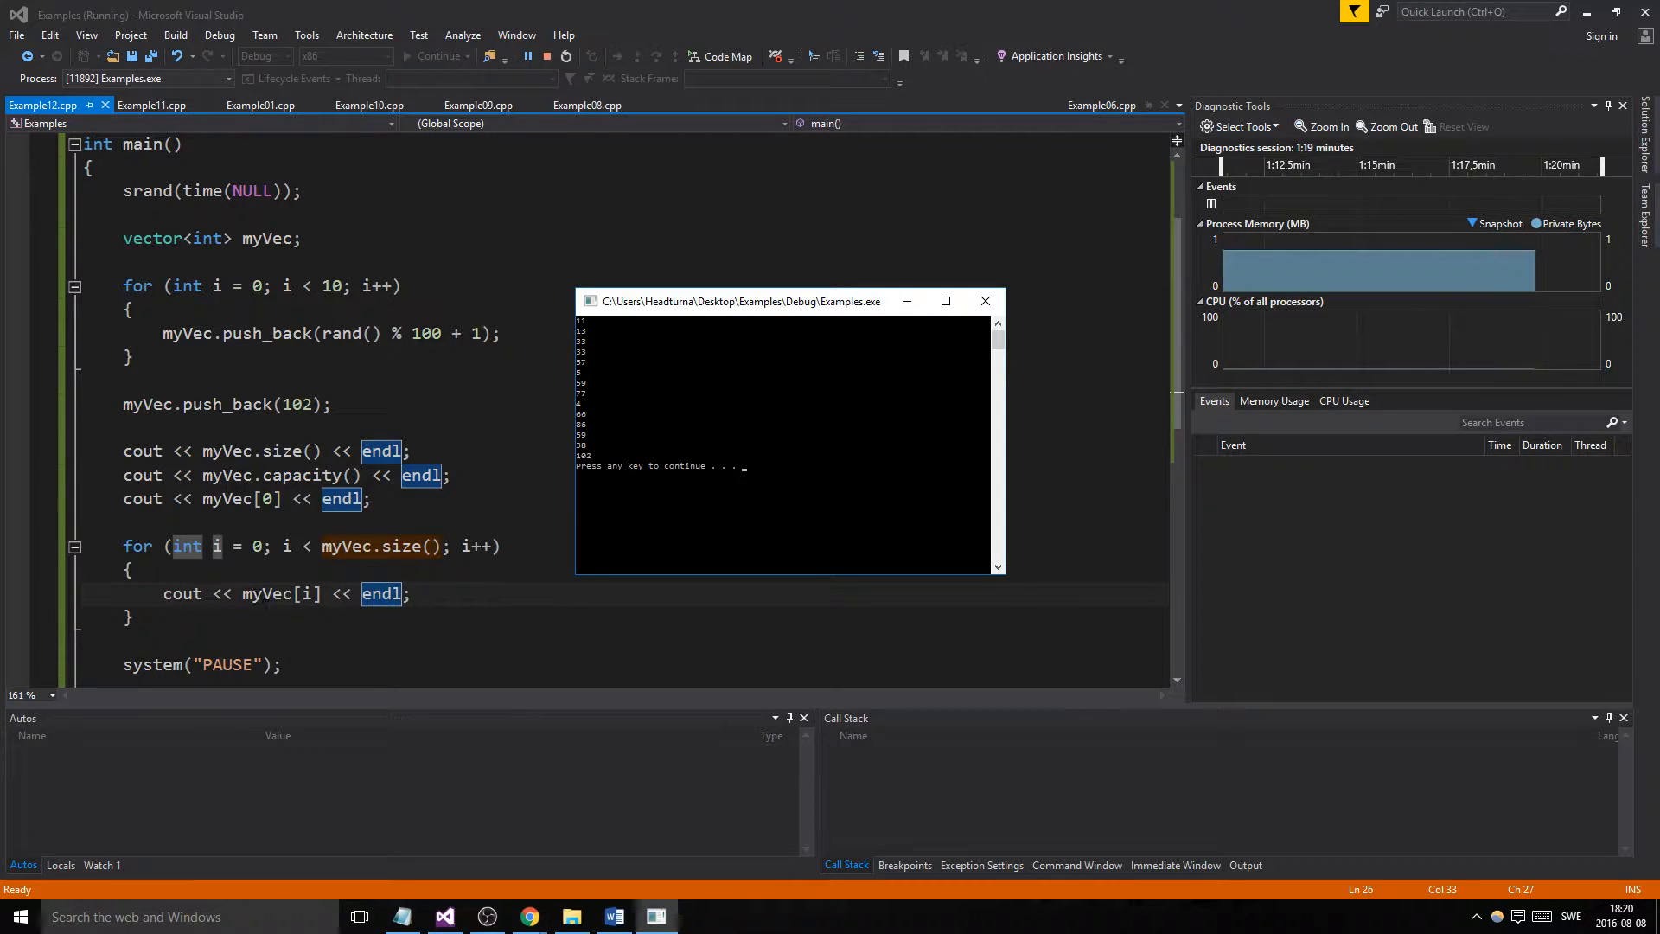
{"action": "mouse_move", "coordinate": [608, 367]}
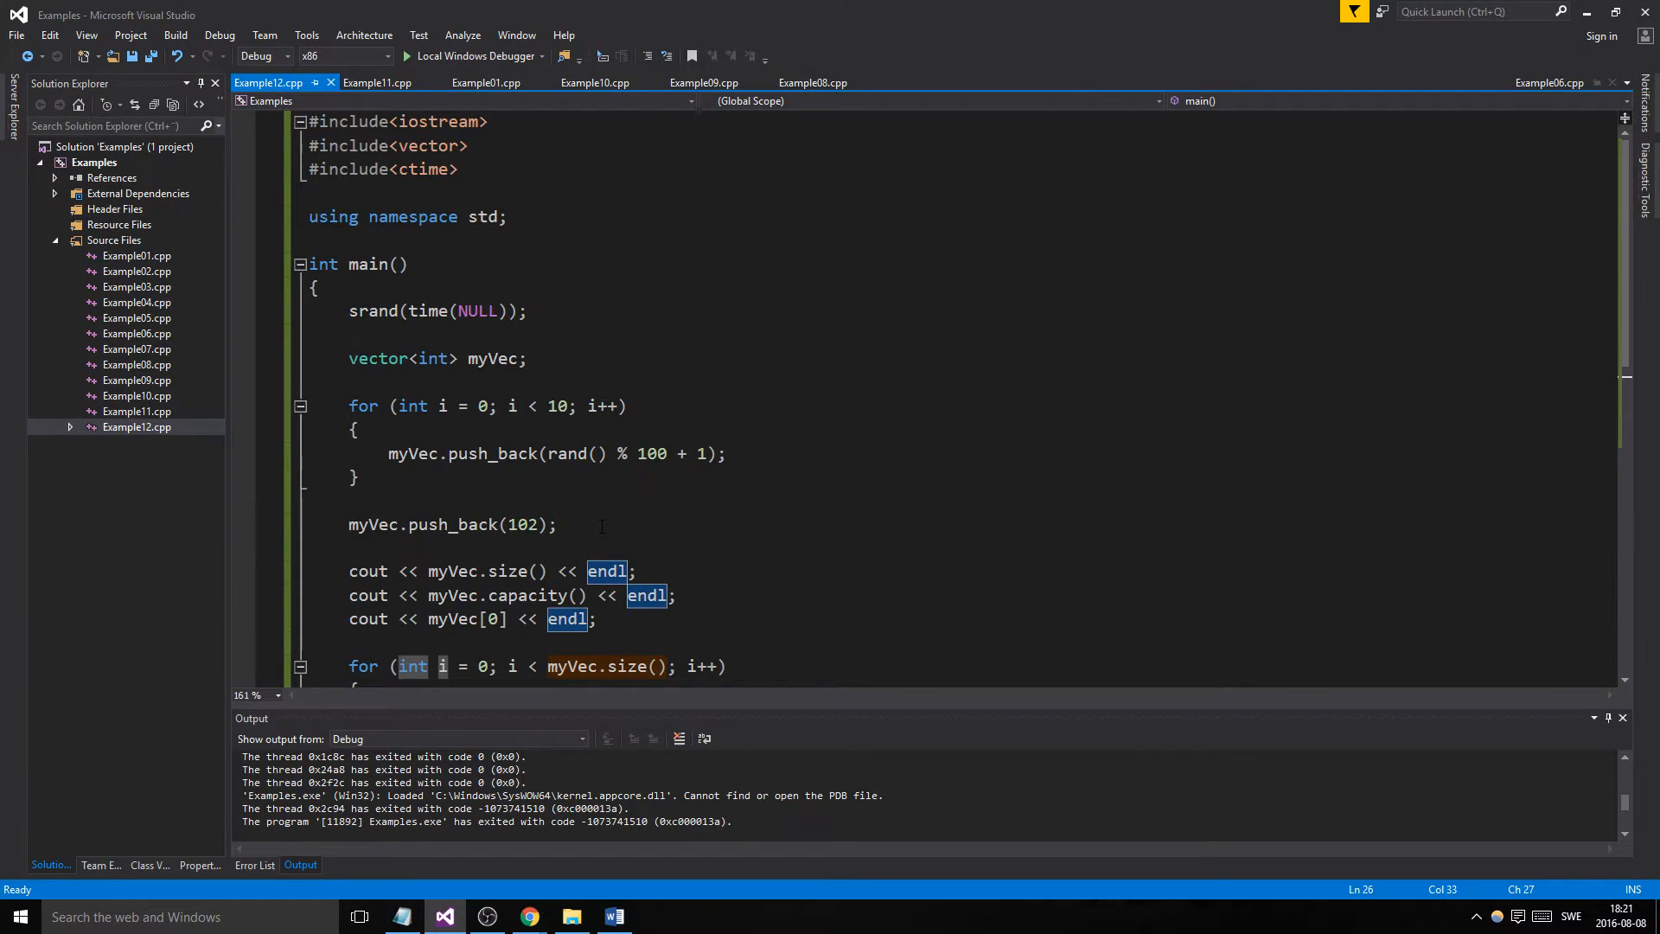
Review the printed vector values in the console and return to editing
{"action": "scroll", "scroll_direction": "down", "scroll_amount": 3}
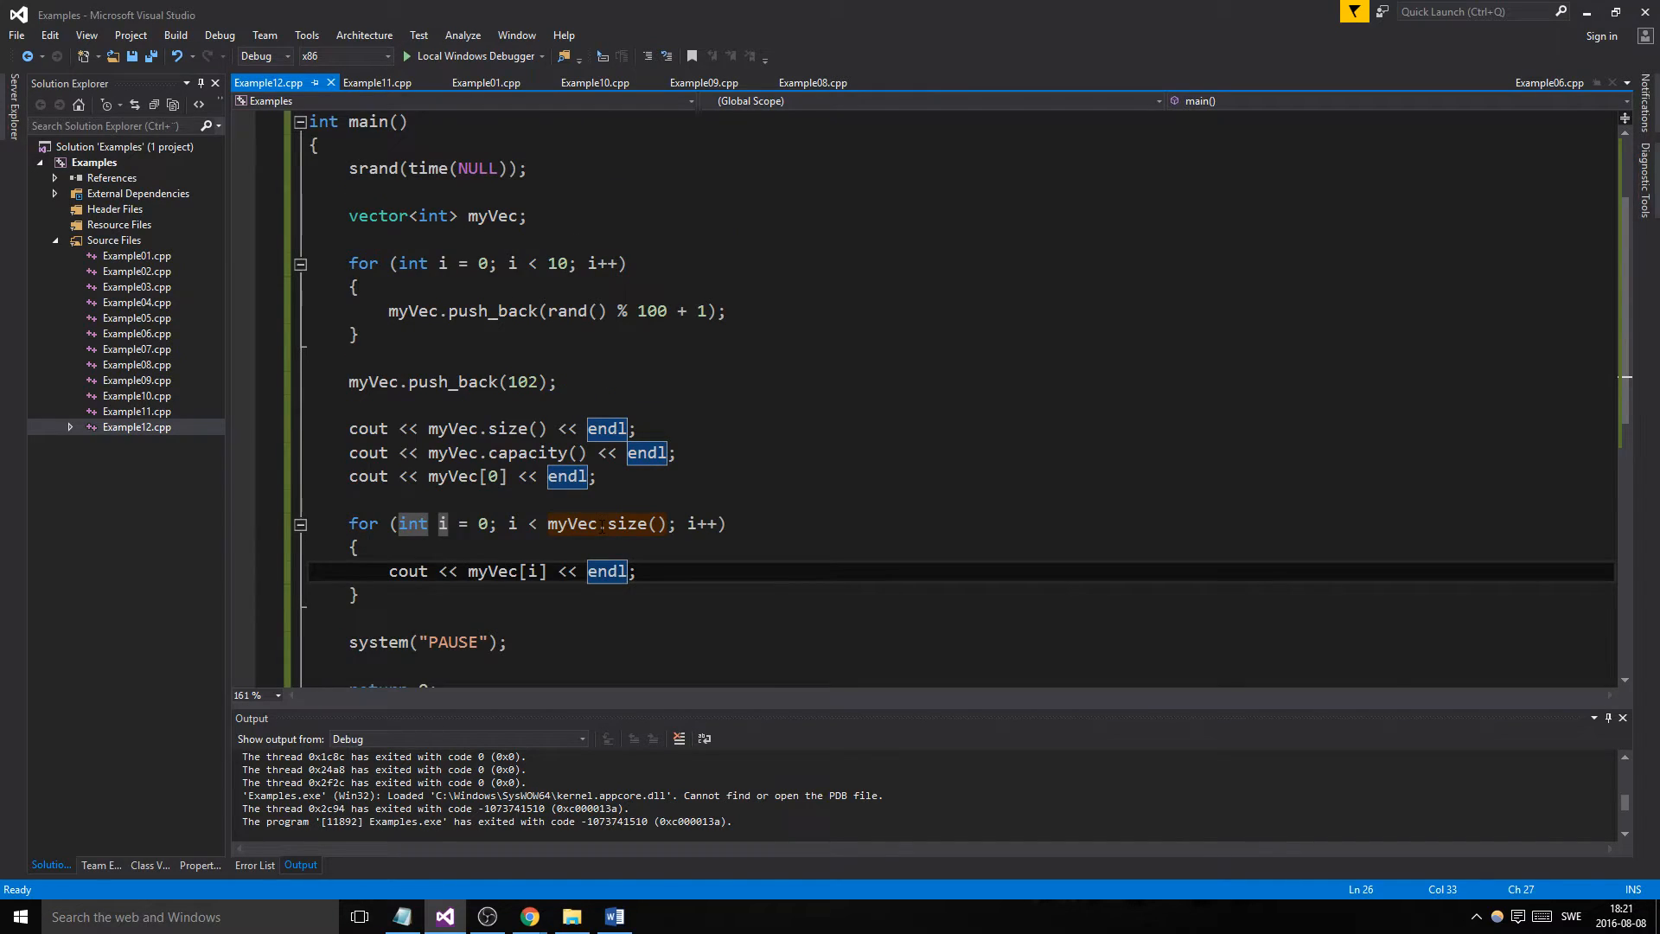